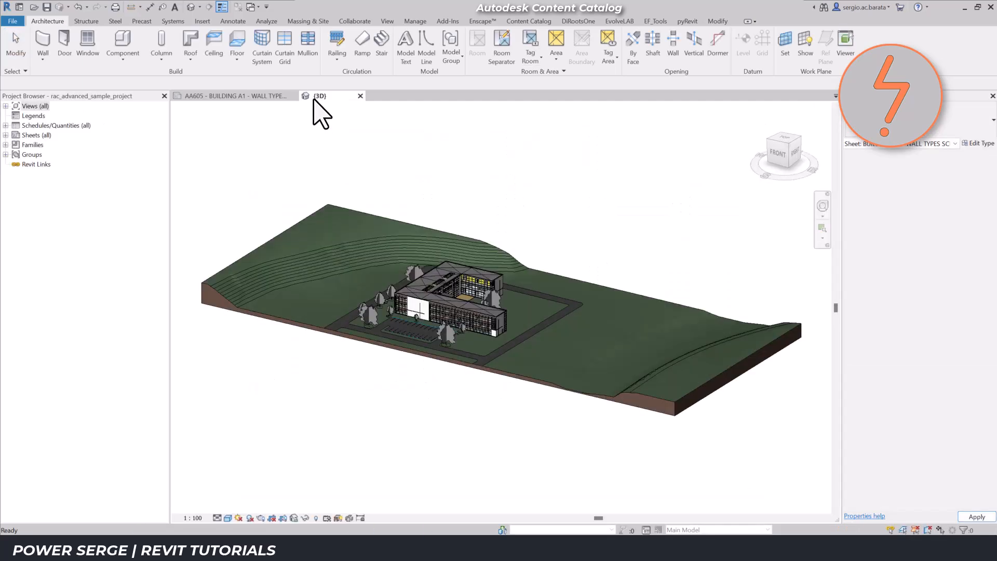
# - Show the Content Catalog ribbon commands and its launch options dropdown
pyautogui.click(321, 95)
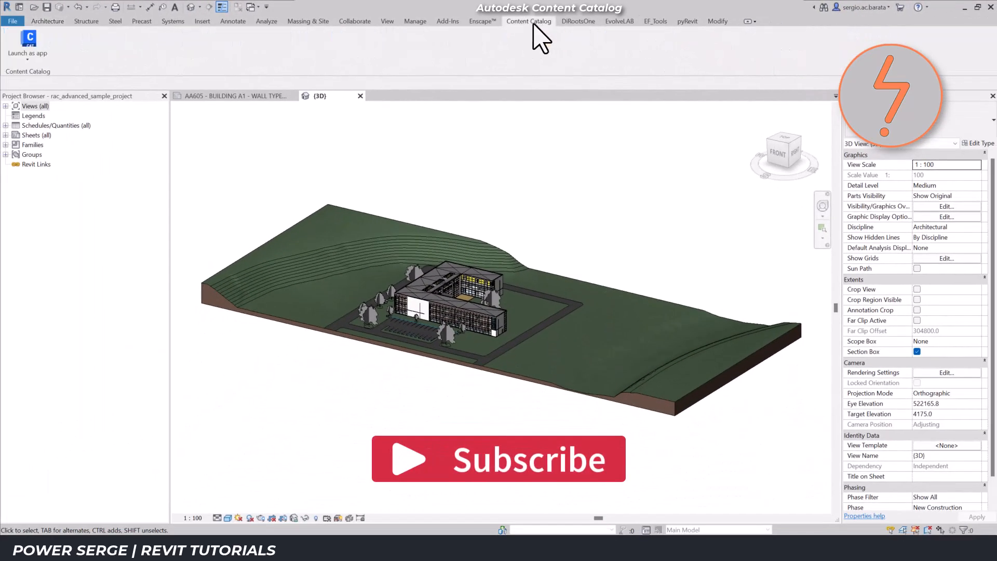
pyautogui.click(29, 53)
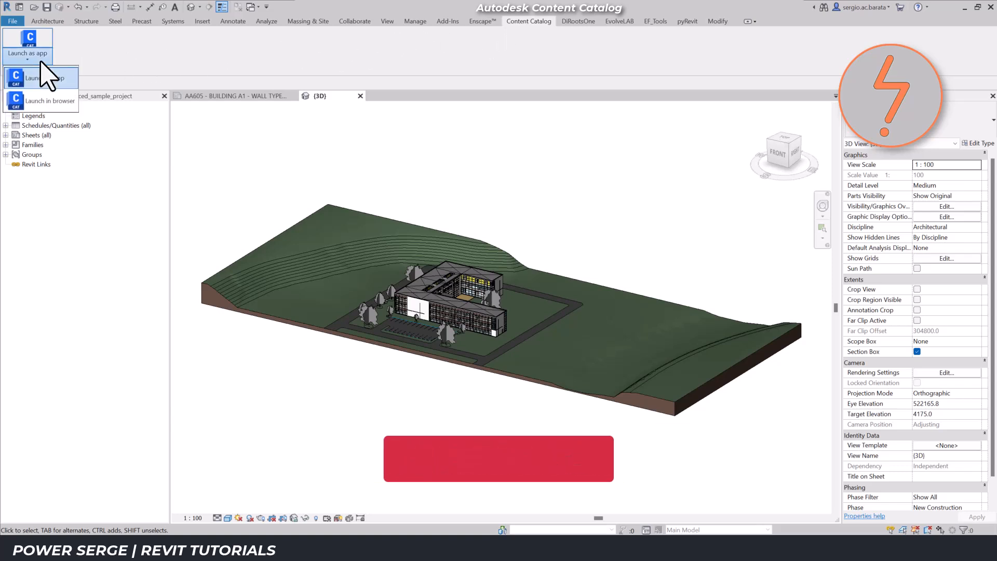
# - Launch Content Catalog as a desktop app and go to its Upload Content page
pyautogui.click(27, 76)
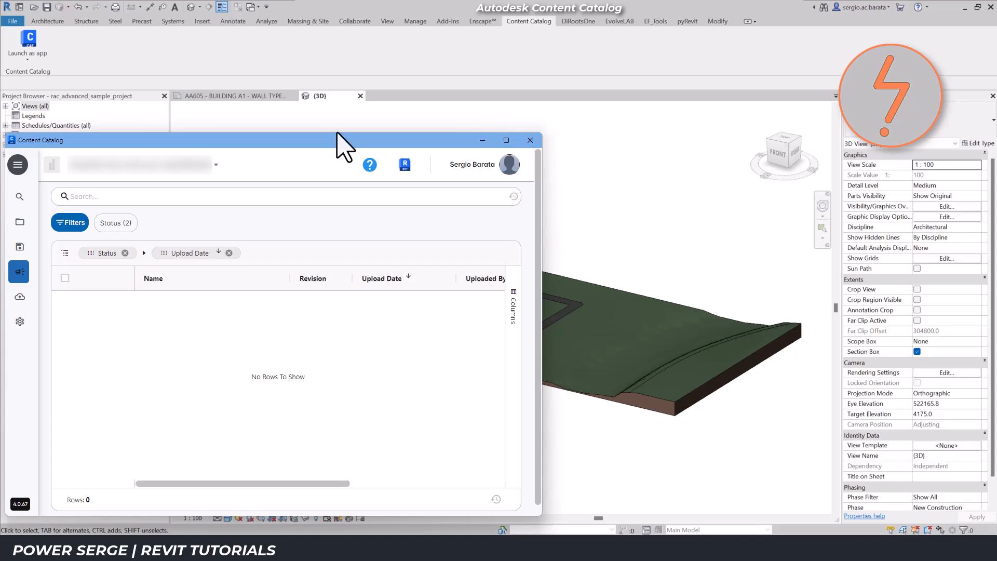
pyautogui.moveTo(36, 312)
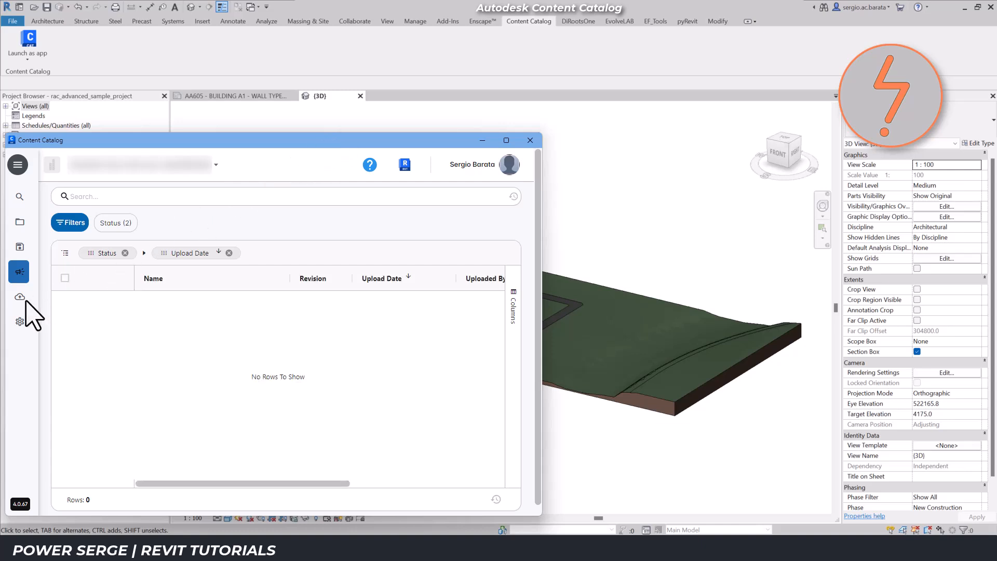
pyautogui.click(18, 296)
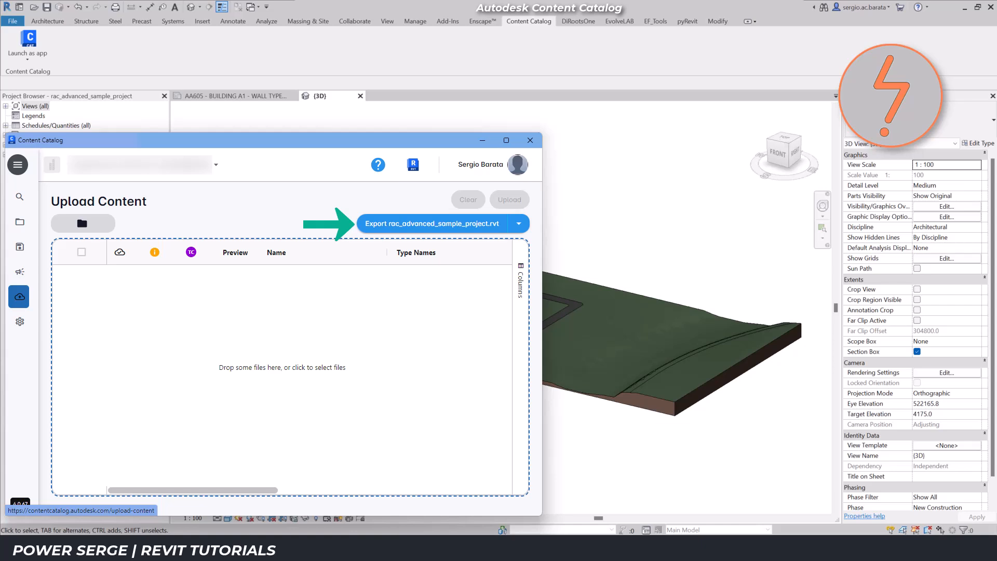
pyautogui.click(376, 224)
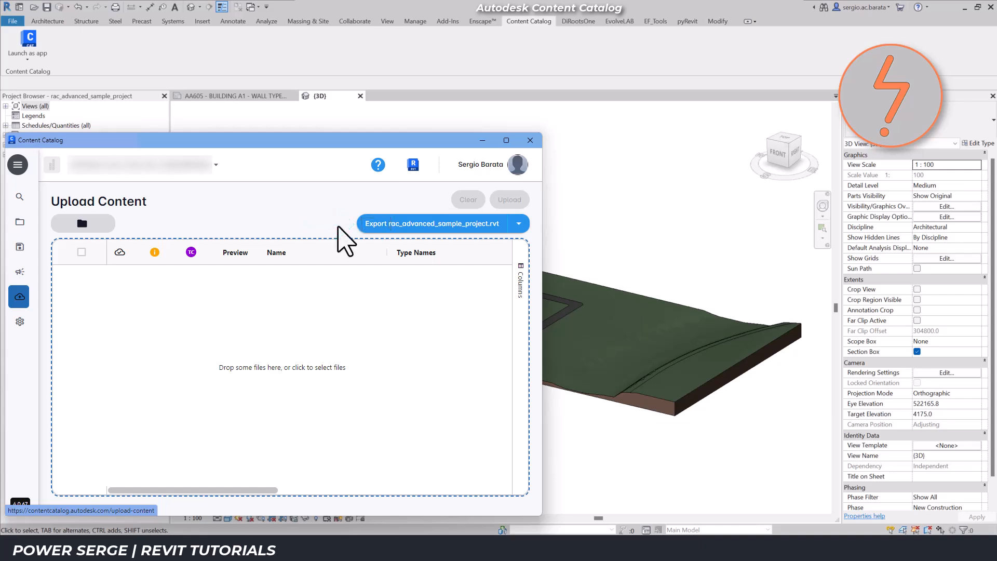
# - Export from the project and tick door families M_Curtain Wall Dbl Glass, Sgl Glass and M_Double-Flush
pyautogui.click(433, 223)
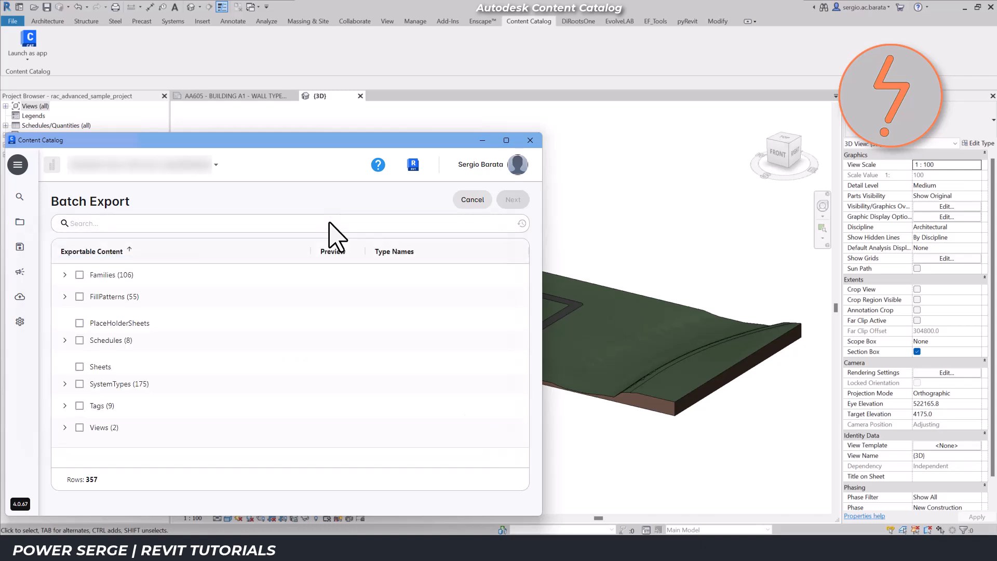
pyautogui.scroll(-3)
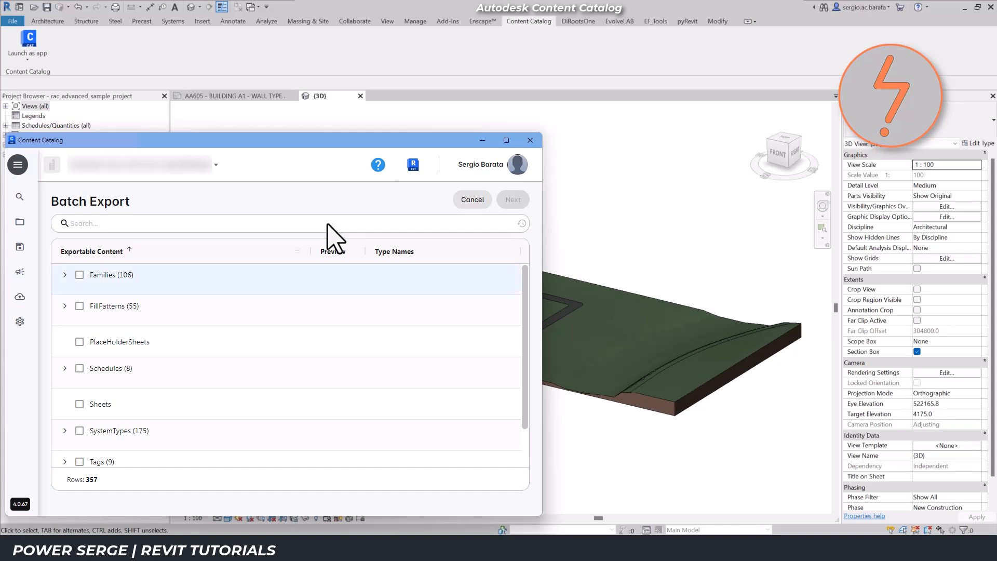
pyautogui.moveTo(252, 326)
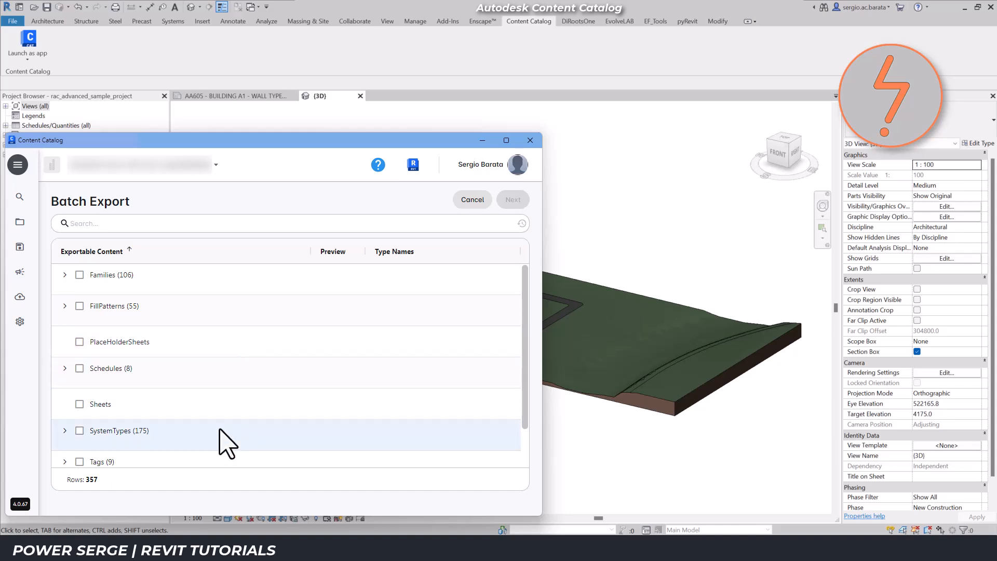
pyautogui.moveTo(69, 282)
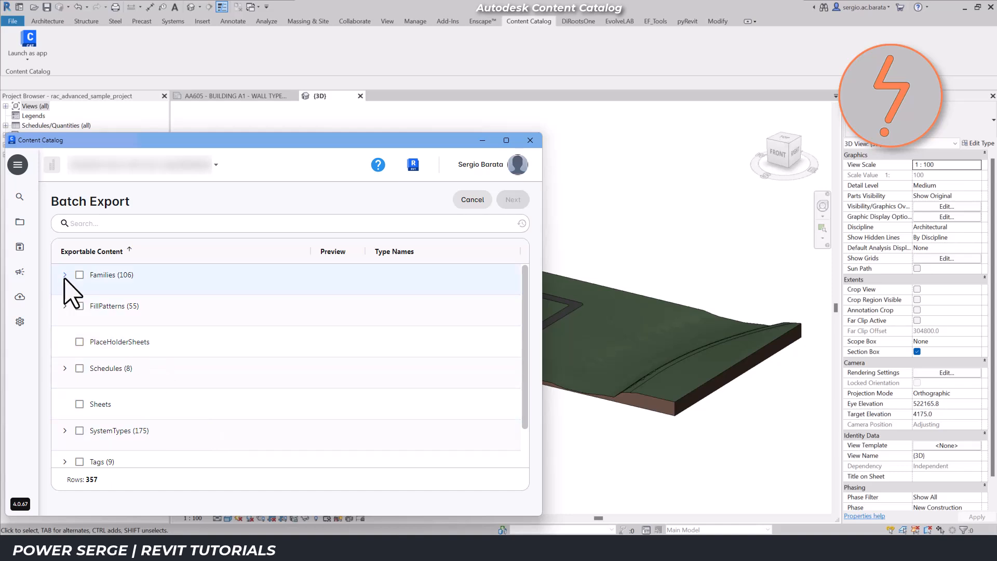
pyautogui.click(65, 274)
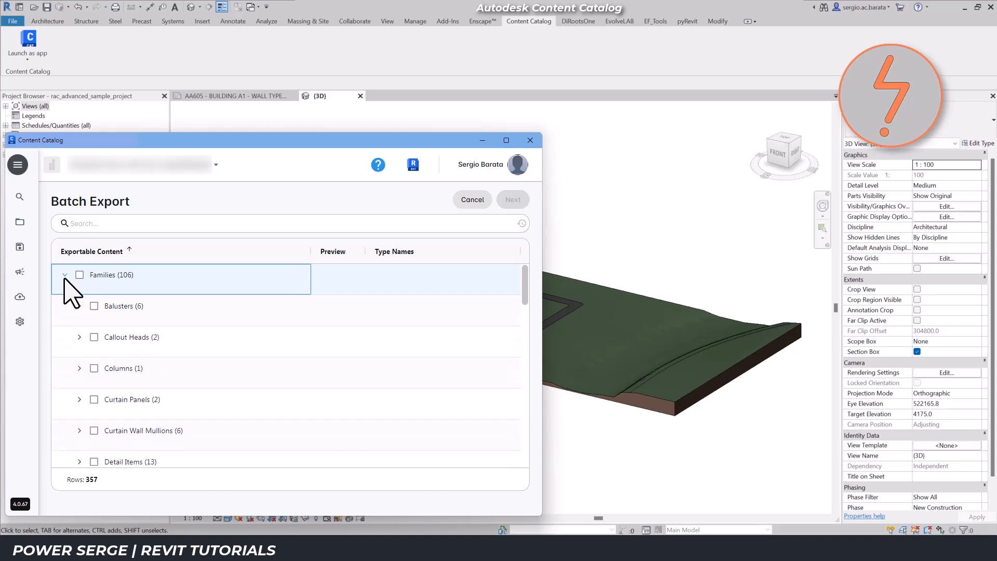
pyautogui.scroll(-3)
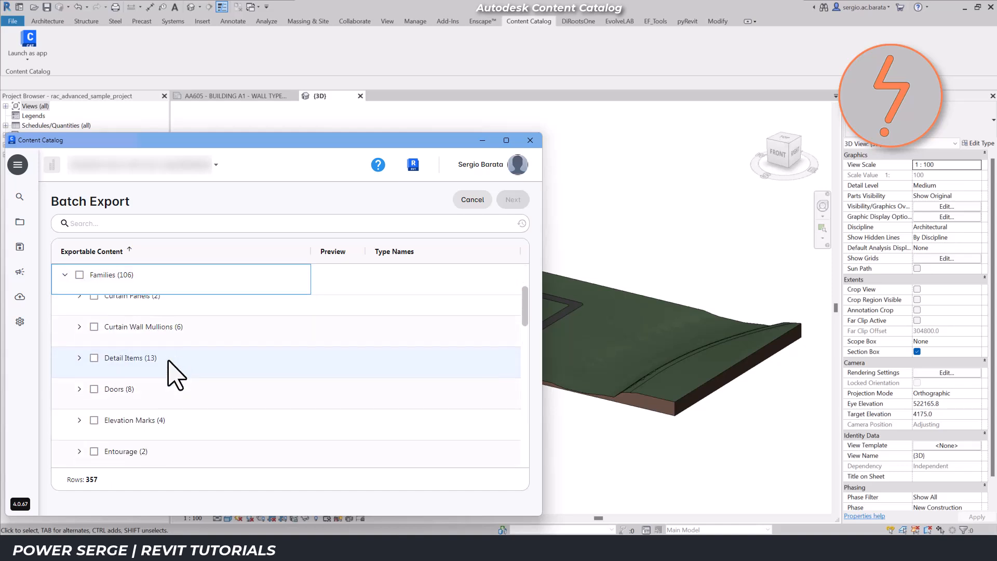
pyautogui.click(80, 389)
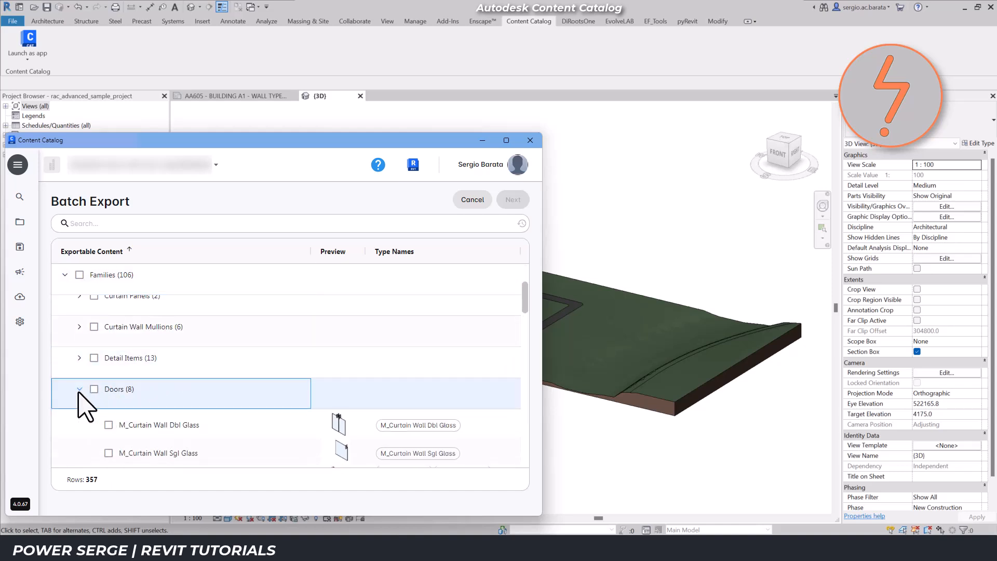
pyautogui.click(80, 389)
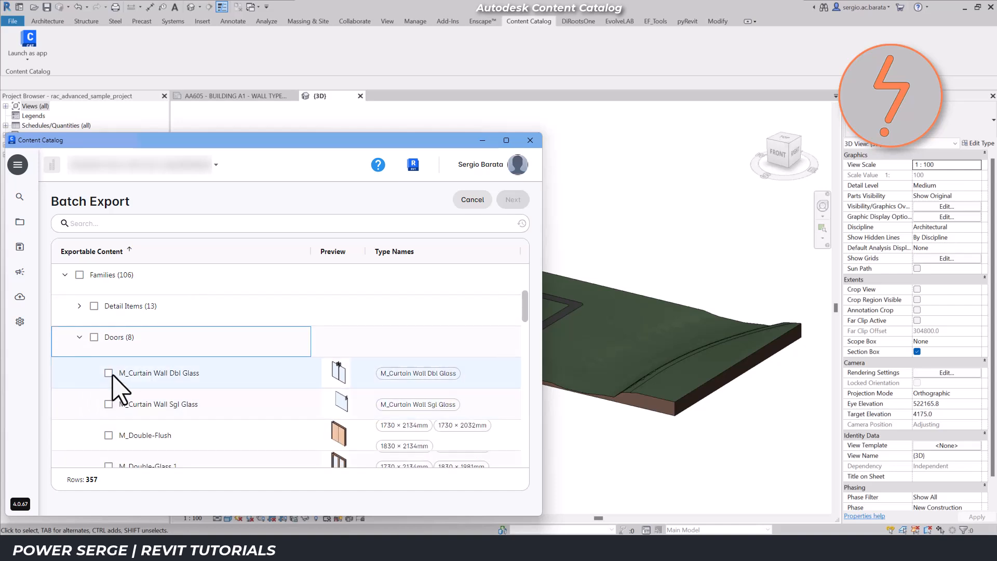
pyautogui.click(108, 435)
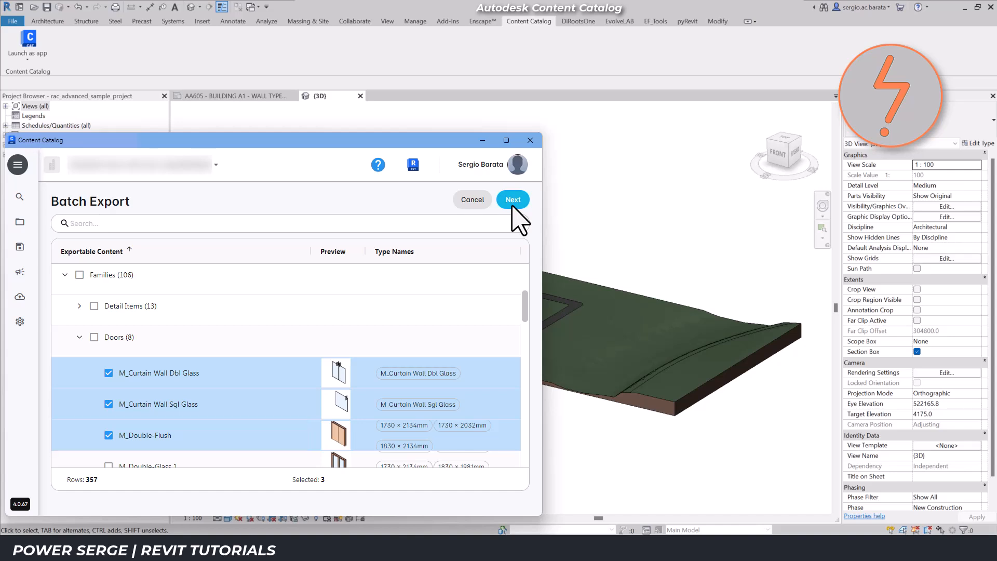
# - Assign the three door families to the _Test collection and select them all for upload
pyautogui.click(512, 199)
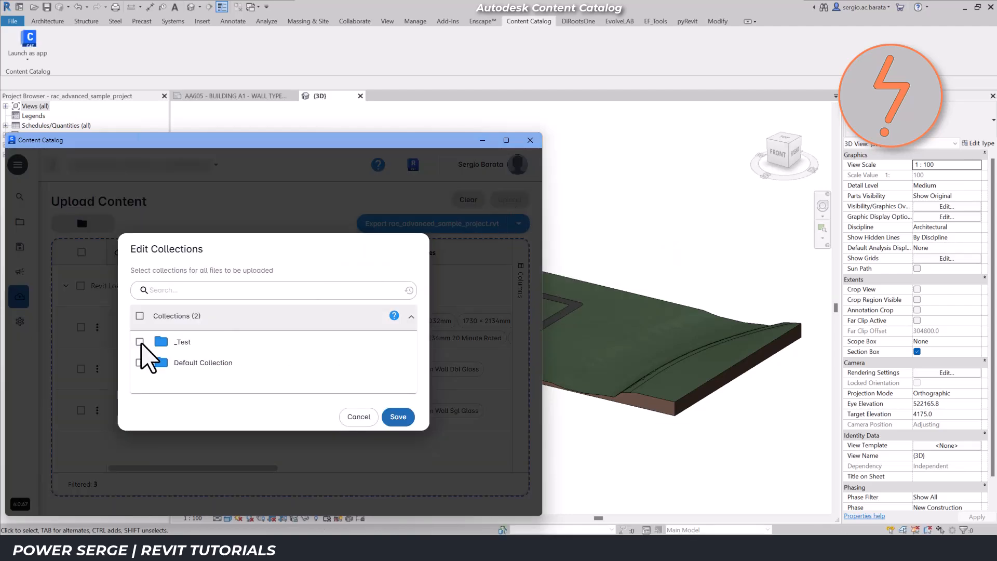
pyautogui.click(141, 342)
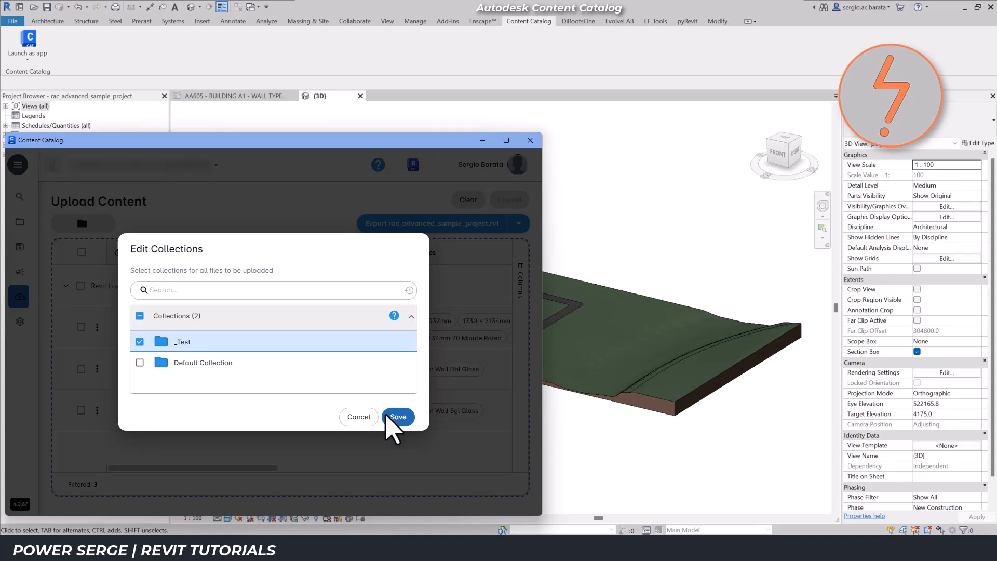
pyautogui.click(398, 416)
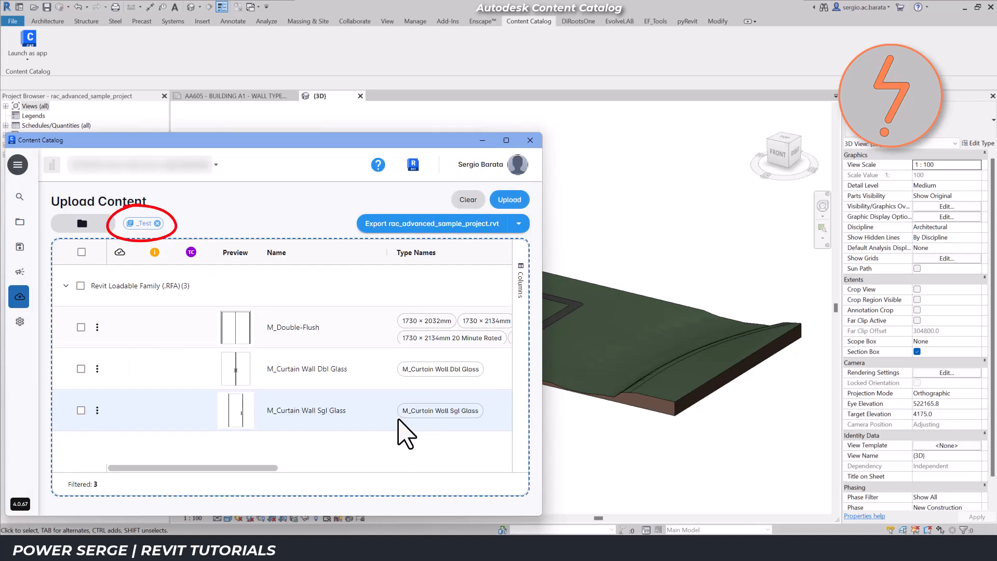
pyautogui.click(81, 327)
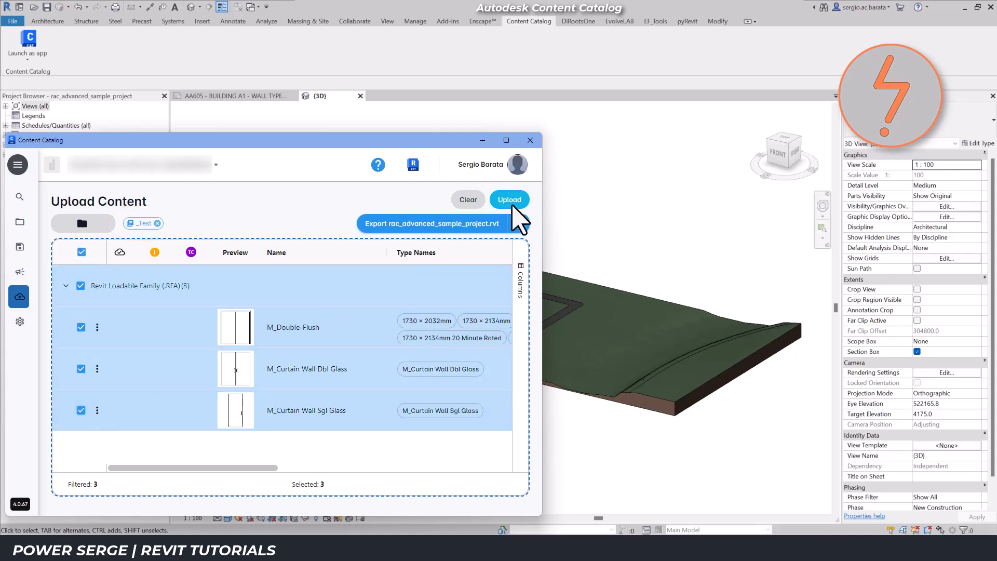
# - Upload the three door families, leaving the page targeting the 21325_Link_Building A project
pyautogui.click(509, 199)
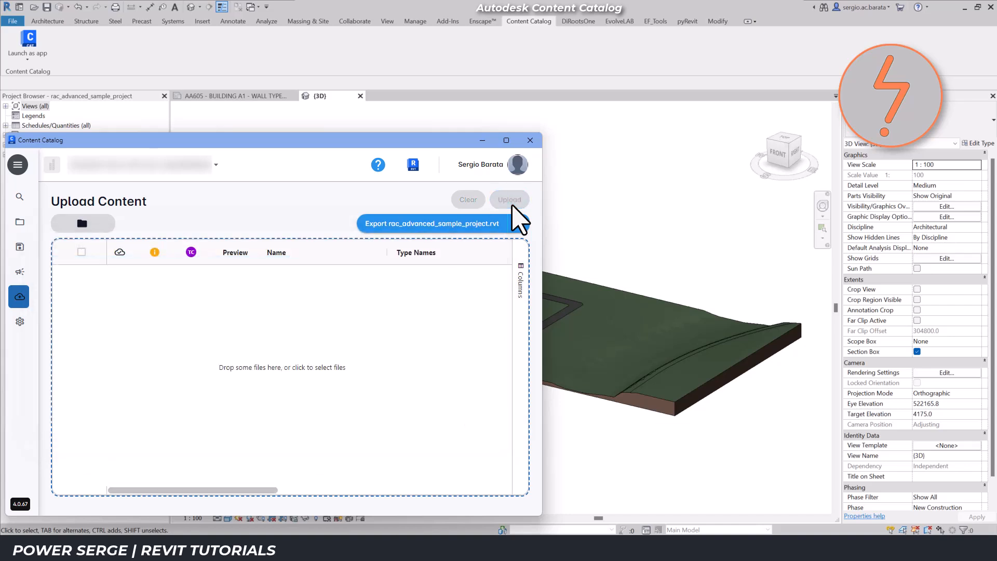
pyautogui.click(519, 223)
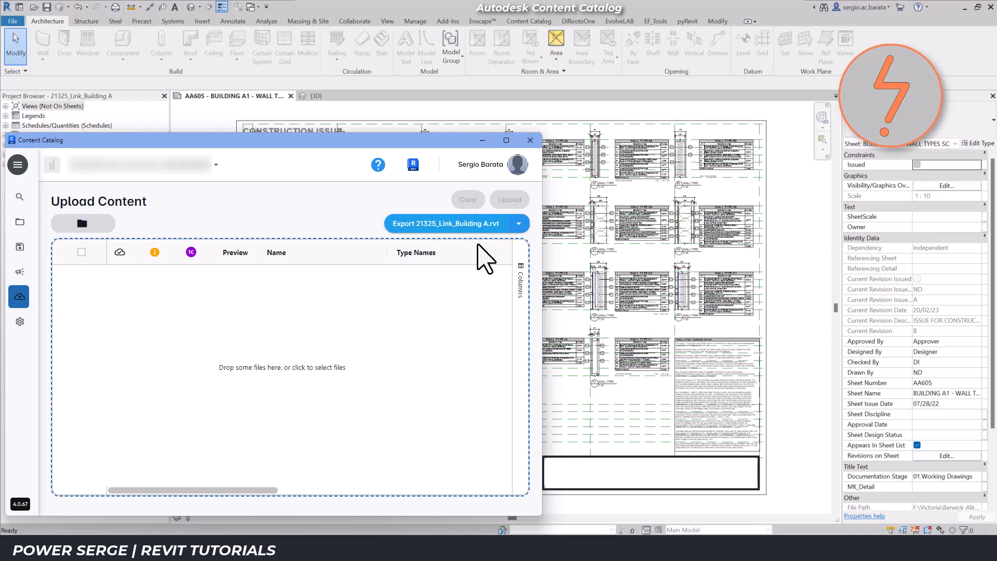
# - Export from Building A and tick model fill patterns 1000 x 100 Staggered and 1200mm Vertical 10mm Gap
pyautogui.click(446, 224)
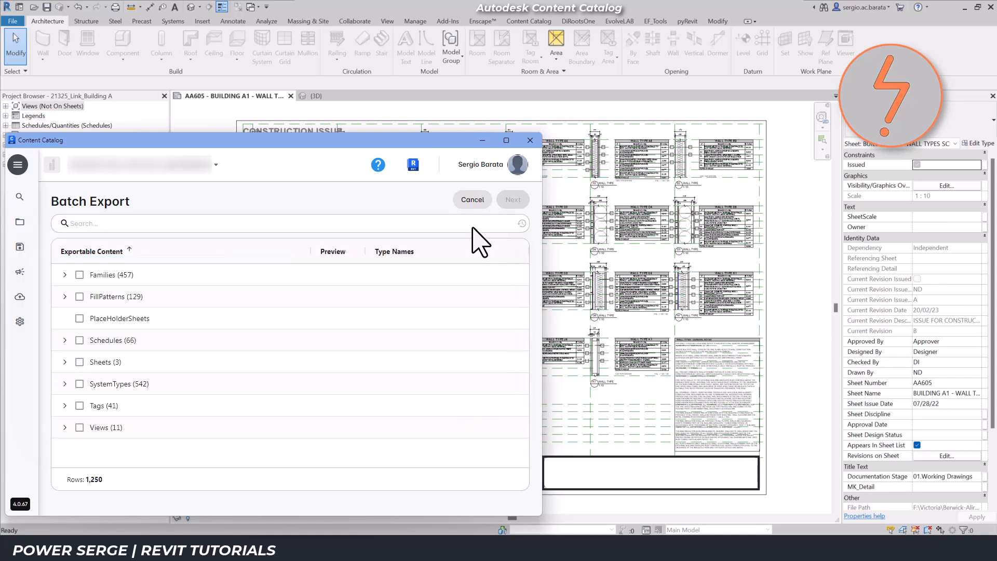
pyautogui.moveTo(71, 312)
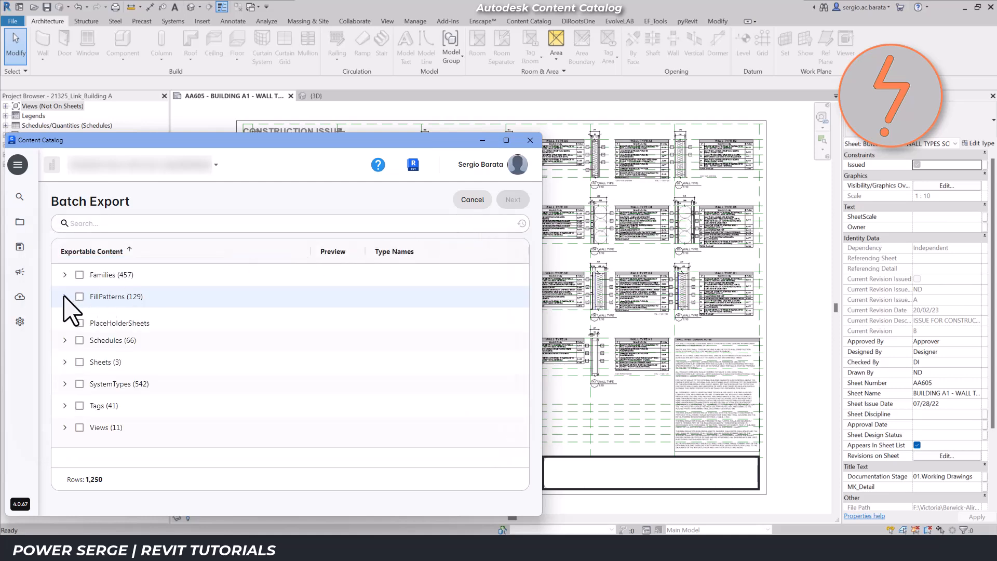
pyautogui.click(64, 296)
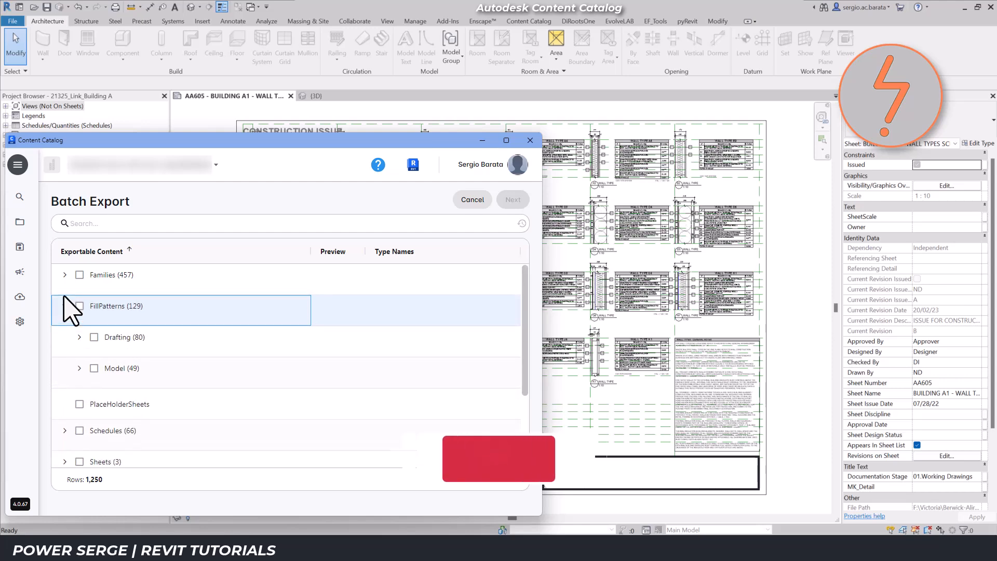
pyautogui.click(80, 368)
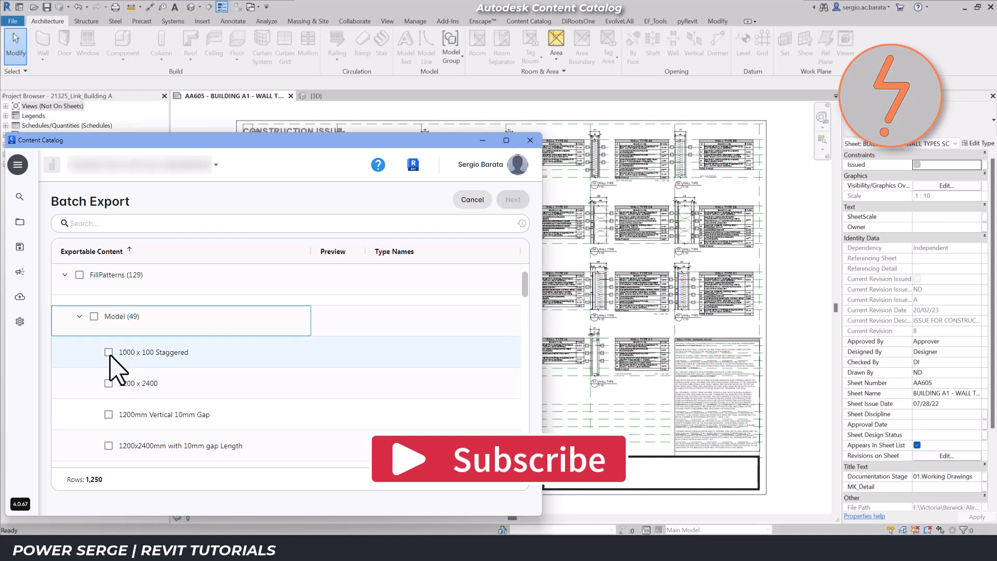
pyautogui.click(110, 353)
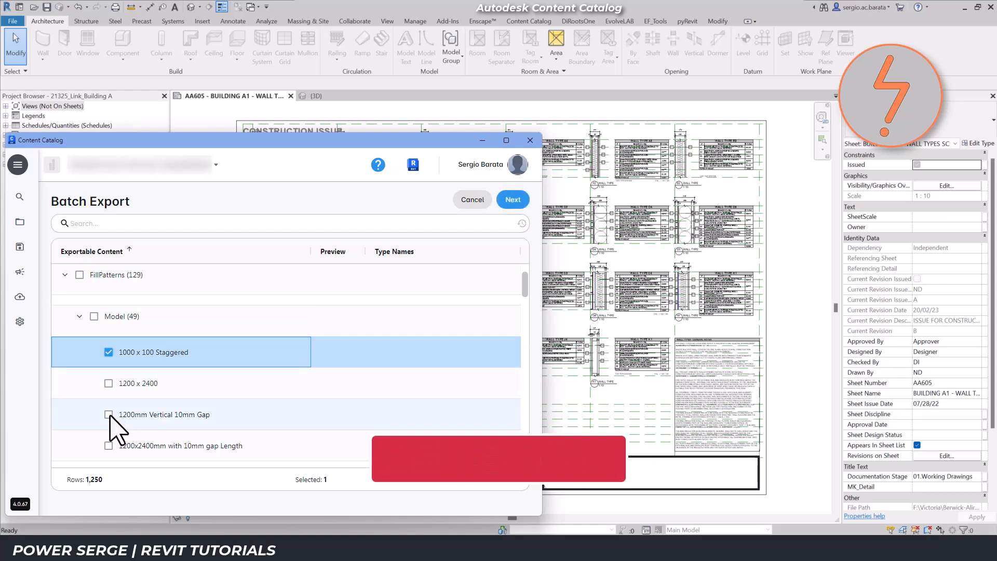
pyautogui.click(108, 414)
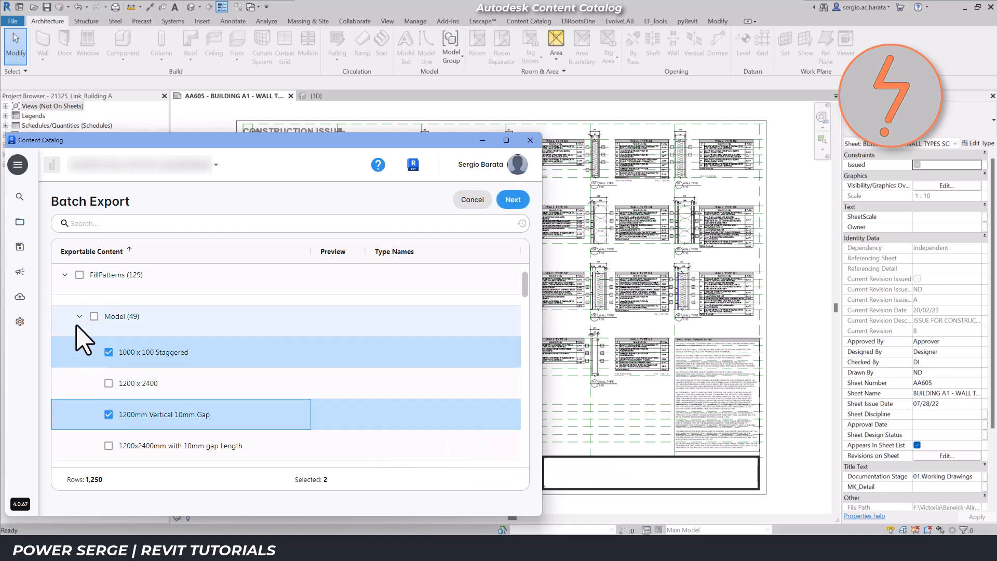
pyautogui.click(64, 274)
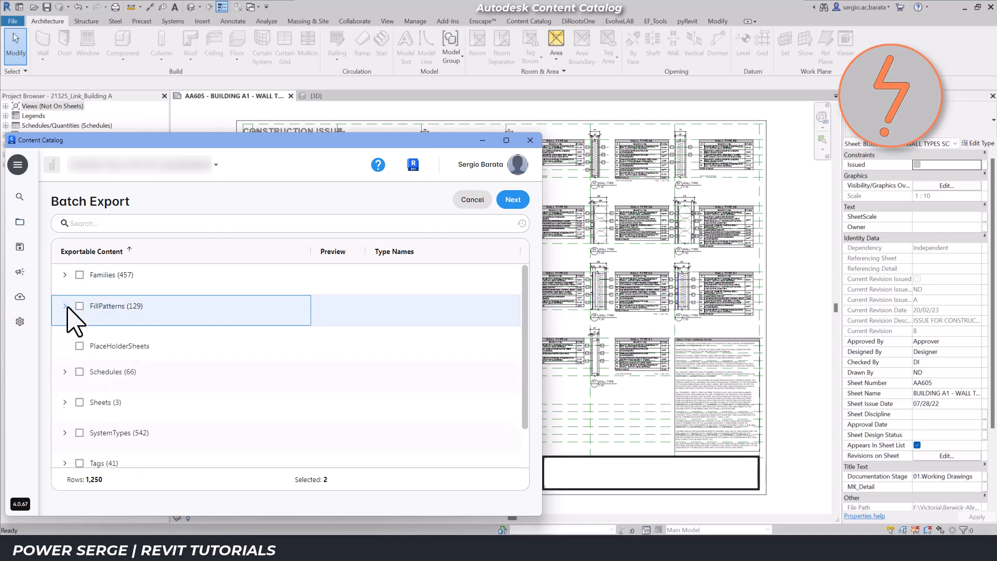
pyautogui.scroll(-3)
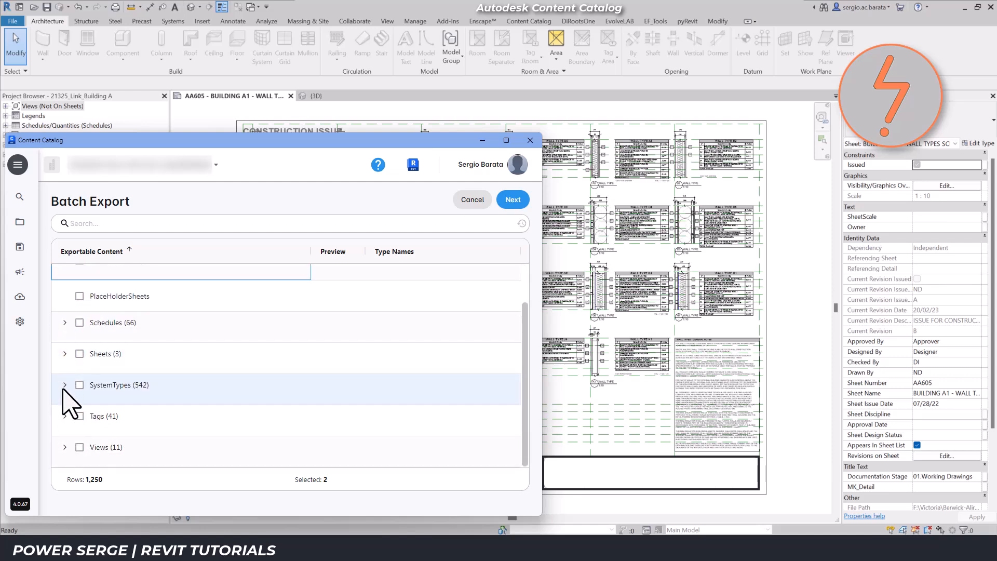
# - Tick Basic Wall types TYPE B2, TYPE A5 and TYPE A3 and proceed to the upload list
pyautogui.click(64, 385)
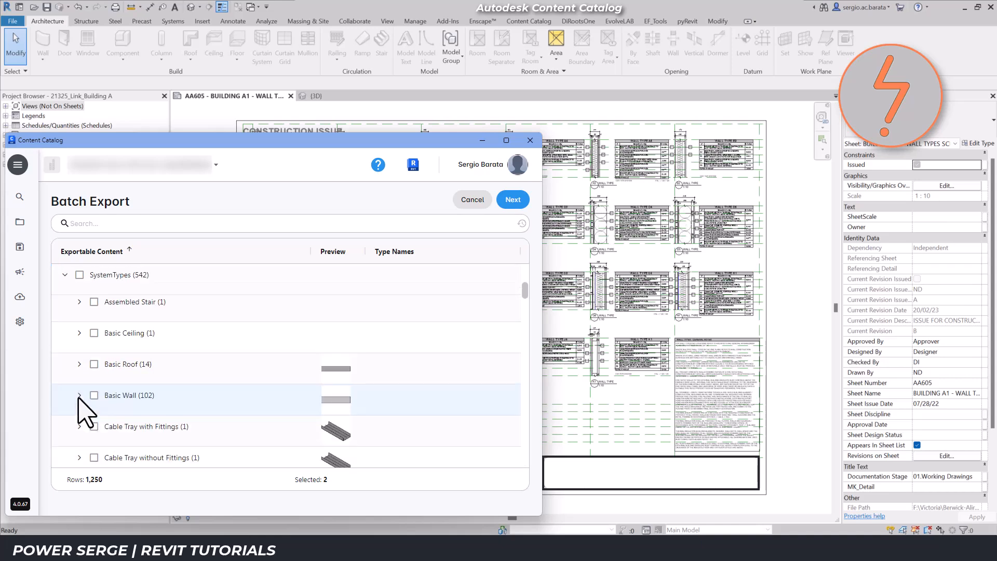
pyautogui.click(80, 395)
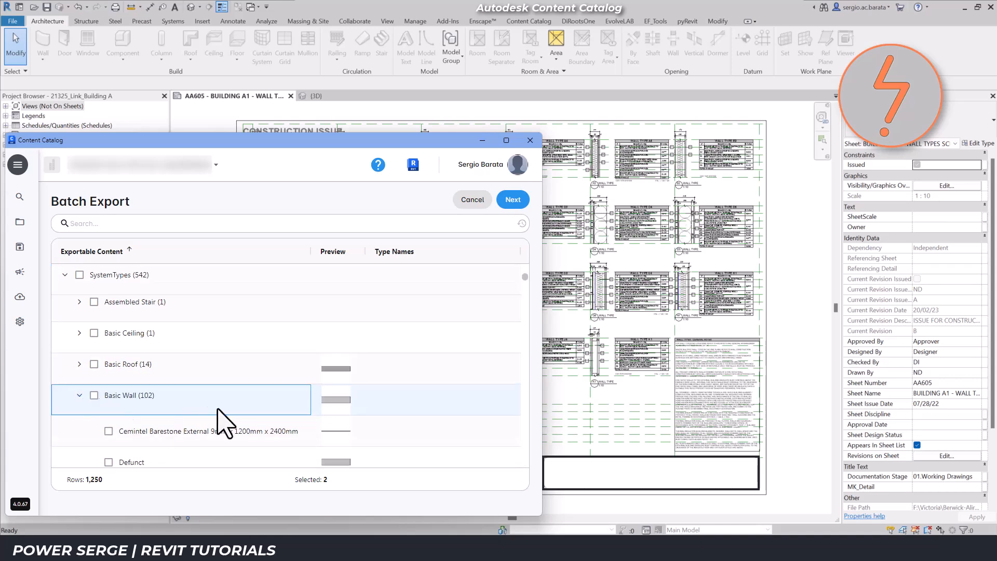
pyautogui.scroll(-3)
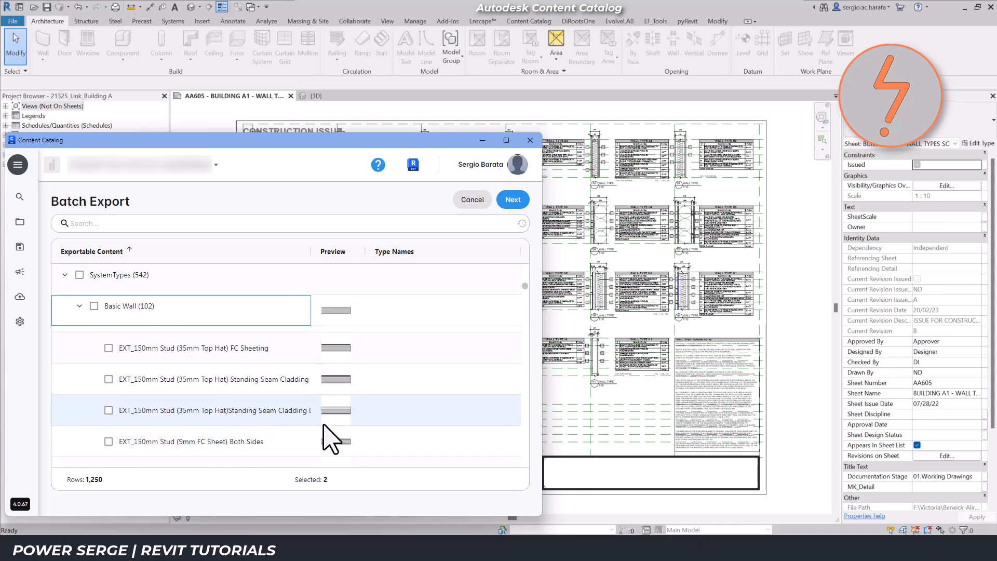
pyautogui.scroll(-3)
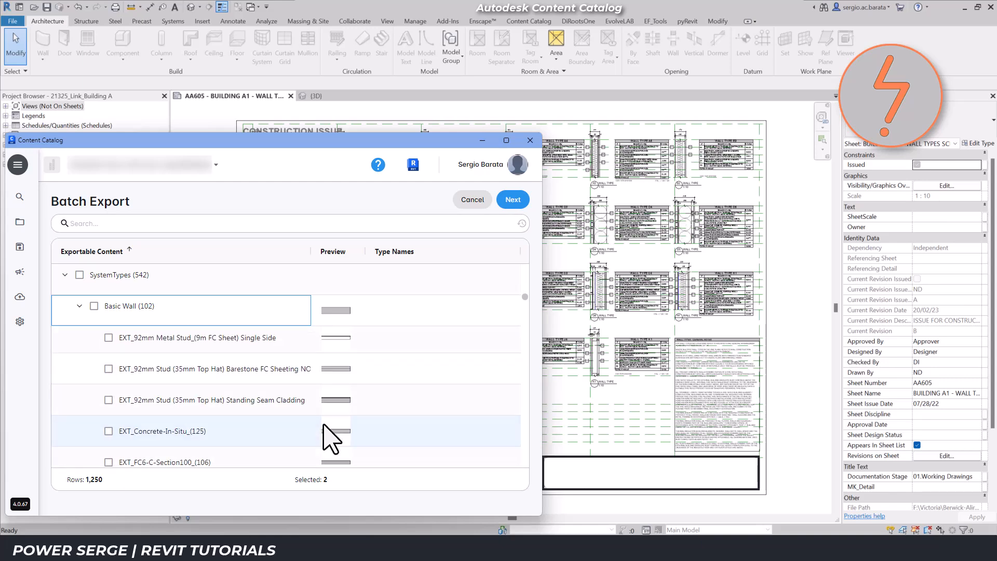
pyautogui.scroll(-3)
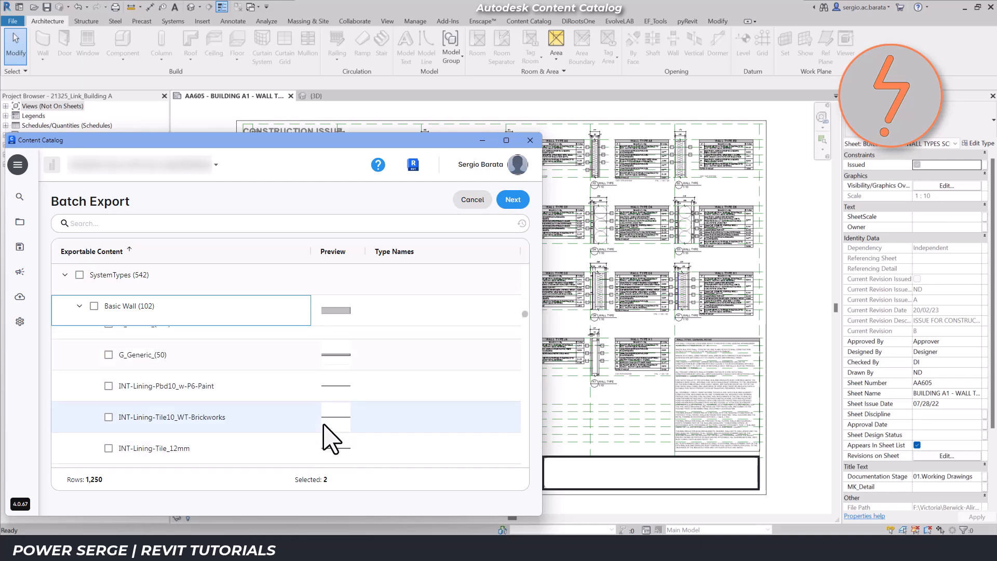
pyautogui.scroll(-3)
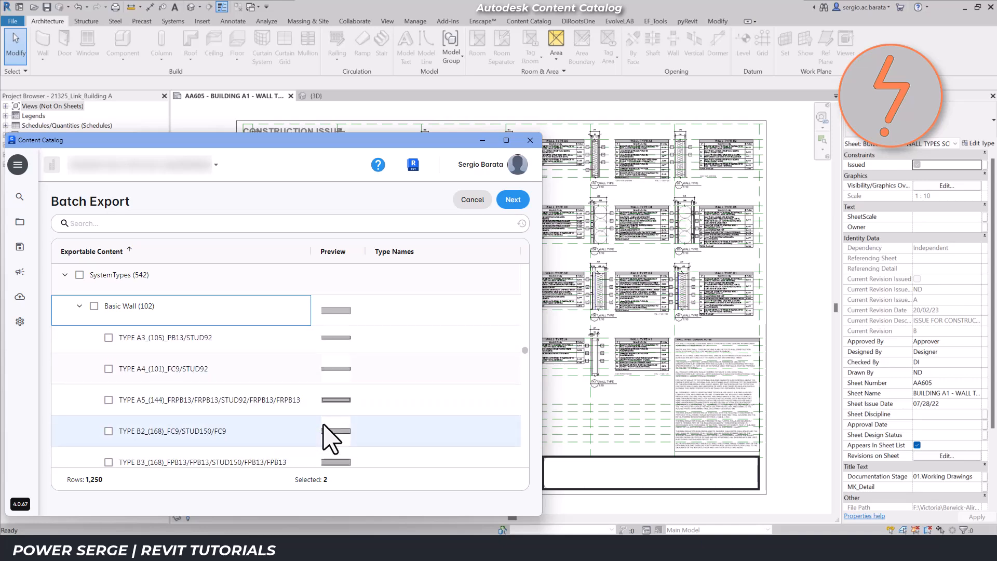
pyautogui.click(109, 430)
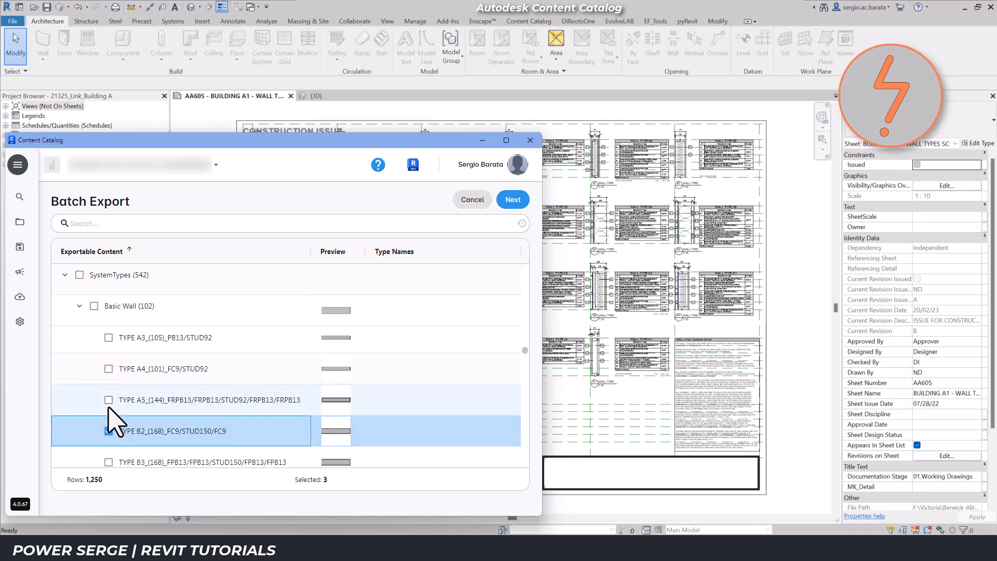
pyautogui.click(108, 399)
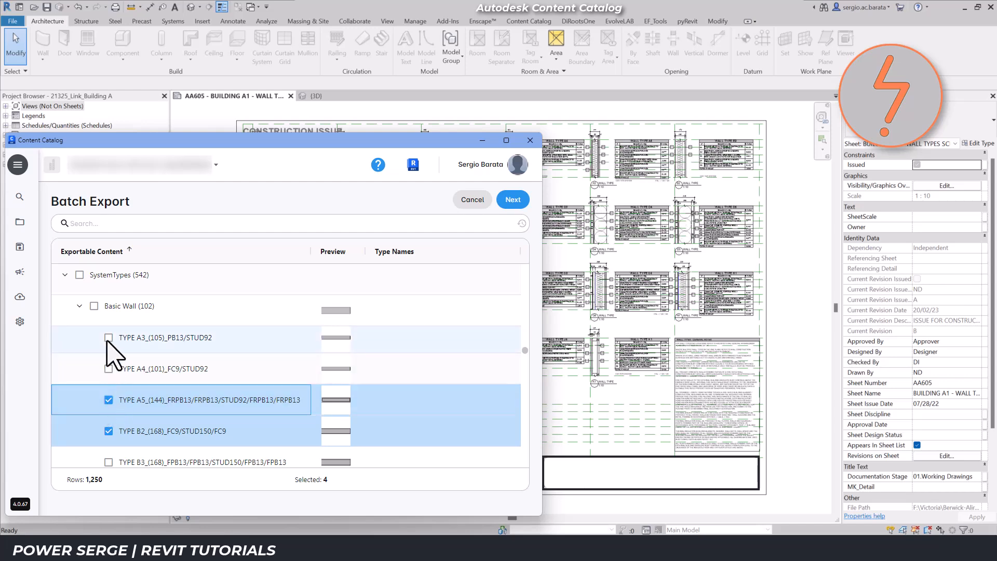
pyautogui.click(108, 337)
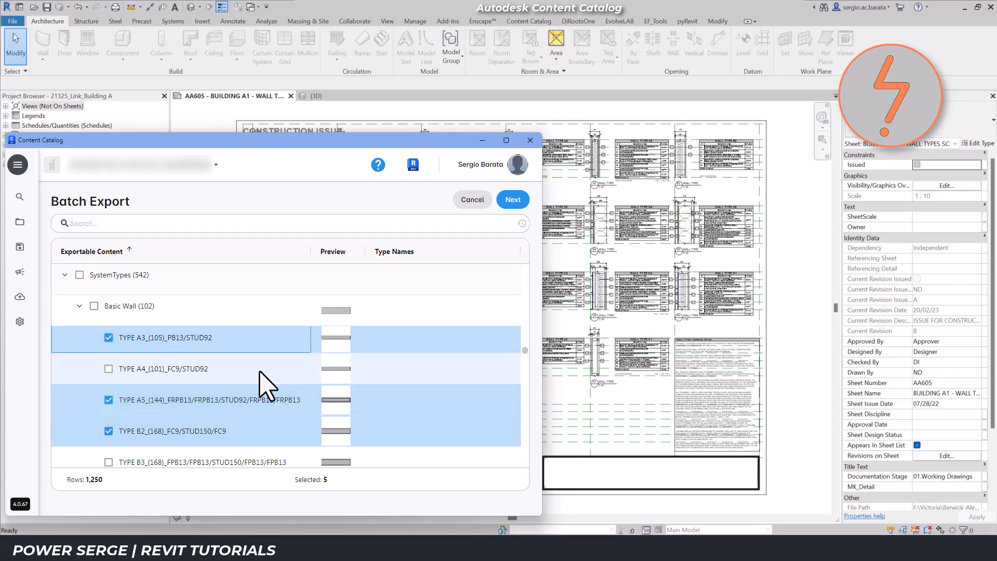
pyautogui.click(513, 200)
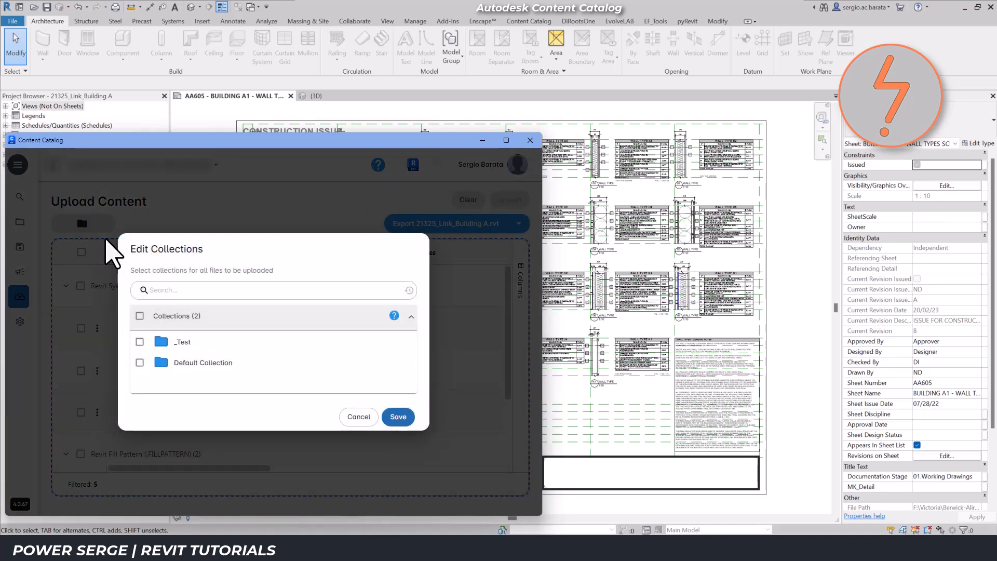
# - Assign the five items to the _Test collection, select all and upload them
pyautogui.click(139, 342)
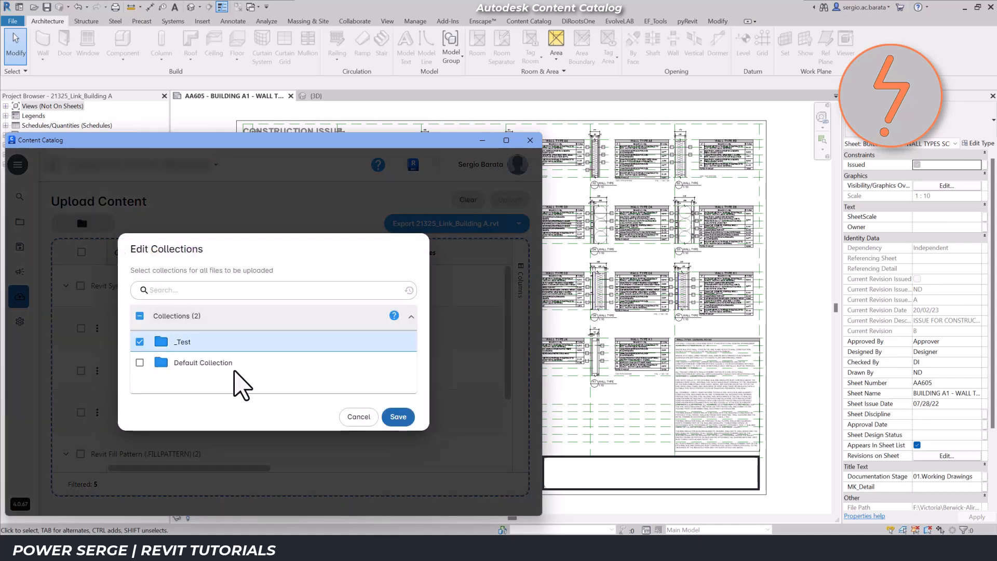
pyautogui.click(398, 416)
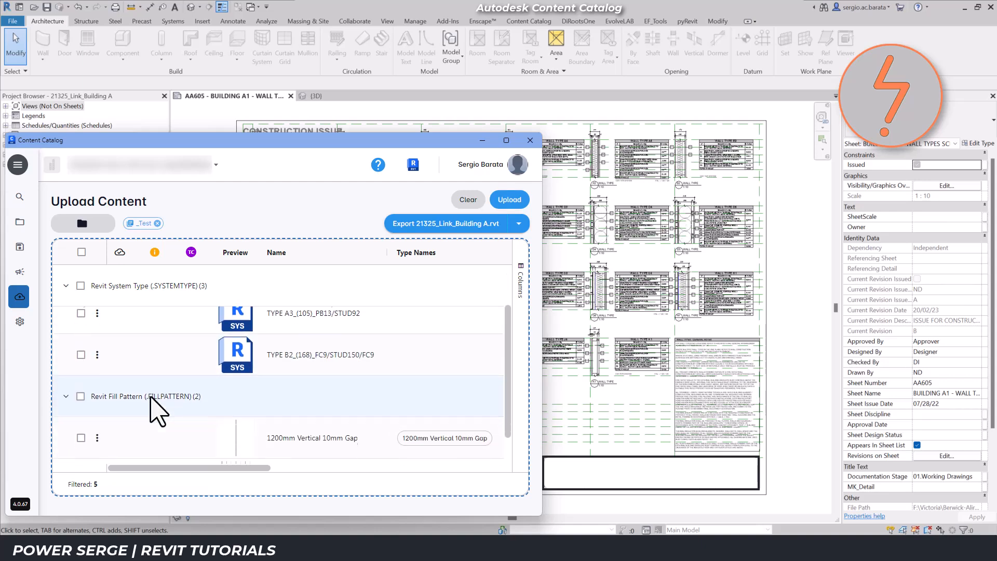
pyautogui.scroll(-3)
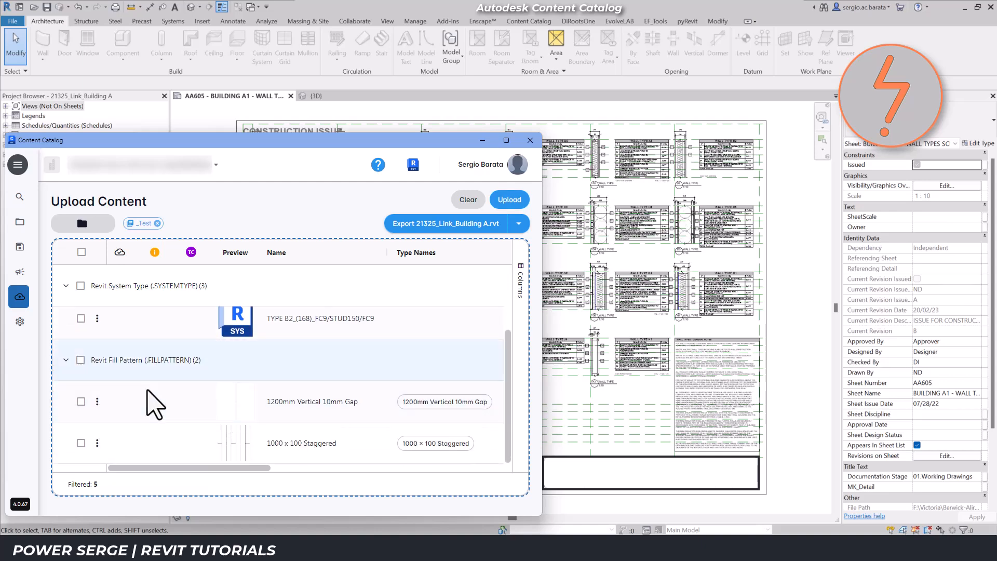
pyautogui.click(81, 251)
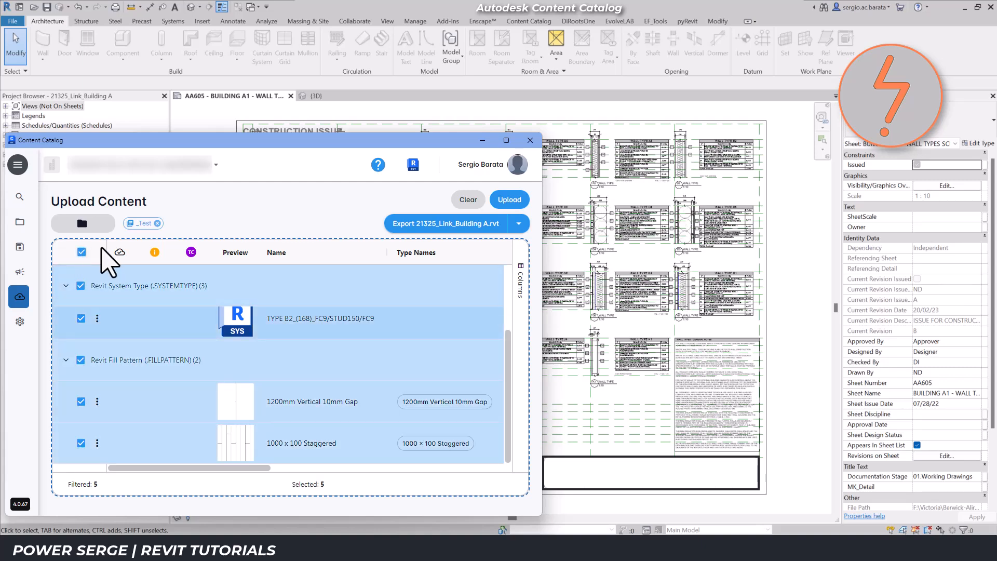
pyautogui.click(509, 199)
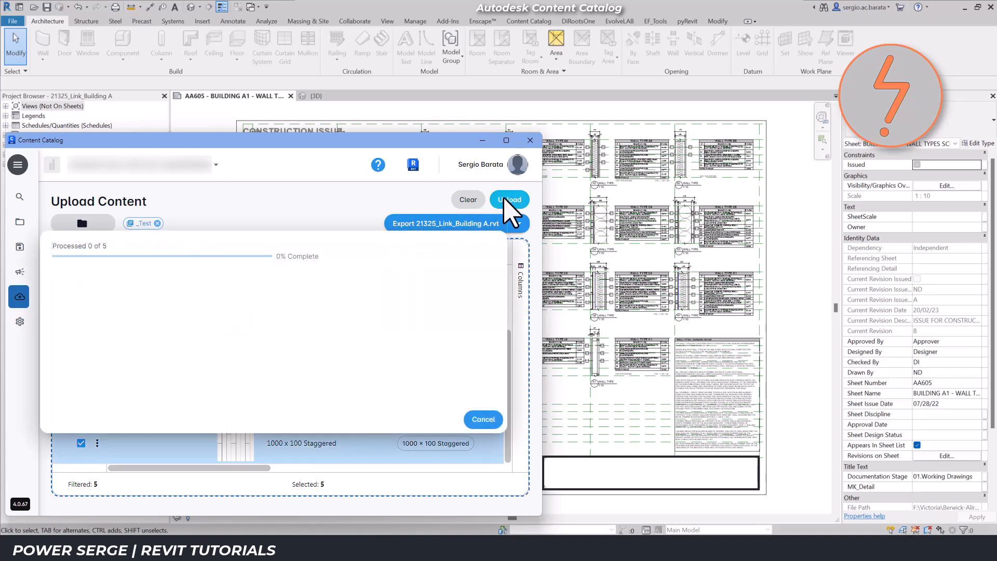
pyautogui.click(509, 200)
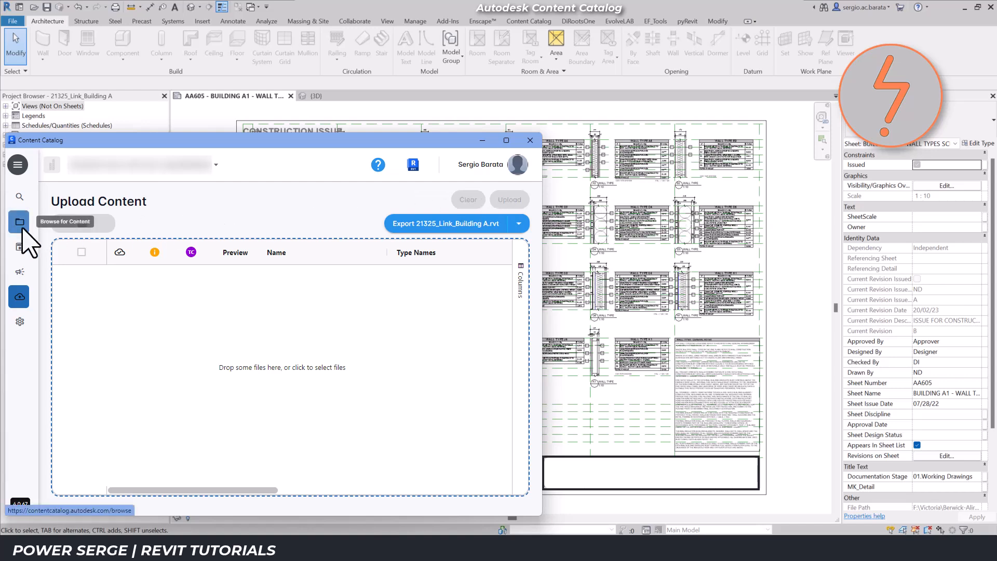
# - Browse the content collections and open the _Test collection's Walls
pyautogui.click(19, 221)
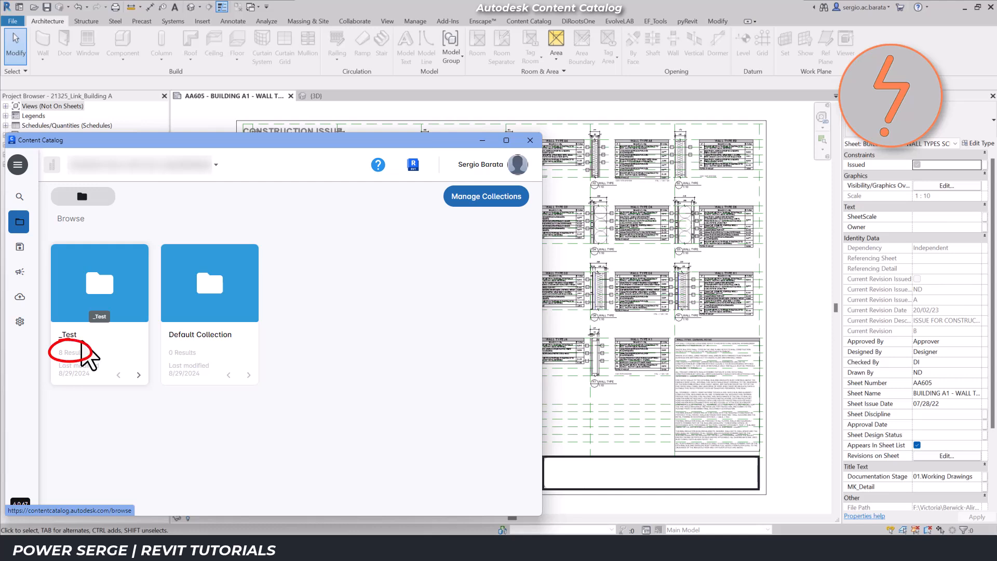
pyautogui.doubleClick(98, 283)
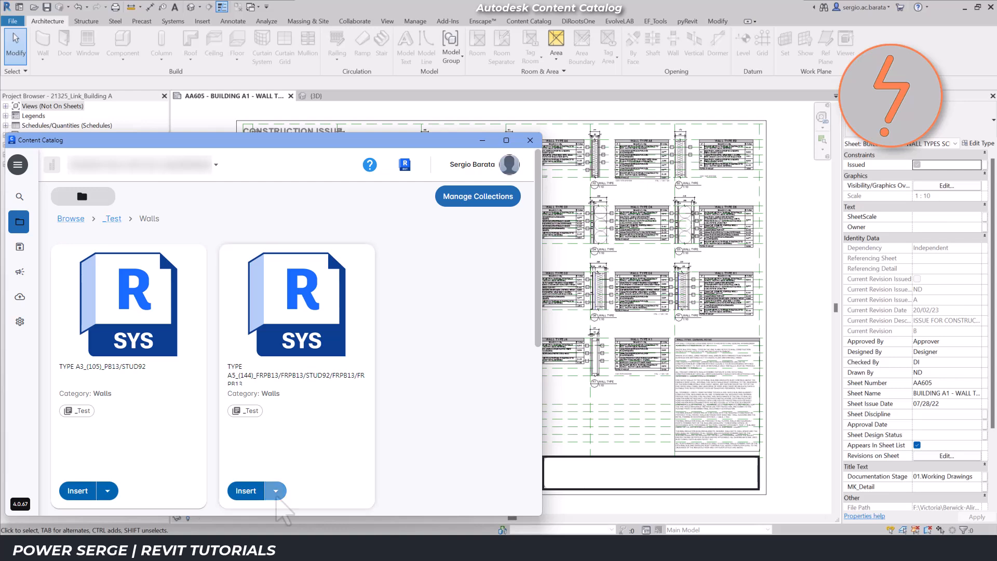
pyautogui.moveTo(282, 509)
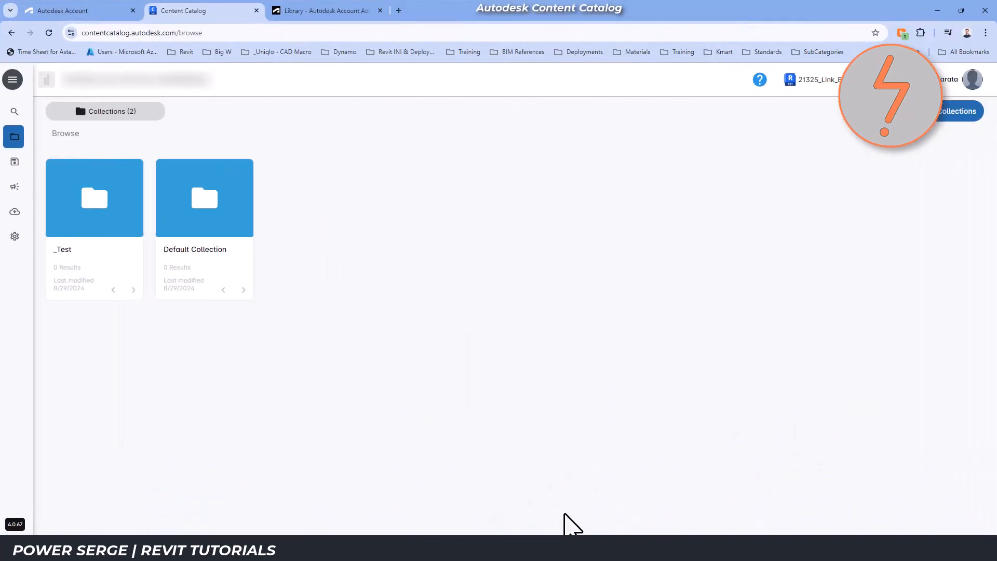
# - In Autodesk Account product updates, download the Content Catalog Revit 2021-2025 Extension v1.1.0.0
pyautogui.click(69, 11)
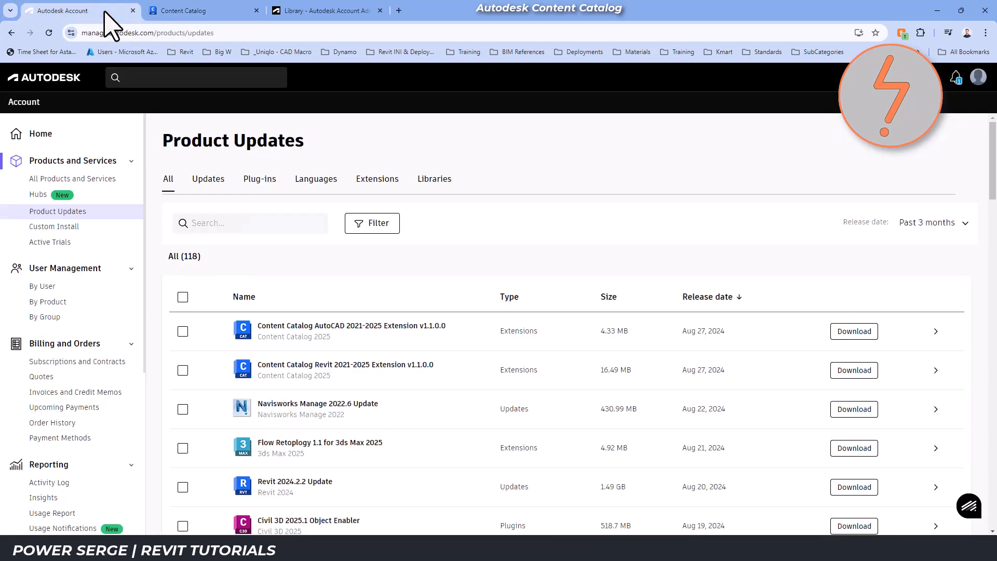
pyautogui.moveTo(57, 211)
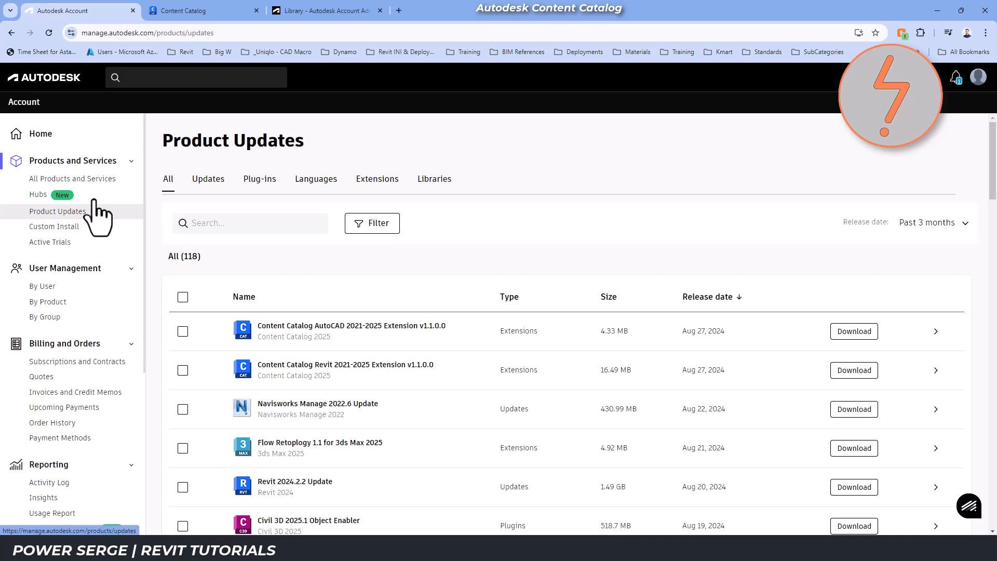
pyautogui.moveTo(350, 378)
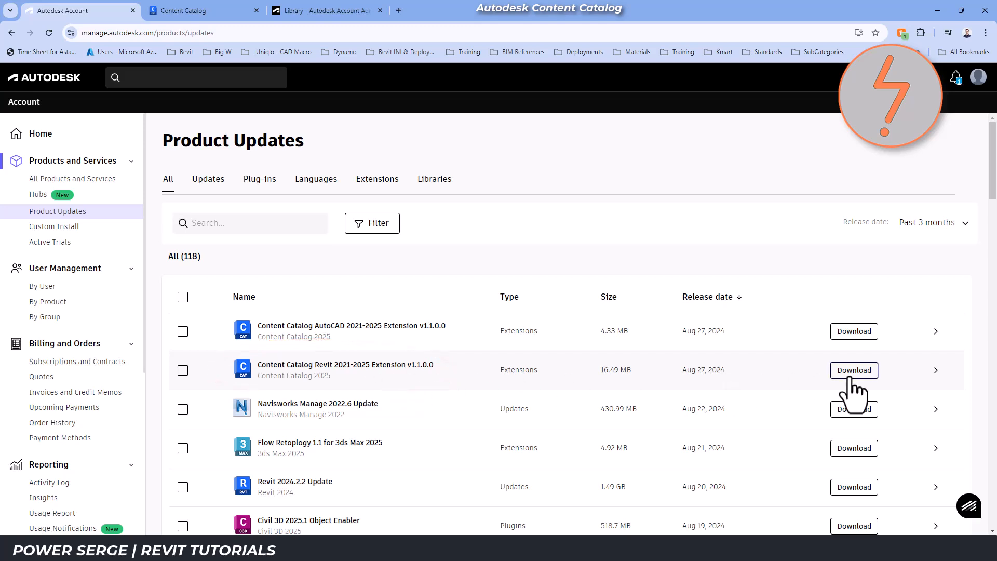
pyautogui.click(854, 370)
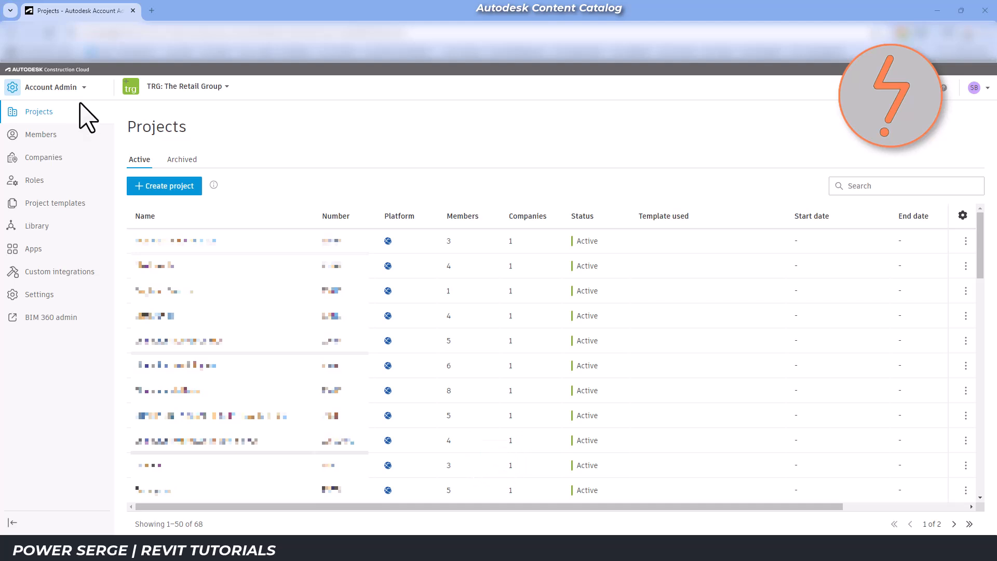
pyautogui.moveTo(89, 121)
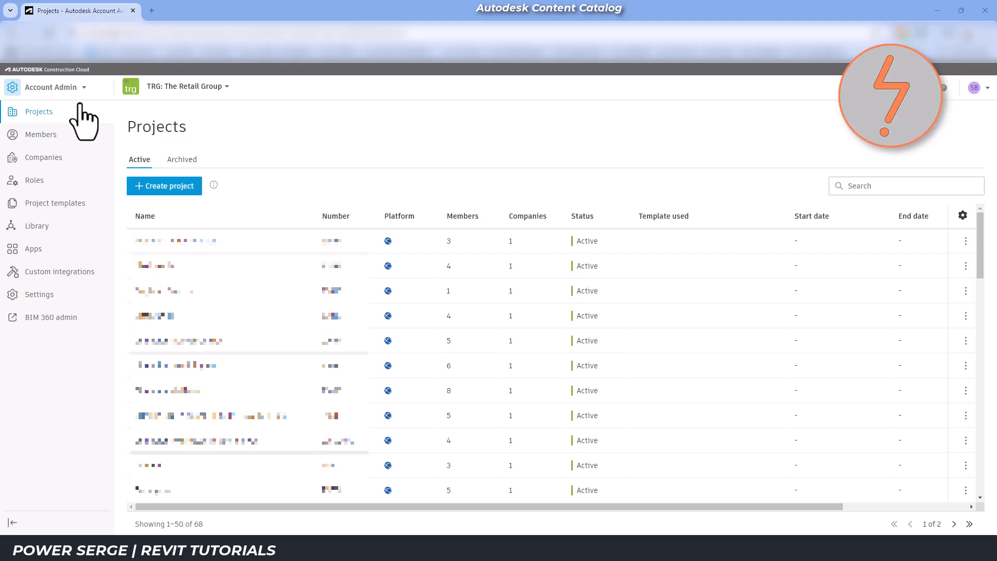
pyautogui.moveTo(37, 226)
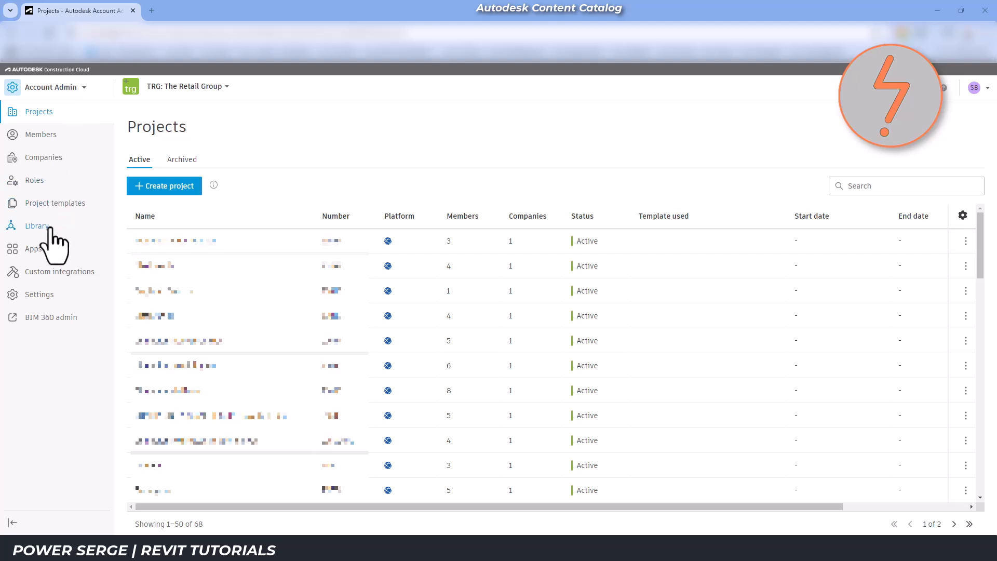
# - Open the account Library and its Content Catalog, listing _Test and Default Collection
pyautogui.click(37, 226)
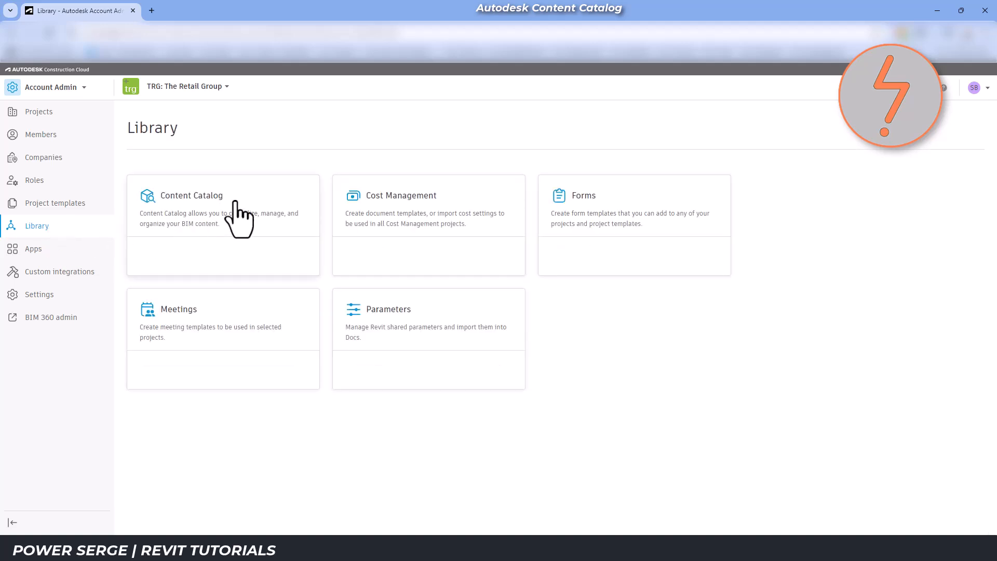
pyautogui.click(191, 195)
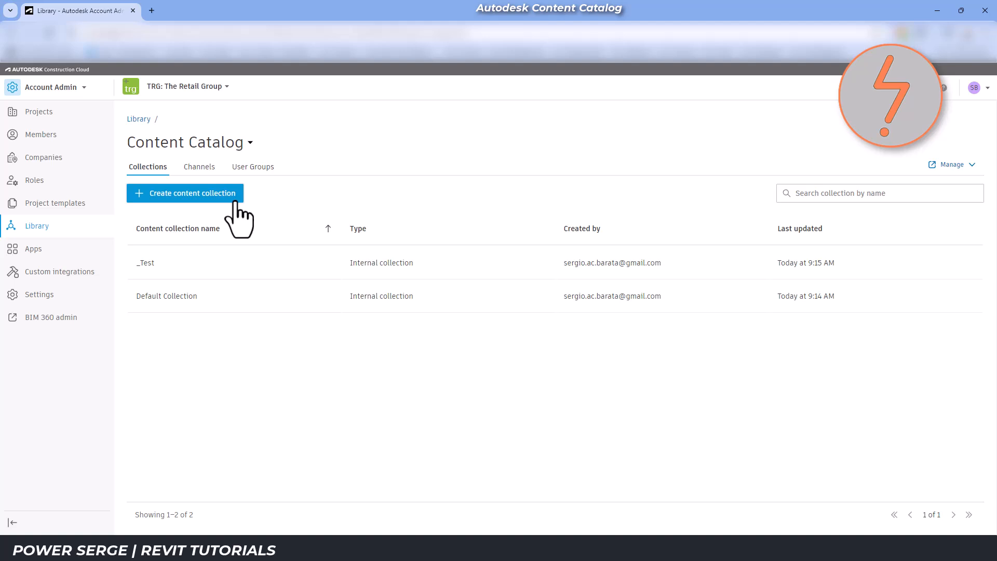
# - Create a collection named Standard Wall Types described as 'An approved list of wall types'
pyautogui.click(185, 194)
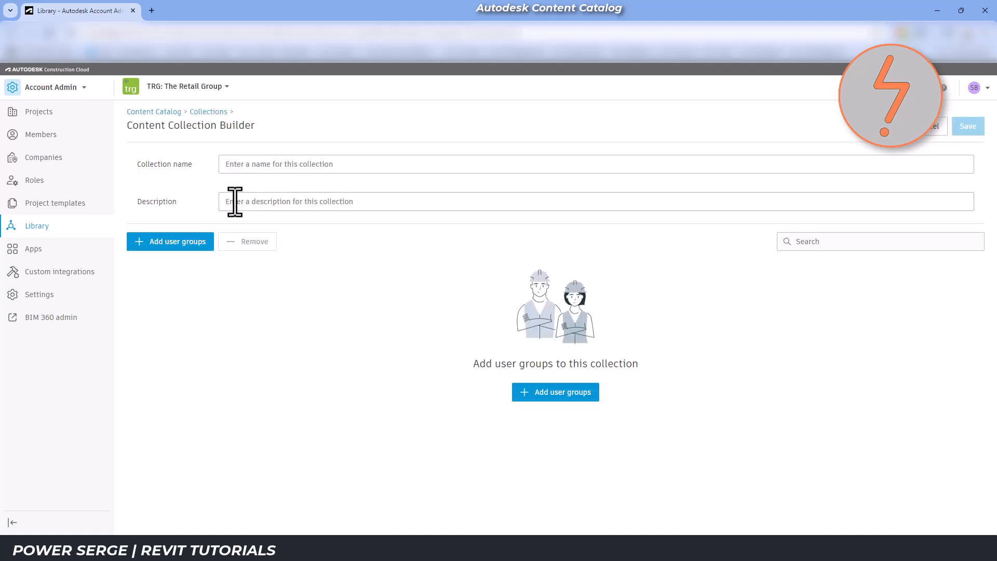
pyautogui.write('Standard Wall Types')
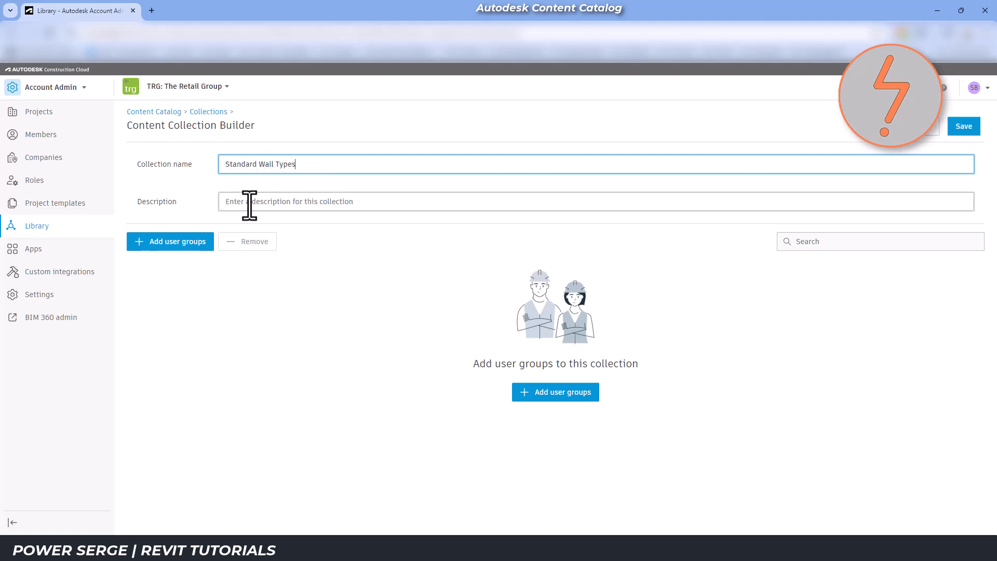
pyautogui.write('An approved list of wall typ')
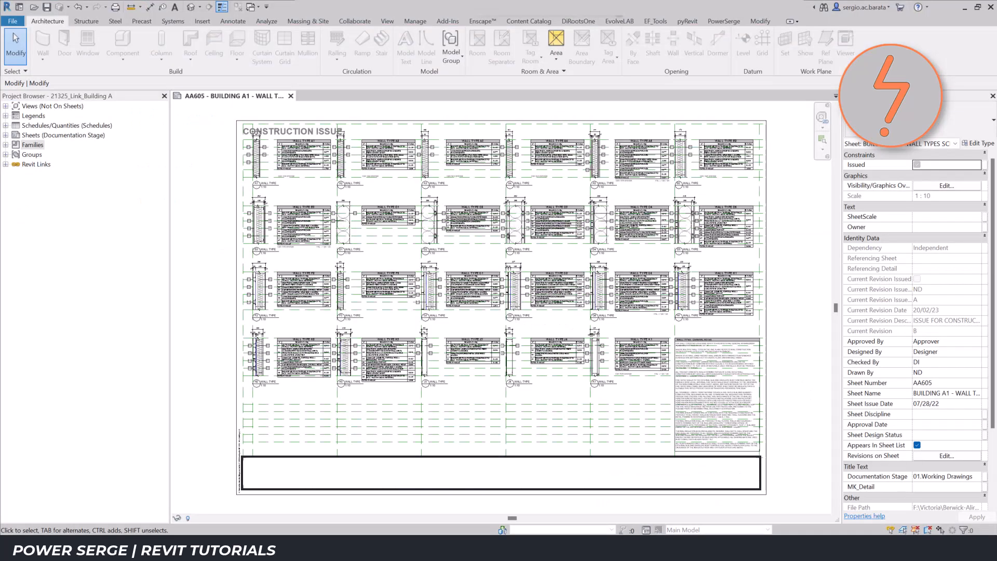
pyautogui.moveTo(598, 305)
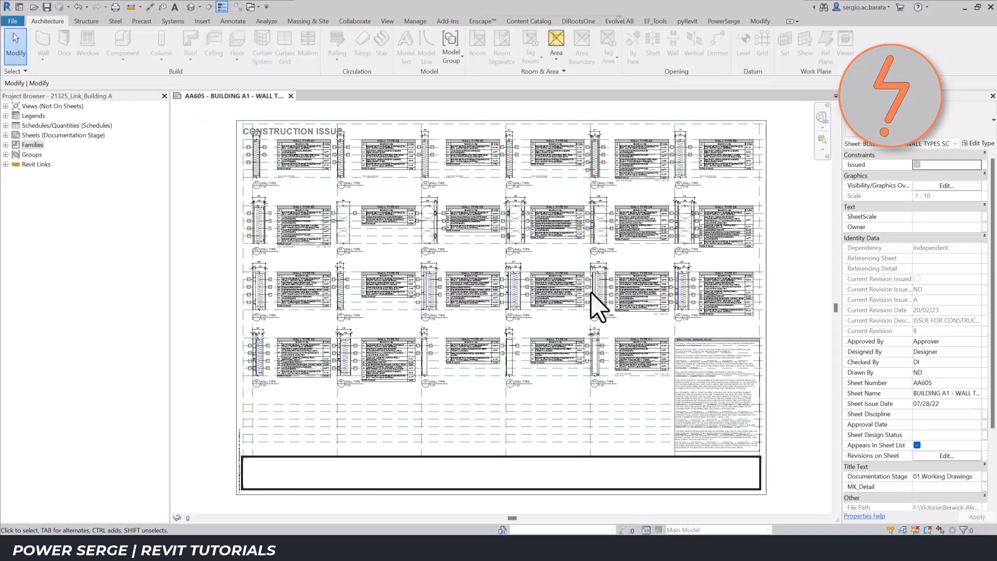
# - Start Content Catalog export of 21325_Link_Building A.rvt and return to the Batch Export list after checking a WTYPE wall type
pyautogui.click(529, 21)
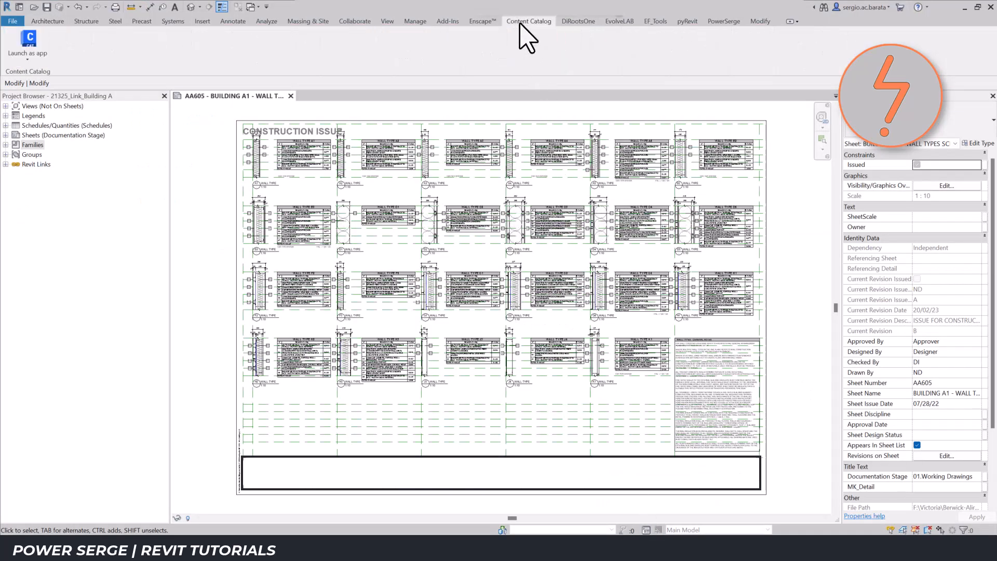
pyautogui.moveTo(27, 45)
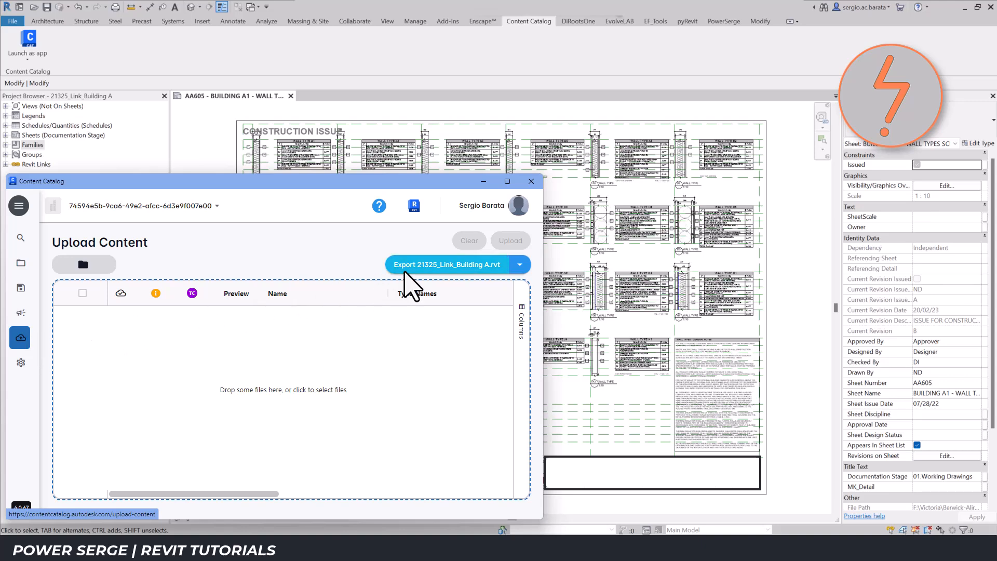
pyautogui.click(447, 264)
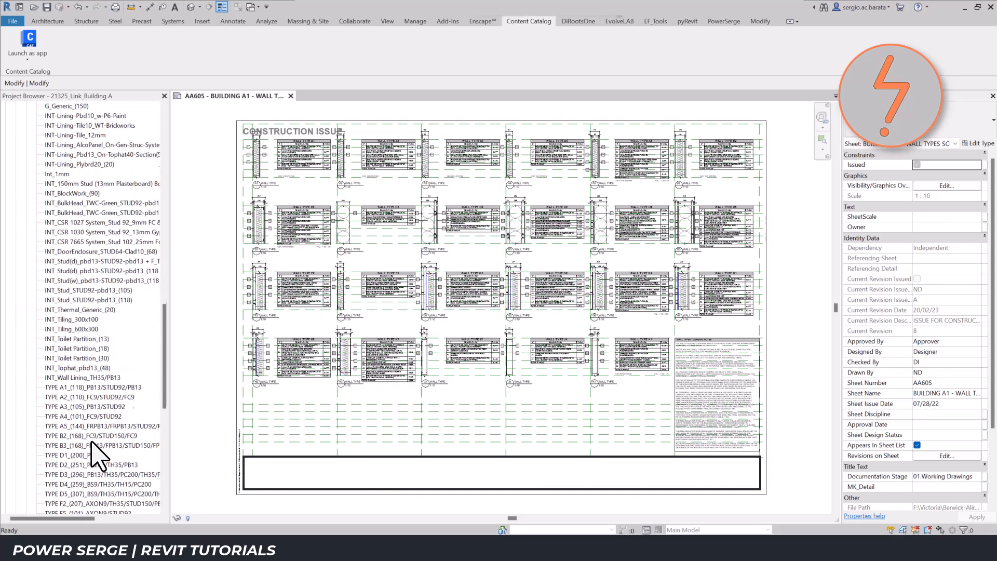
pyautogui.click(96, 270)
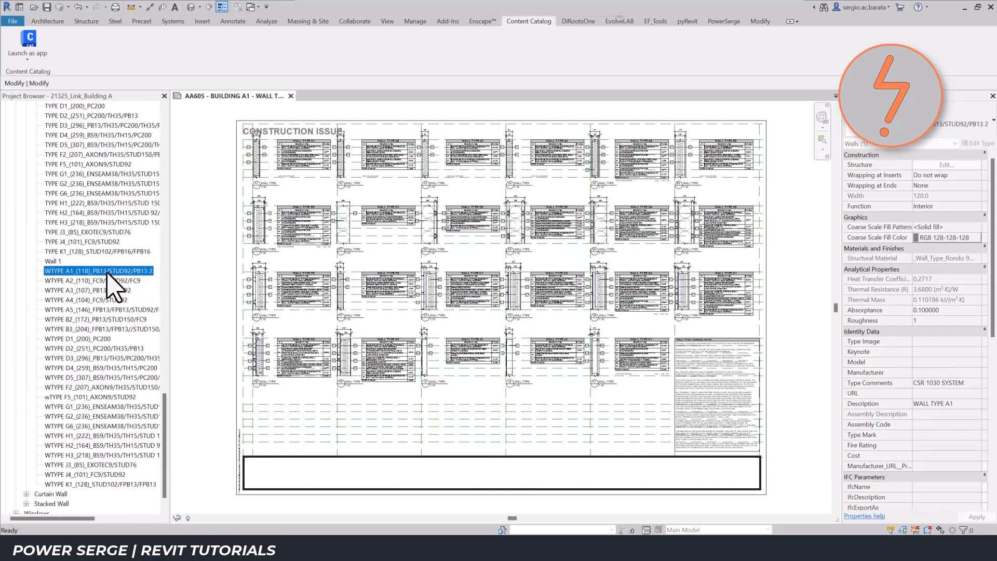
pyautogui.click(99, 484)
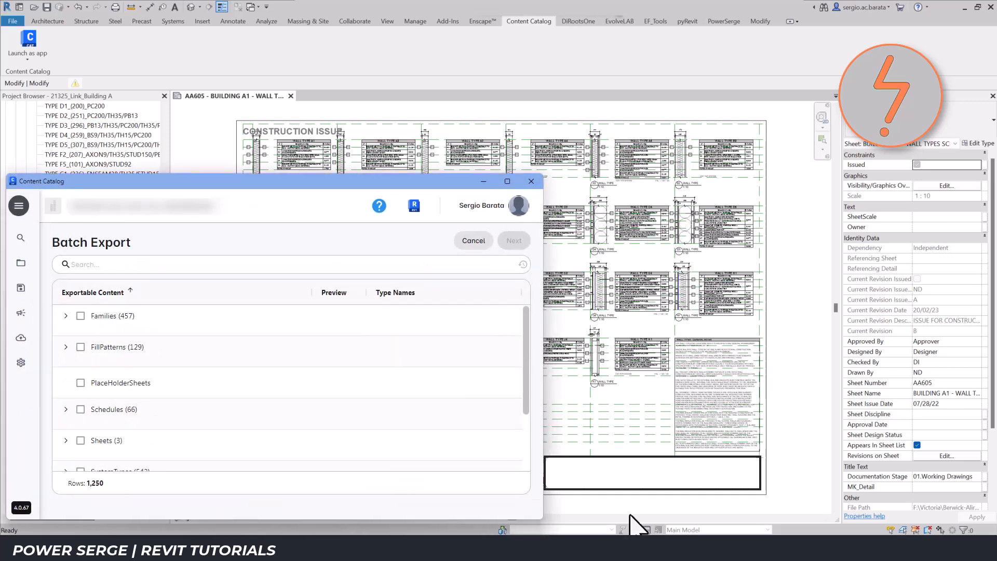
# - Search WTYPE, select all 23 Basic Wall types under SystemTypes and proceed to the upload list
pyautogui.write('w')
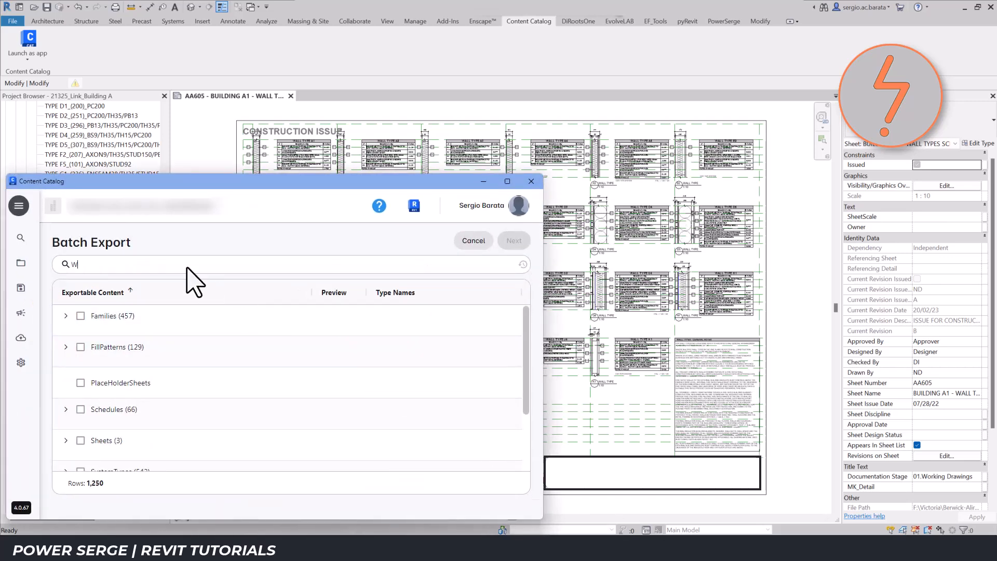
pyautogui.write('TYPE')
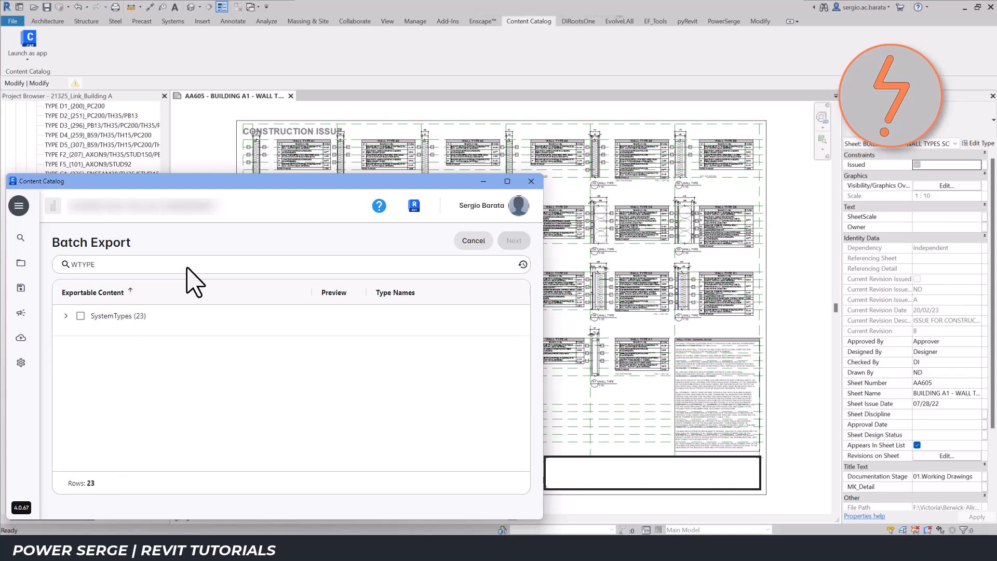
pyautogui.click(65, 316)
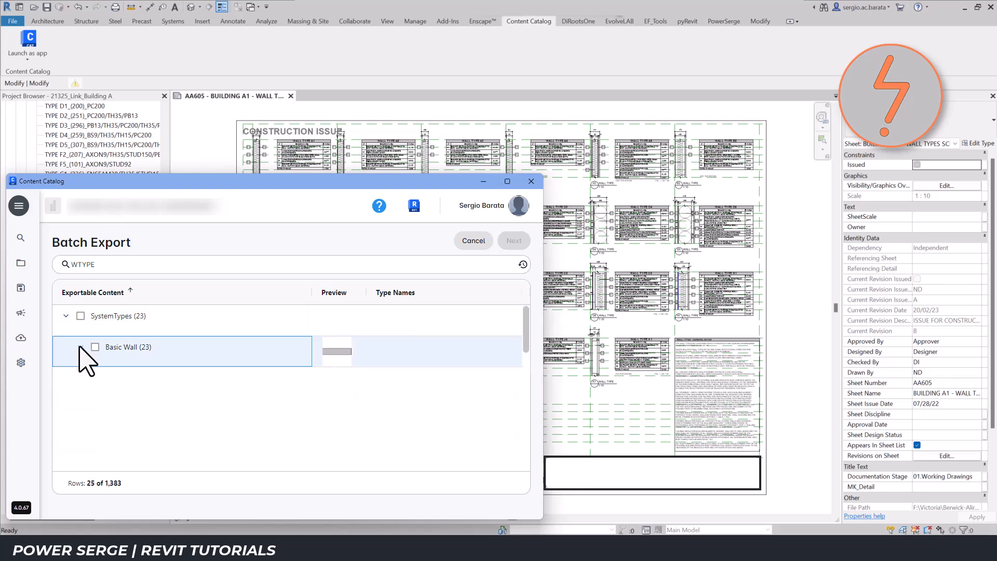
pyautogui.click(80, 347)
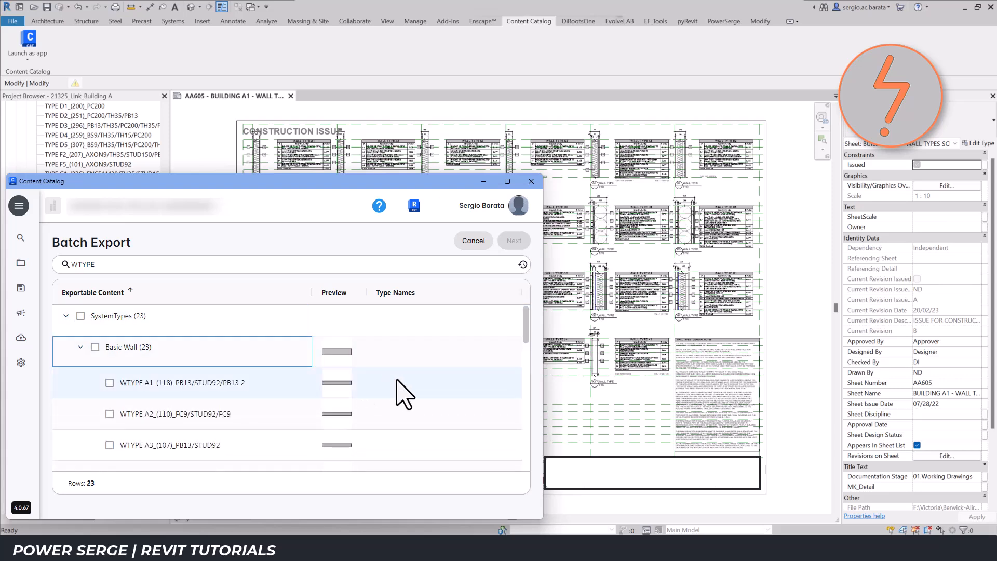
pyautogui.click(109, 384)
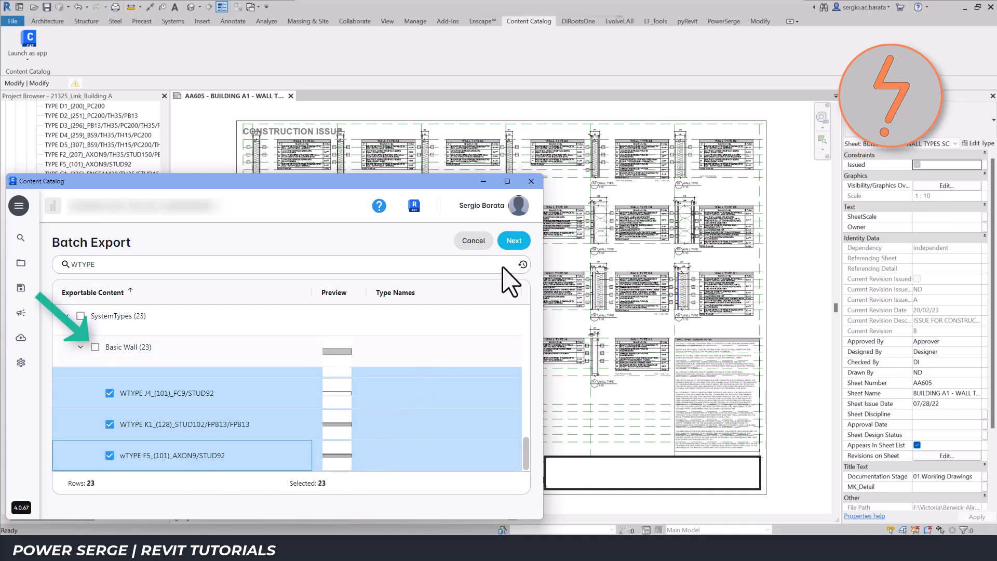
pyautogui.click(514, 240)
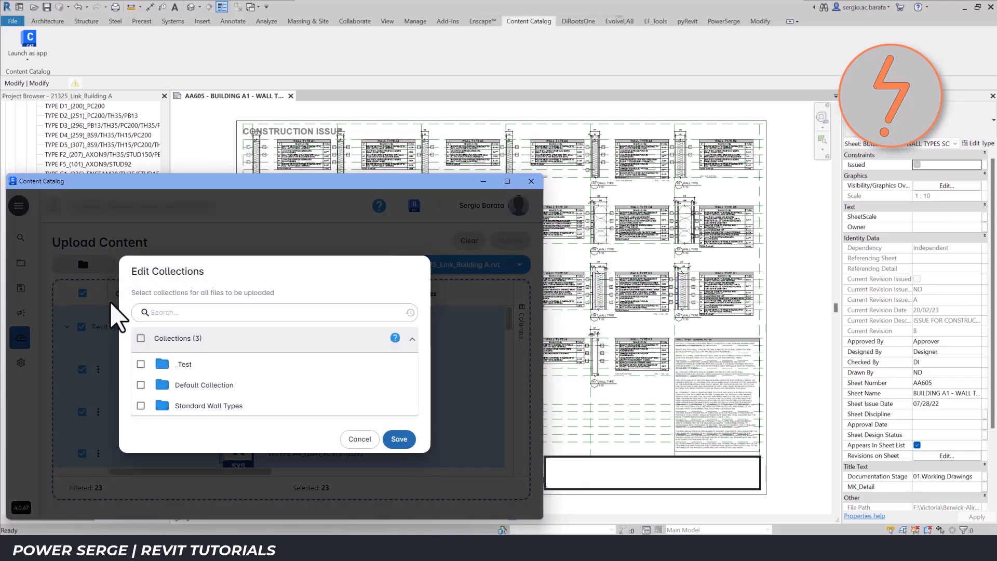
# - Assign the uploads to Standard Wall Types and upload the 23 wall types to the catalog
pyautogui.click(399, 439)
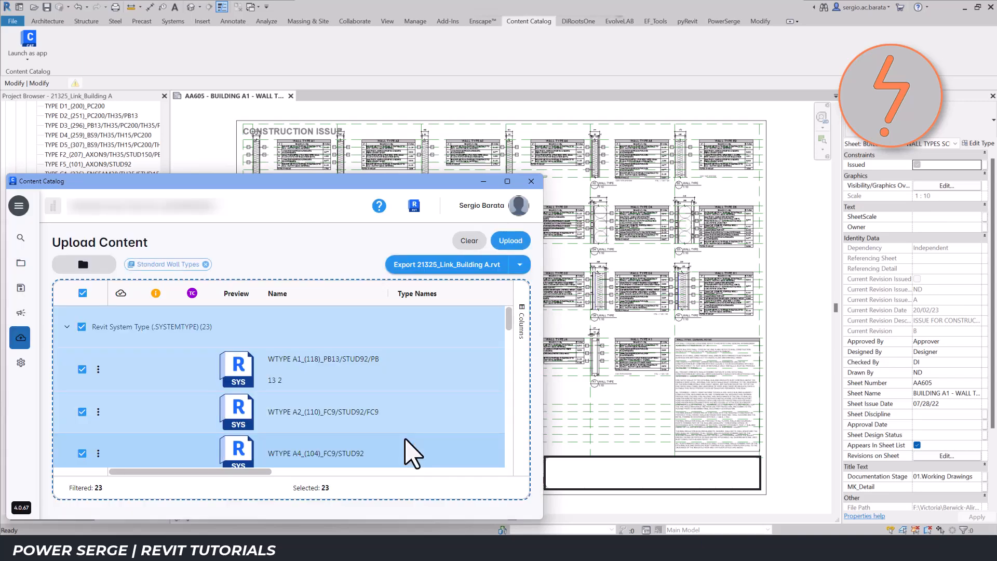
pyautogui.click(510, 240)
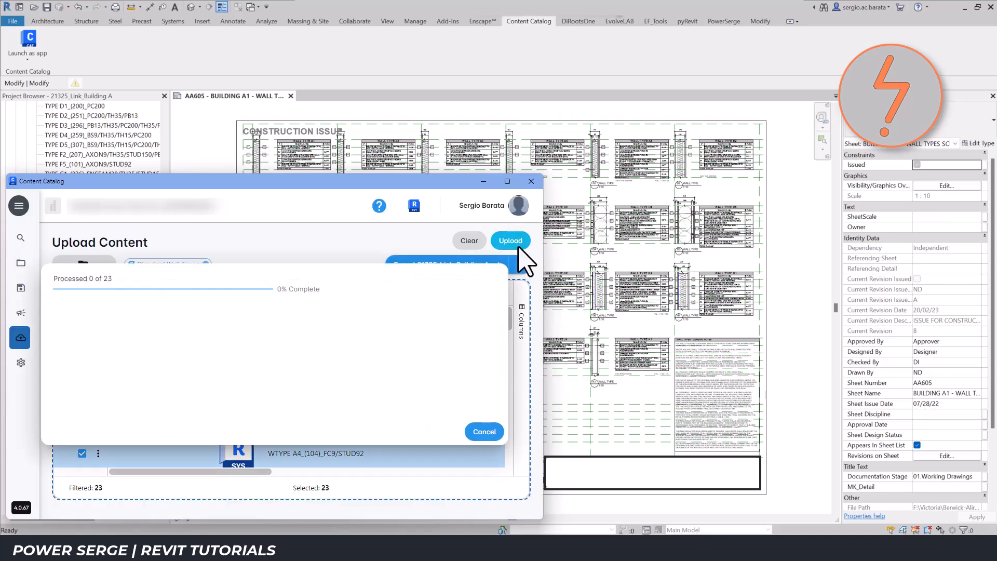
pyautogui.click(510, 240)
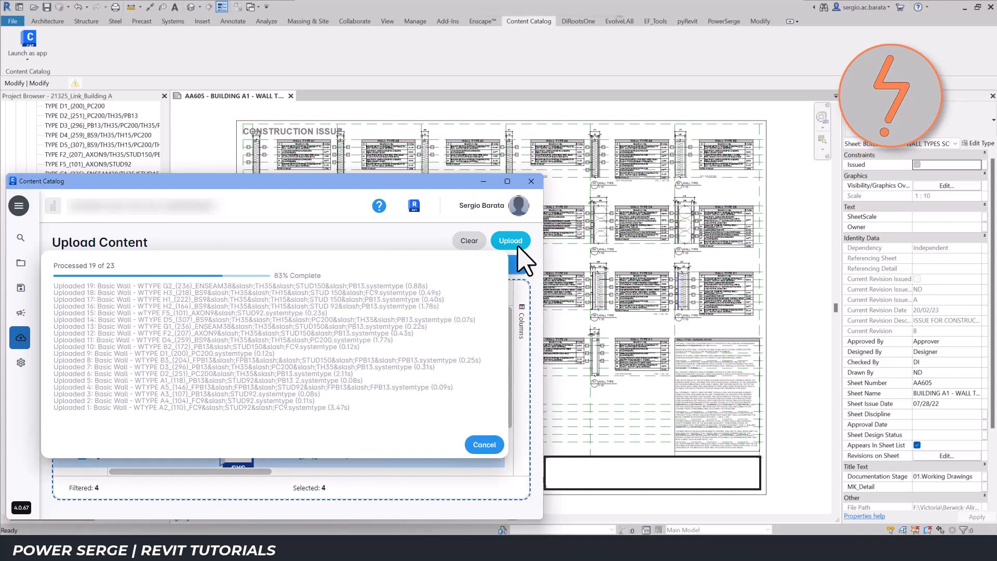
pyautogui.click(511, 240)
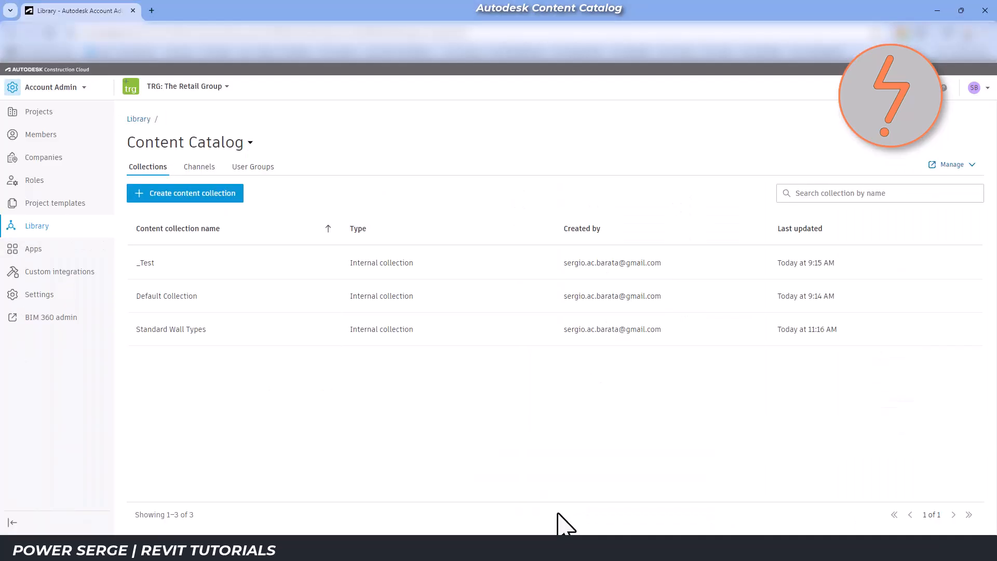
pyautogui.moveTo(960, 177)
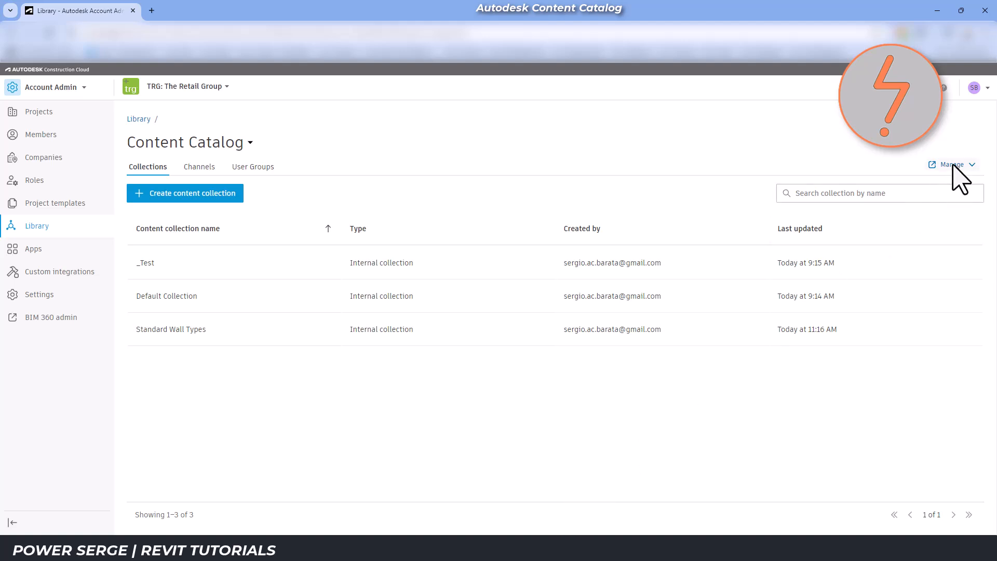
# - Browse to the Standard Wall Types collection and open its Walls folder holding 23 items
pyautogui.click(951, 165)
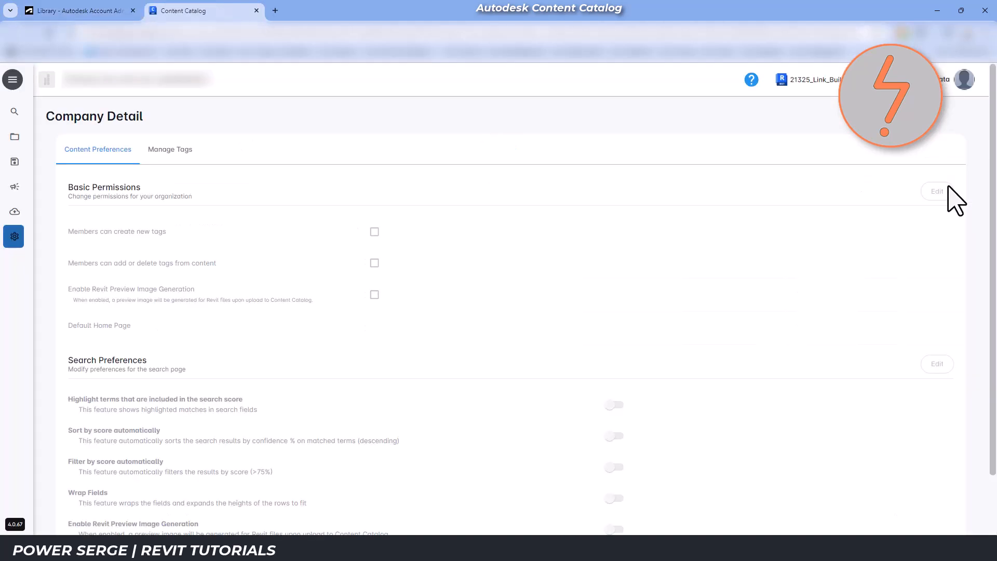
pyautogui.click(13, 137)
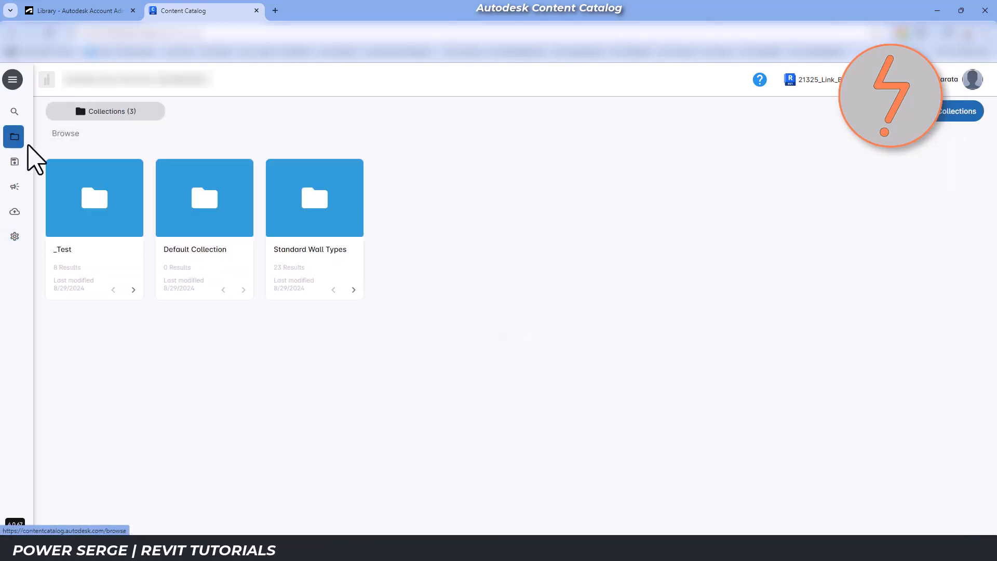
pyautogui.moveTo(299, 283)
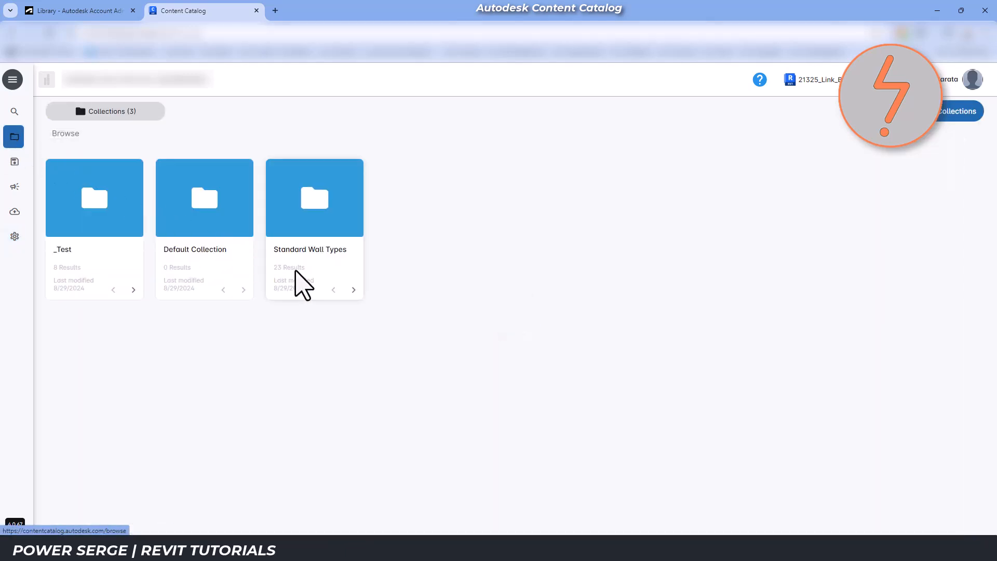
pyautogui.click(314, 198)
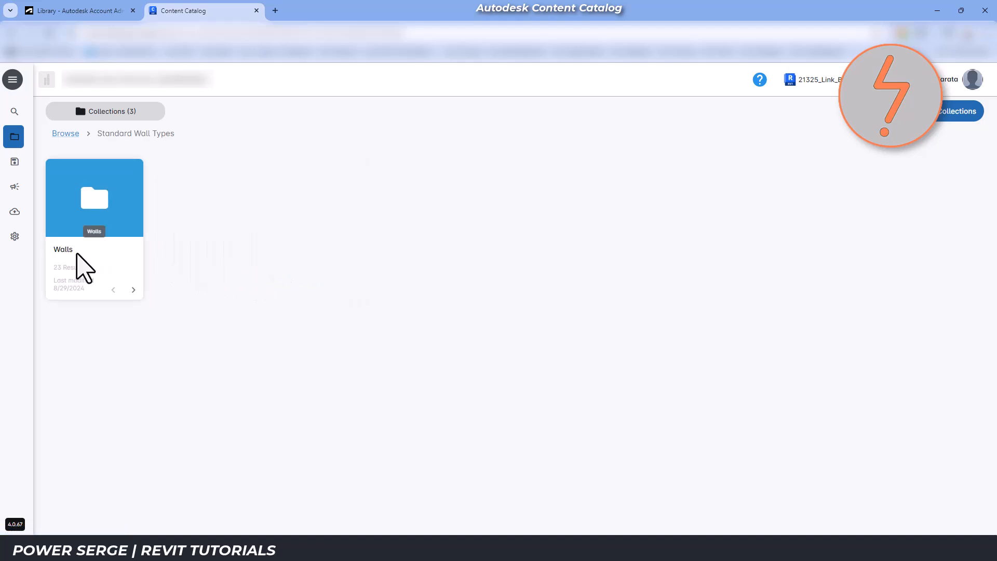
pyautogui.doubleClick(95, 198)
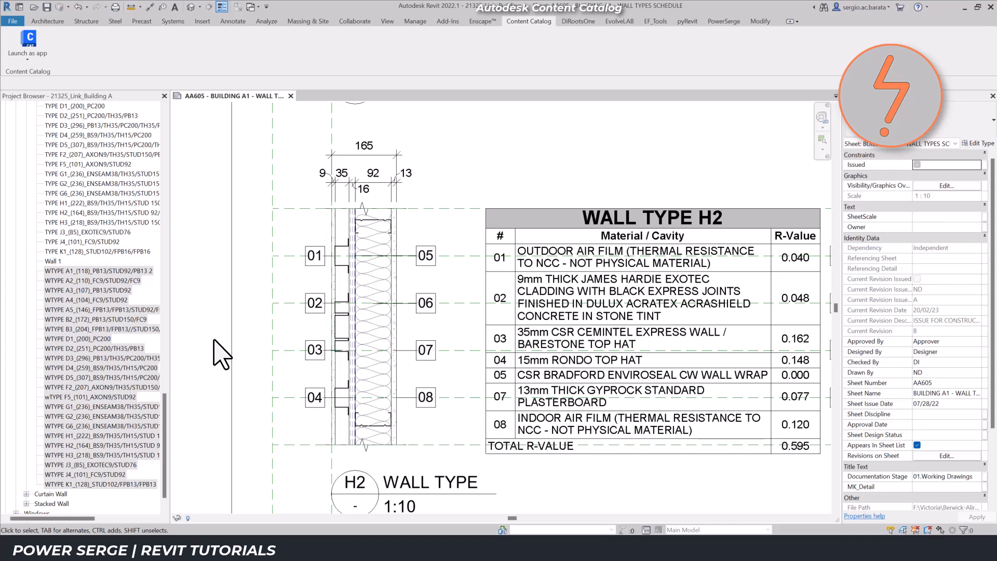
pyautogui.moveTo(644, 294)
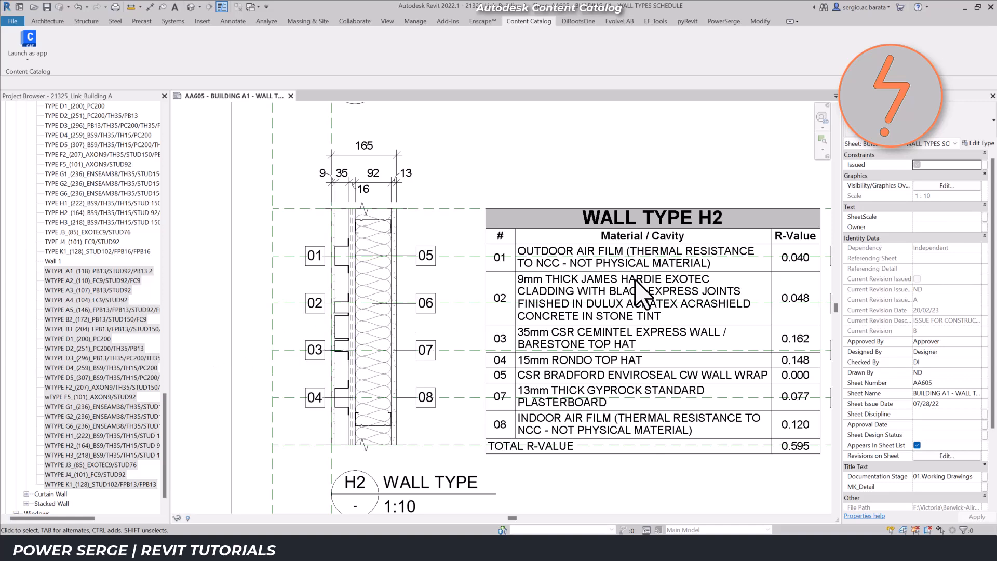
pyautogui.moveTo(582, 353)
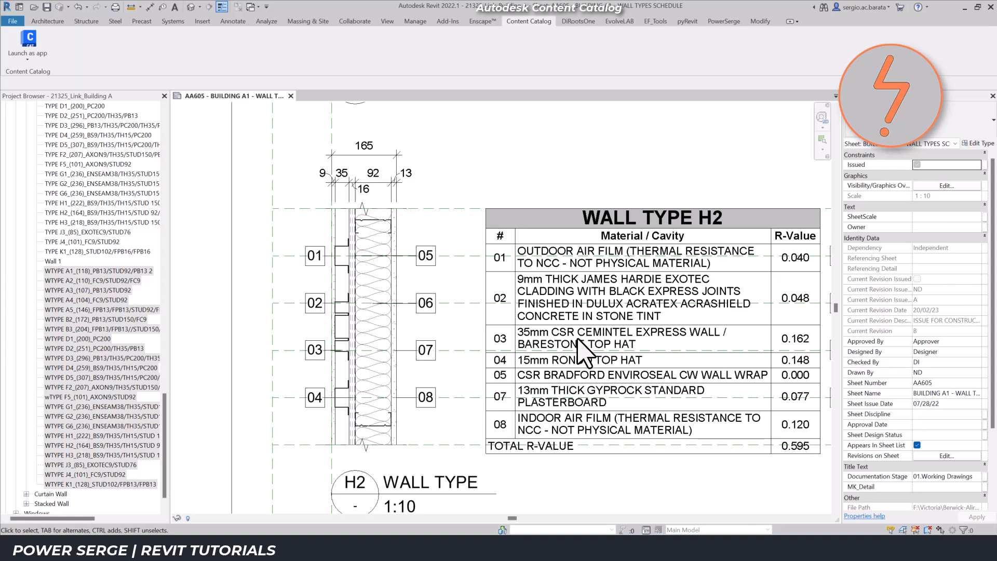
pyautogui.moveTo(585, 381)
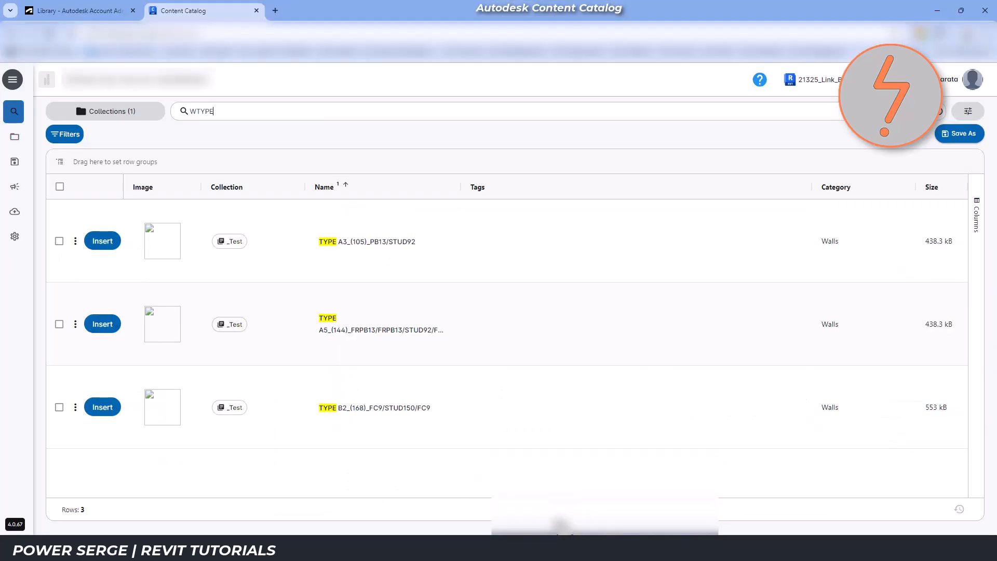
# - In company settings, create a new tag named James Hardie Exotec
pyautogui.click(13, 236)
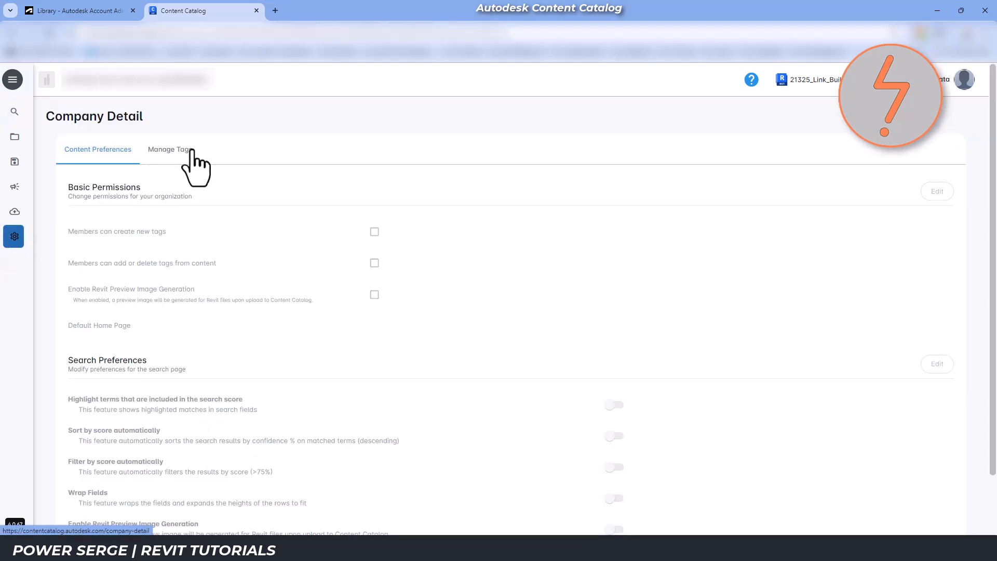
pyautogui.click(169, 149)
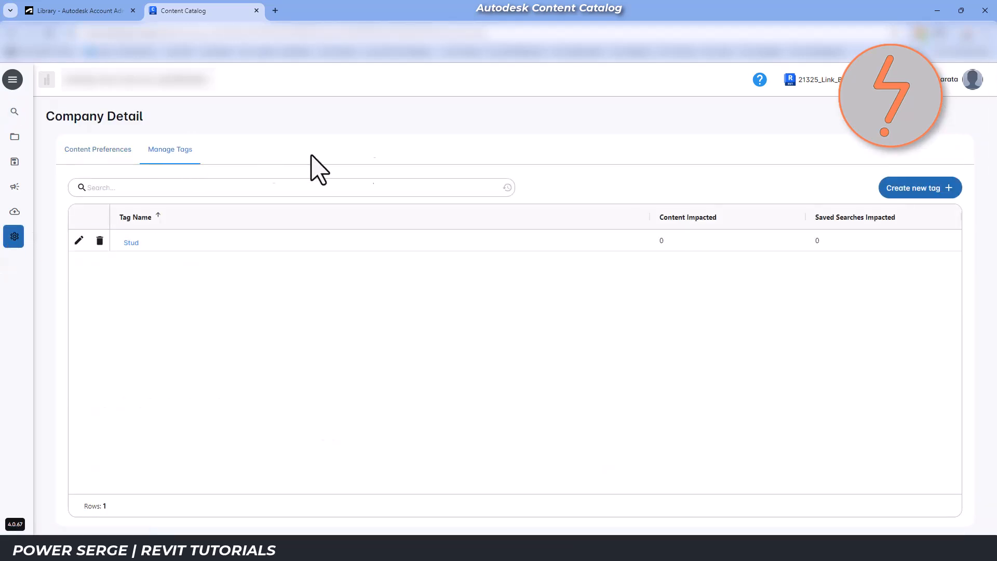
pyautogui.click(918, 188)
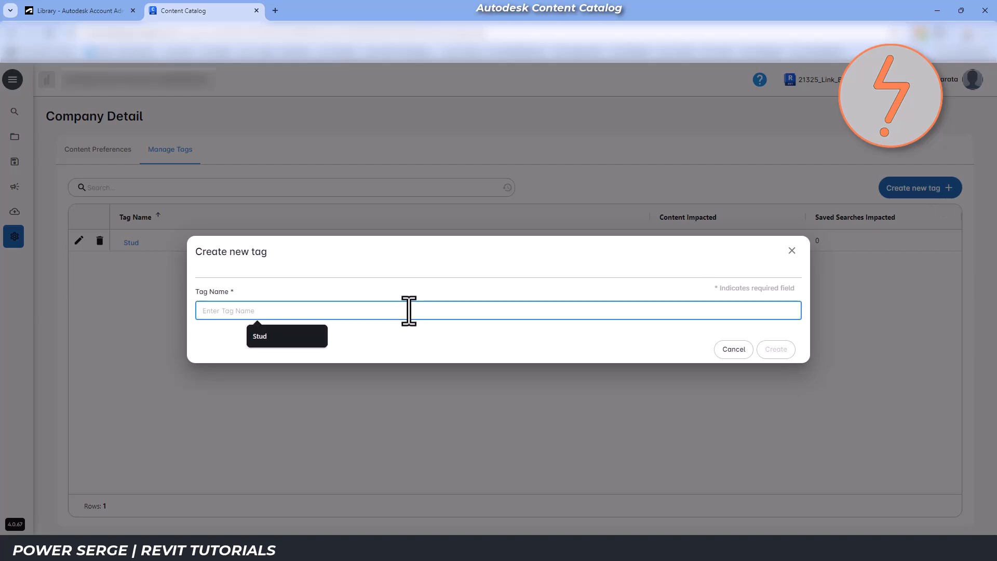
pyautogui.write('James Hardie E')
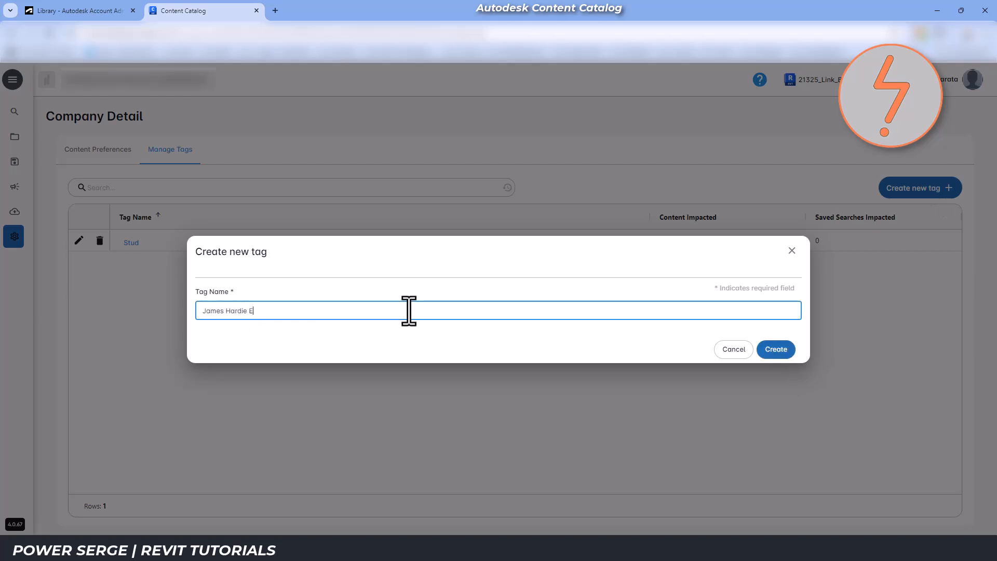
pyautogui.click(775, 349)
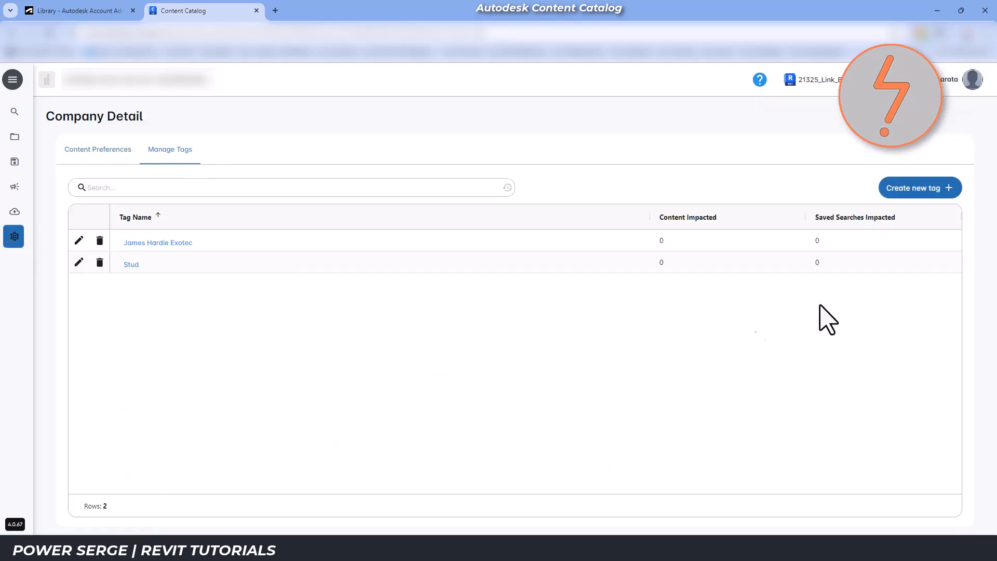
# - Create a second tag named CSR Cemintel Express and return to the collections browser
pyautogui.write('cs')
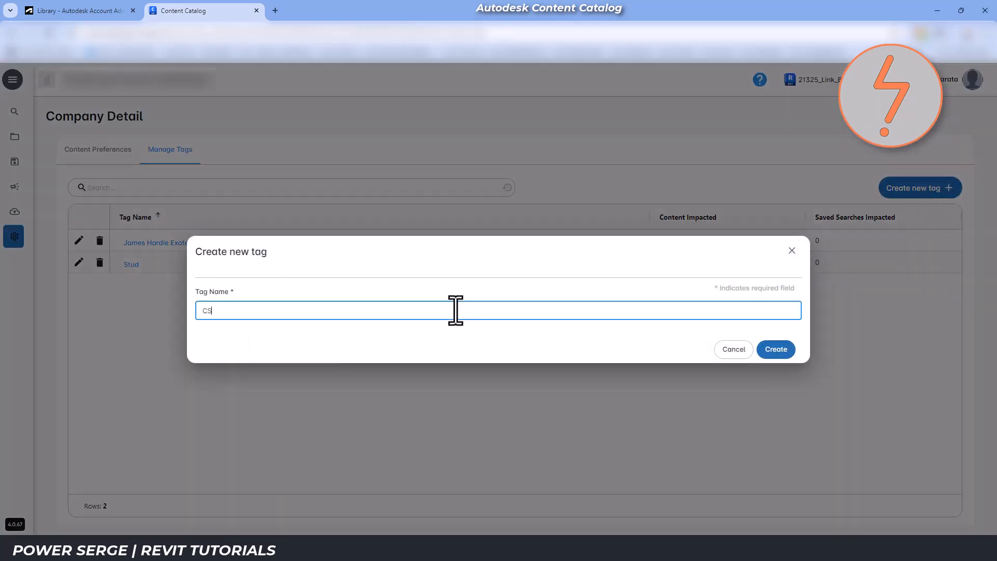
pyautogui.write('CSR Cemintel')
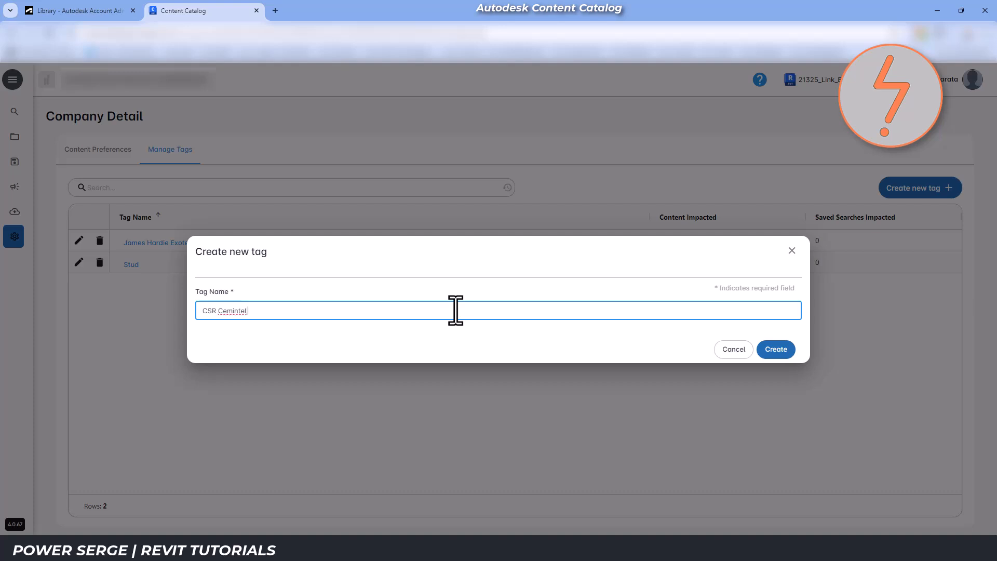
pyautogui.write('Express')
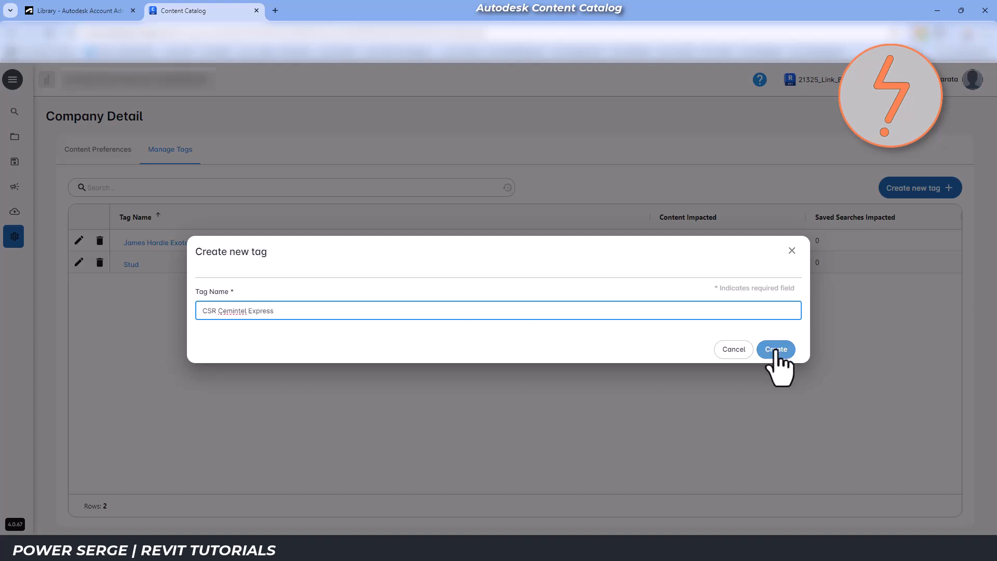
pyautogui.click(775, 349)
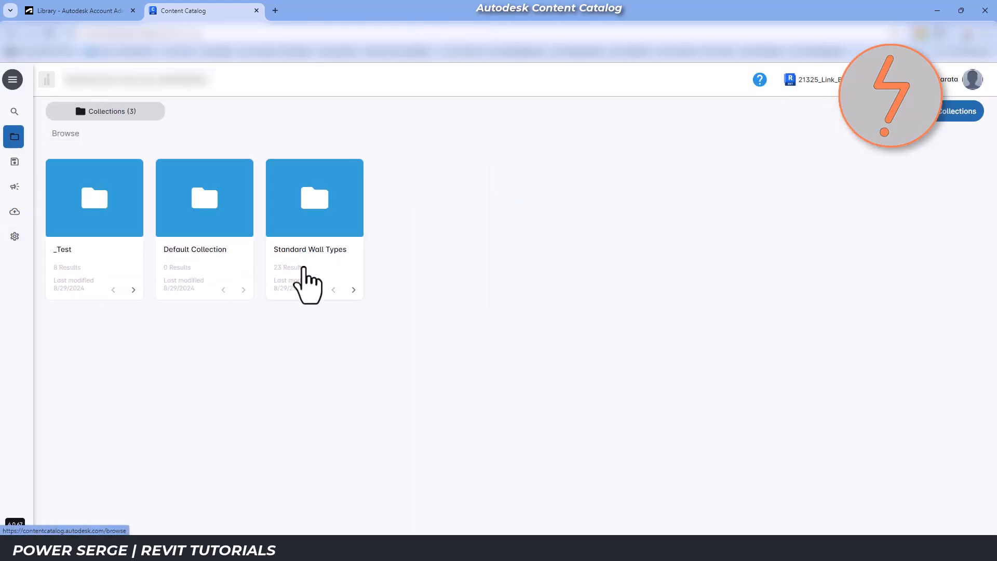
# - Apply the CSR Cemintel Express and James Hardie Exotec tags to wall type WTYPE H2 in Standard Wall Types
pyautogui.click(314, 197)
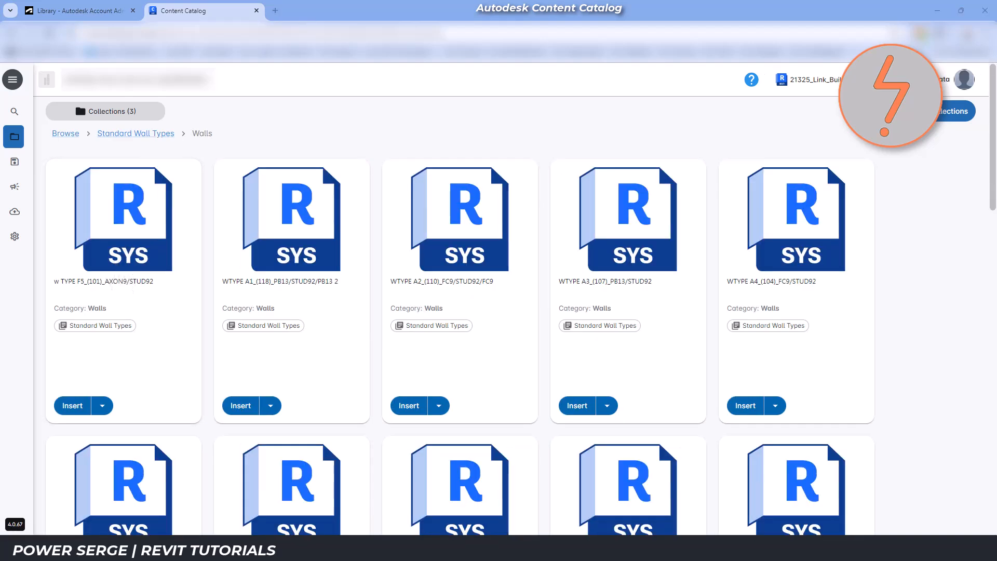
pyautogui.scroll(-3)
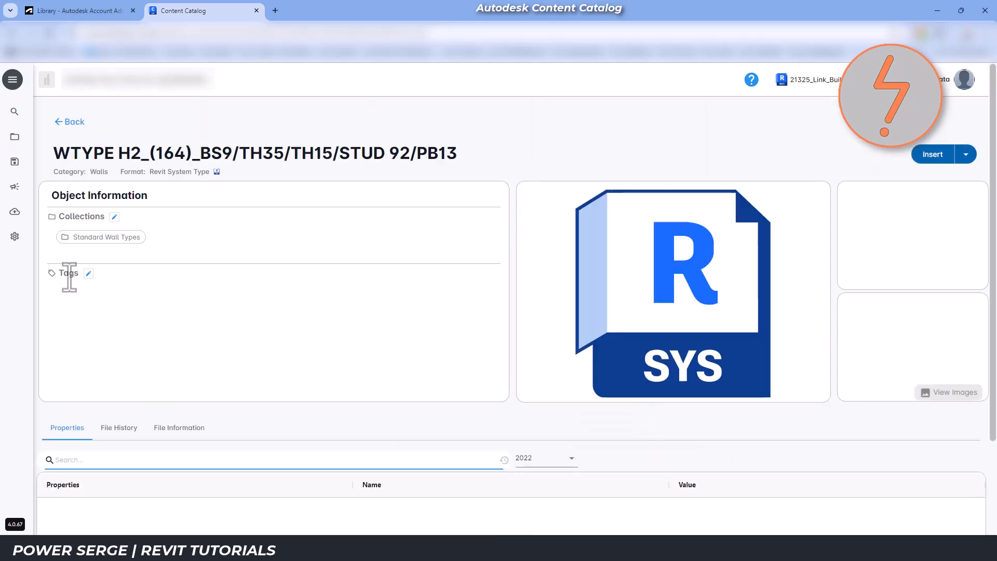
pyautogui.click(87, 274)
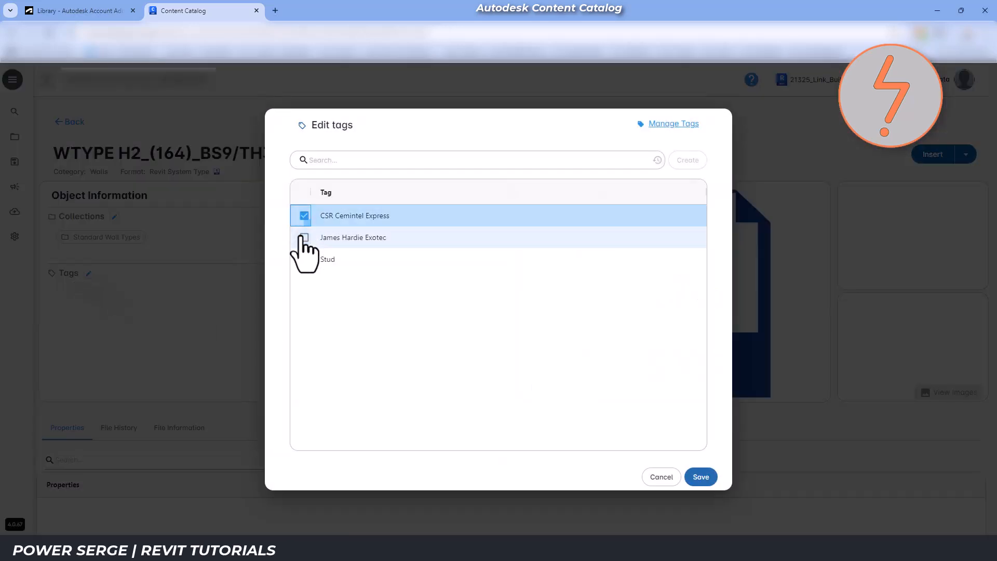
pyautogui.click(701, 477)
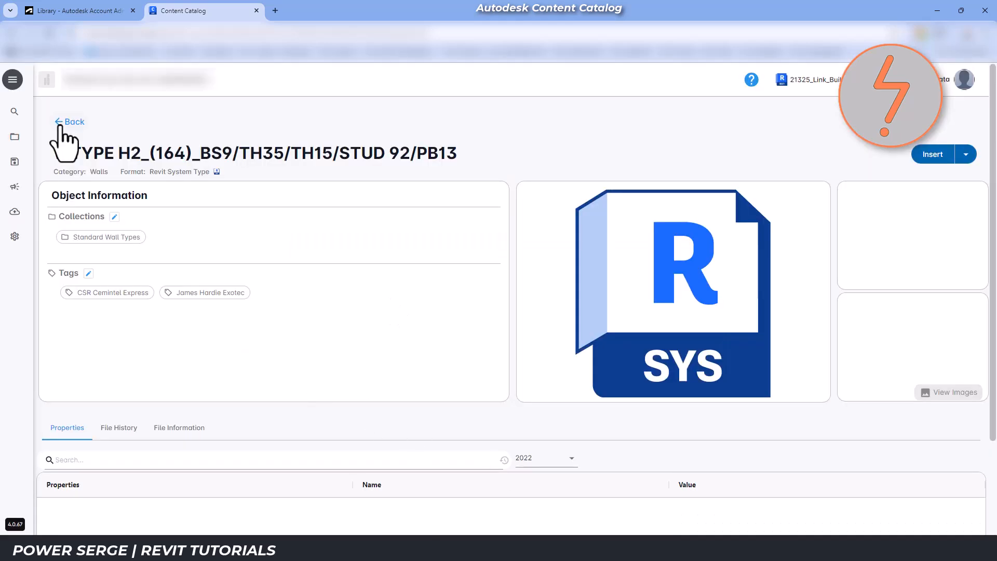
pyautogui.click(70, 121)
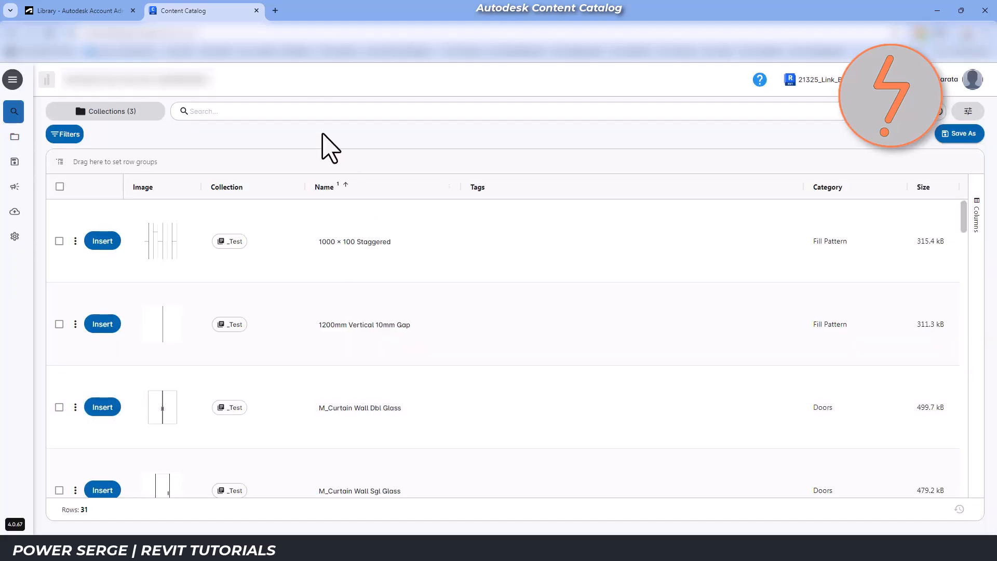
# - Search the catalog for James Hardie Exotec
pyautogui.write('James Hard')
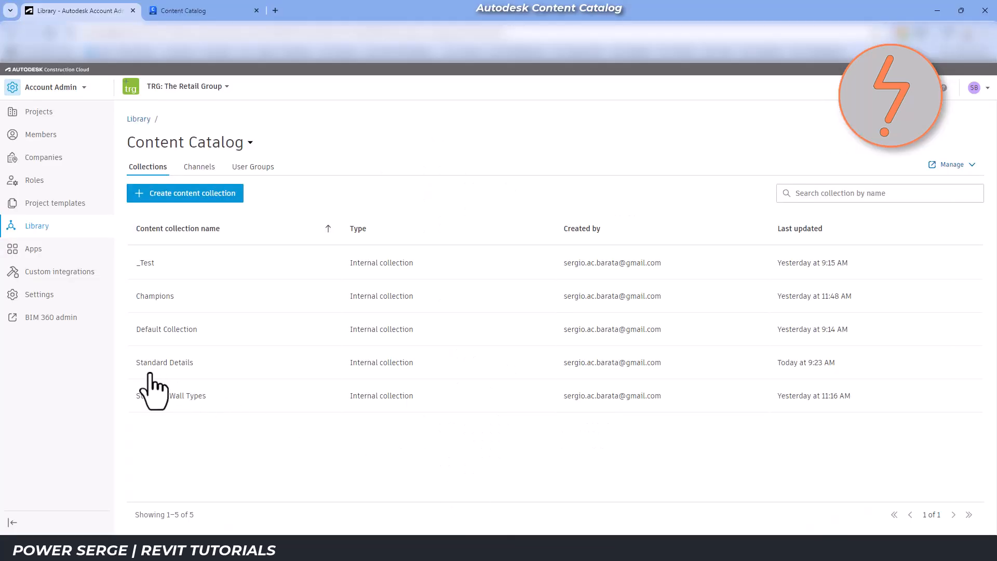
# - Tag the Standard Details drafting view with Stud and return to the full content listing
pyautogui.click(198, 11)
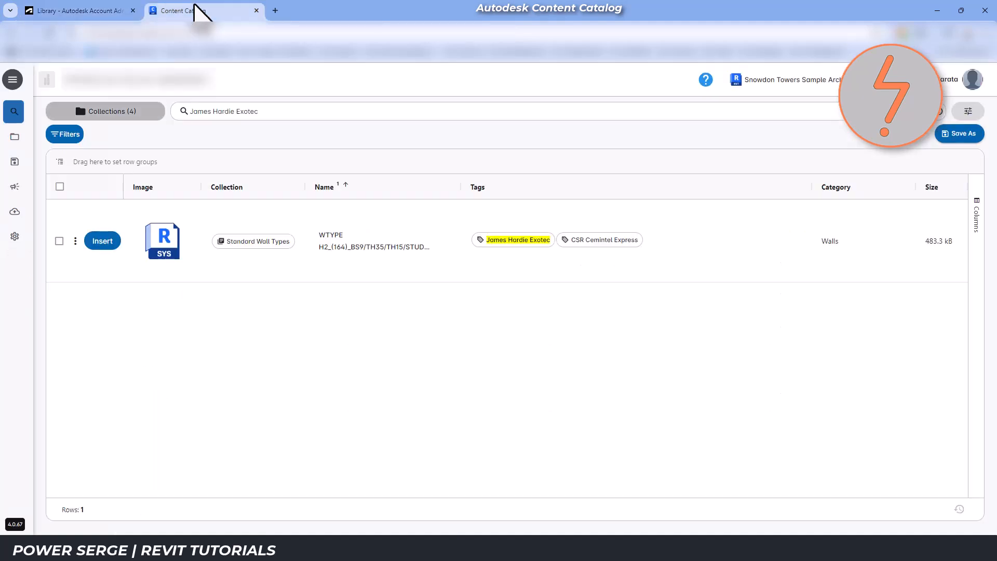
pyautogui.click(13, 137)
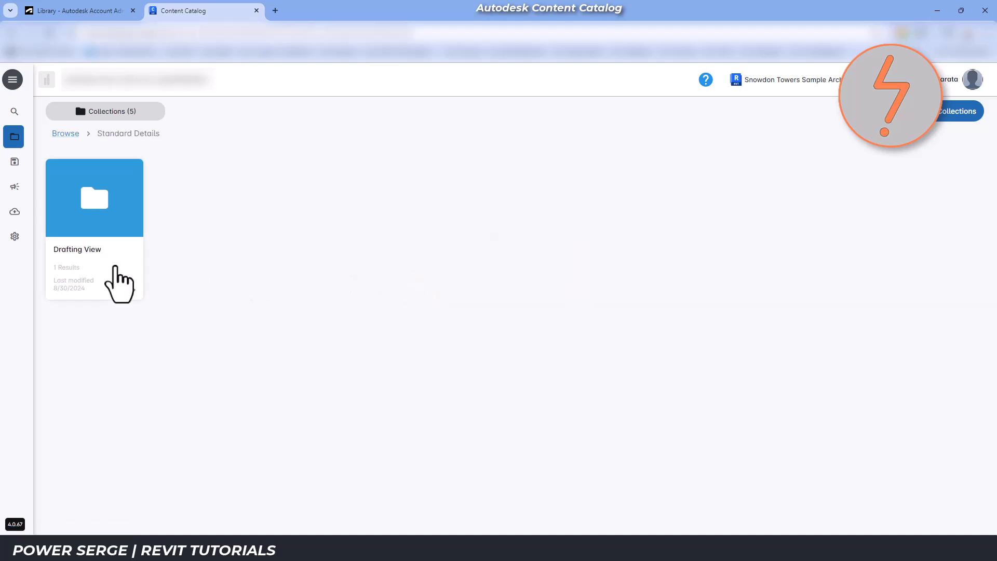
pyautogui.click(93, 197)
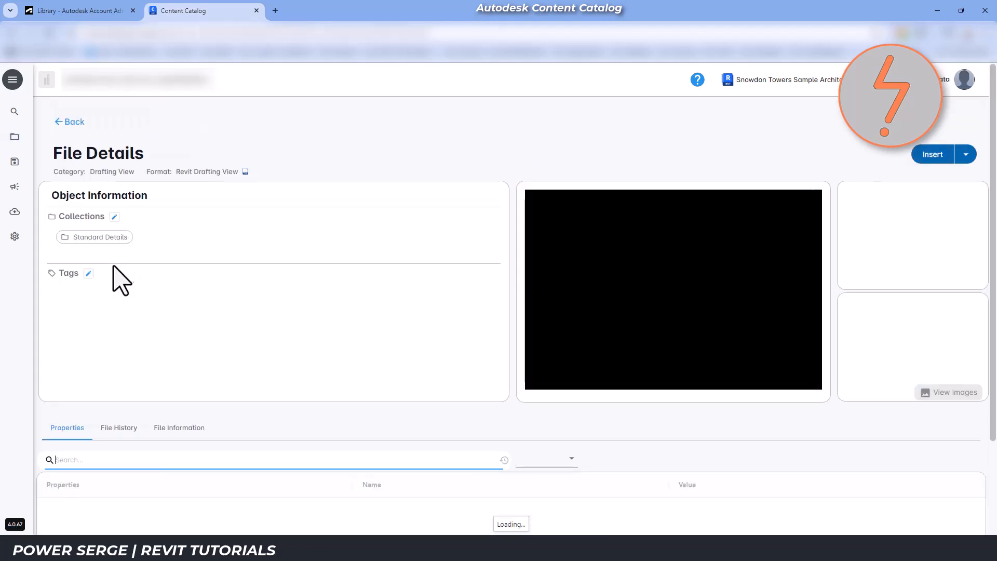
pyautogui.click(88, 273)
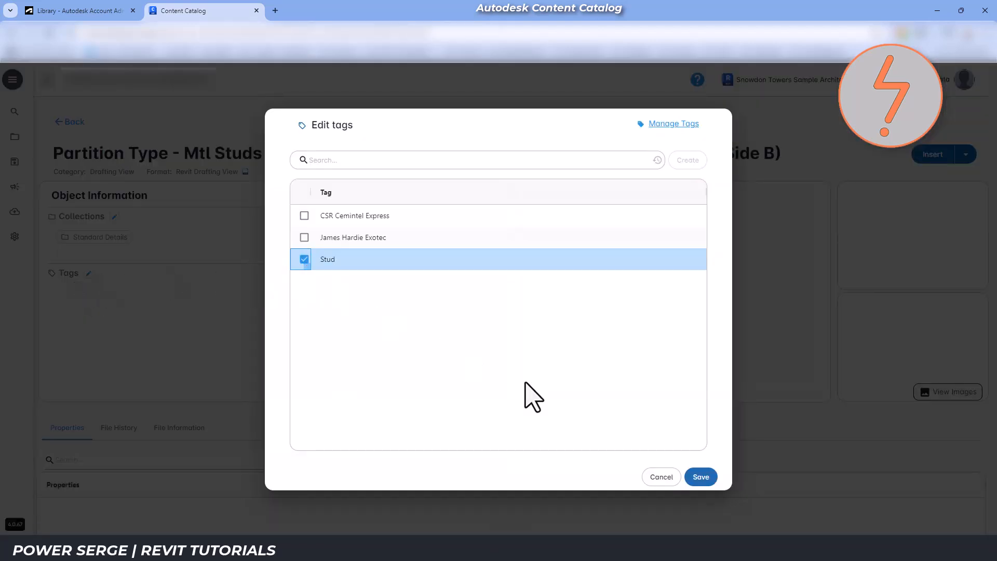
pyautogui.click(701, 477)
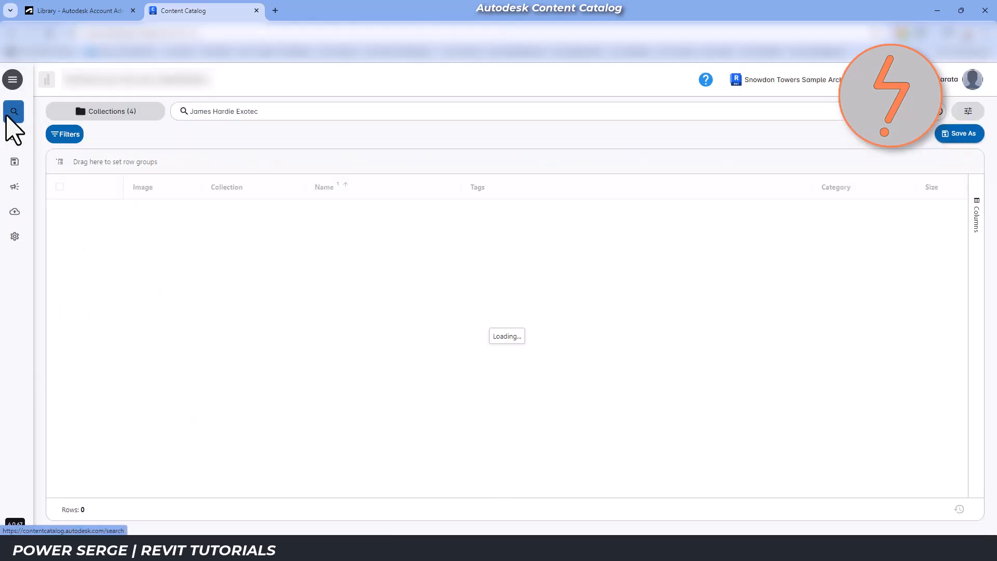
pyautogui.click(104, 111)
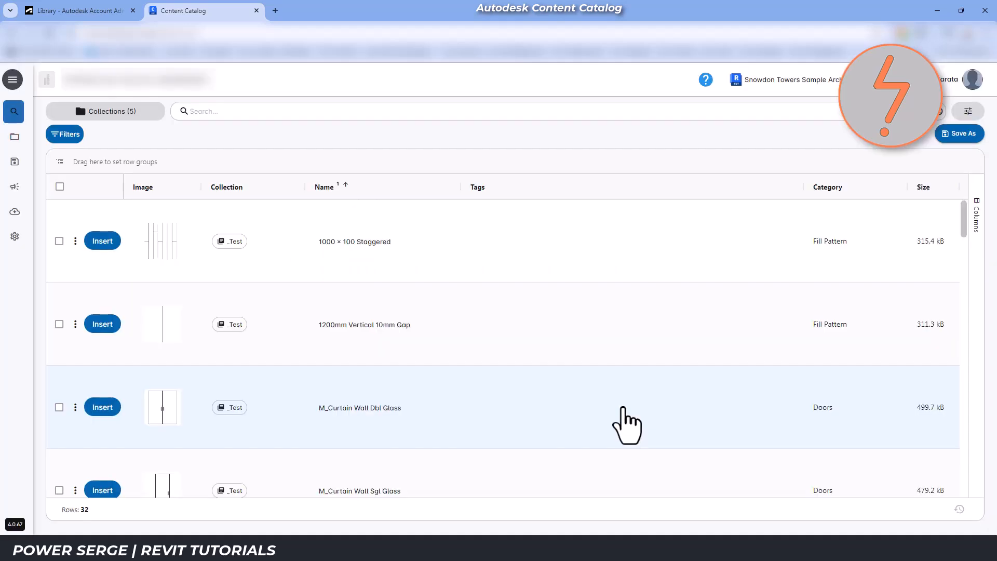
# - Search for Stud and save the search as Stud Specific in a new Studs group
pyautogui.write('Stud')
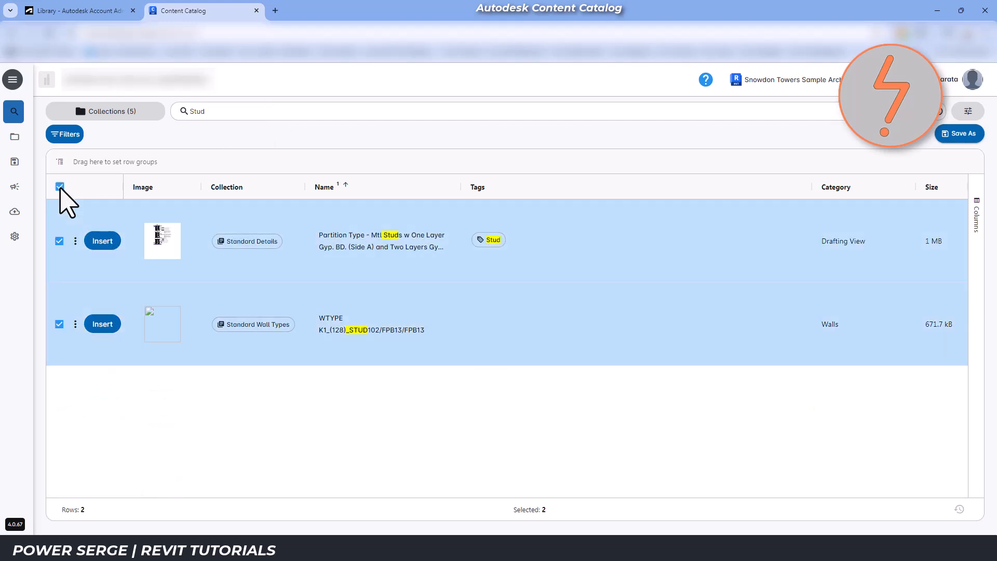
pyautogui.moveTo(960, 134)
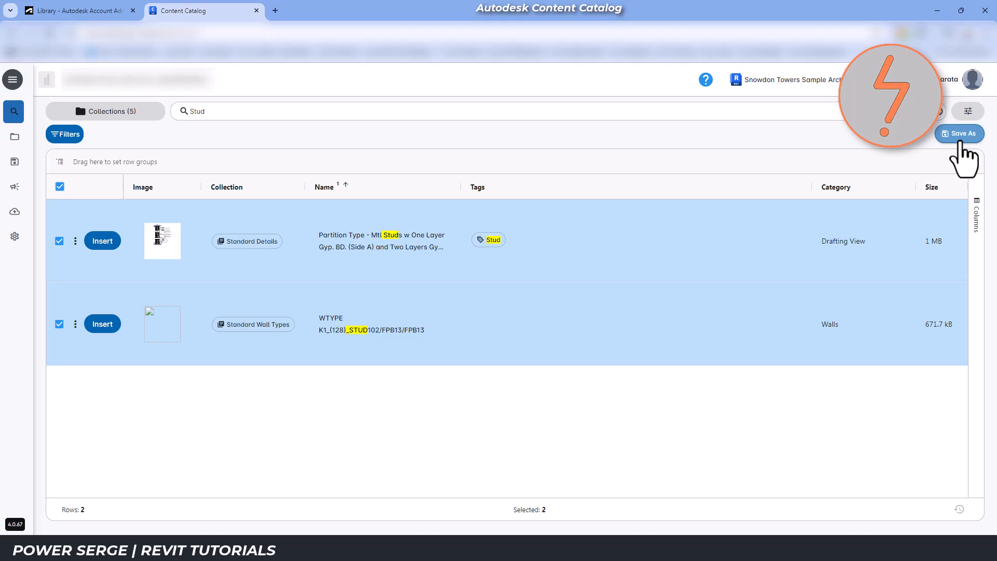
pyautogui.click(959, 134)
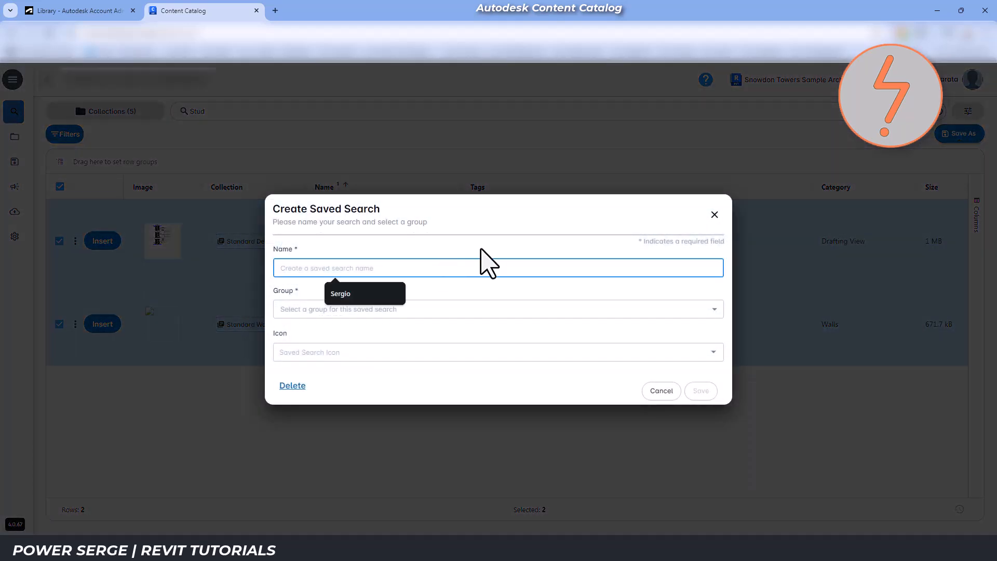
pyautogui.write('Stud Specific')
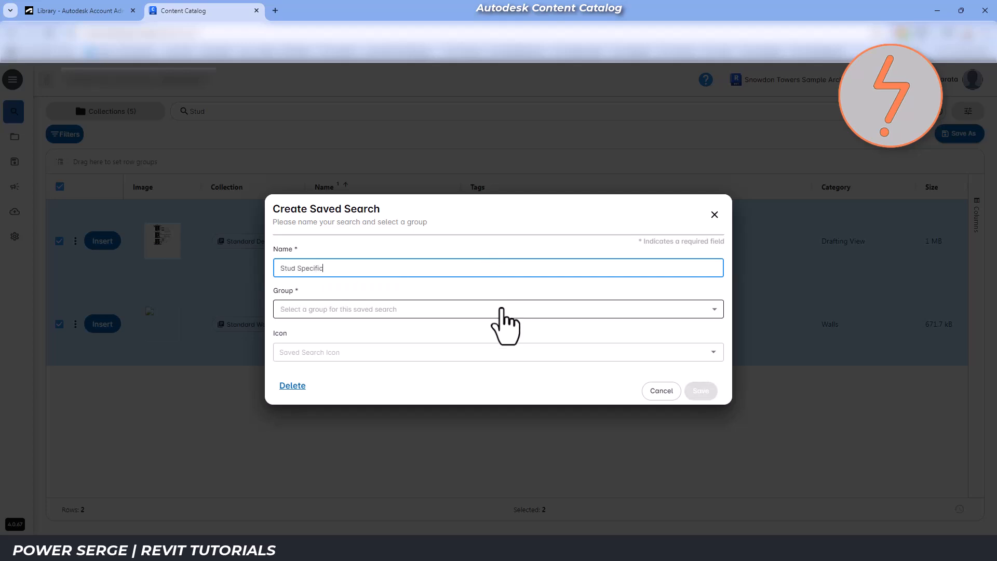
pyautogui.click(498, 310)
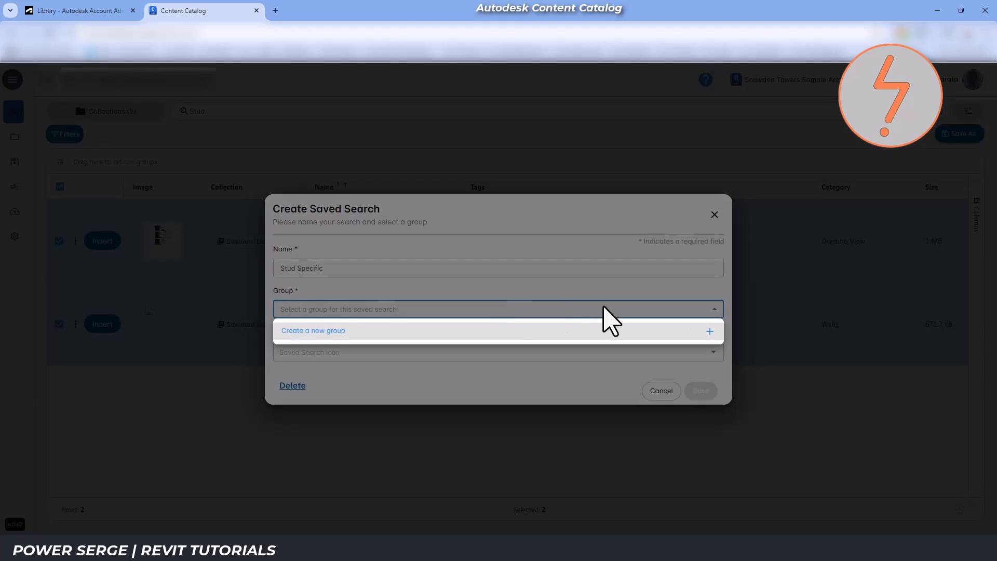
pyautogui.click(313, 330)
pyautogui.write('Studs')
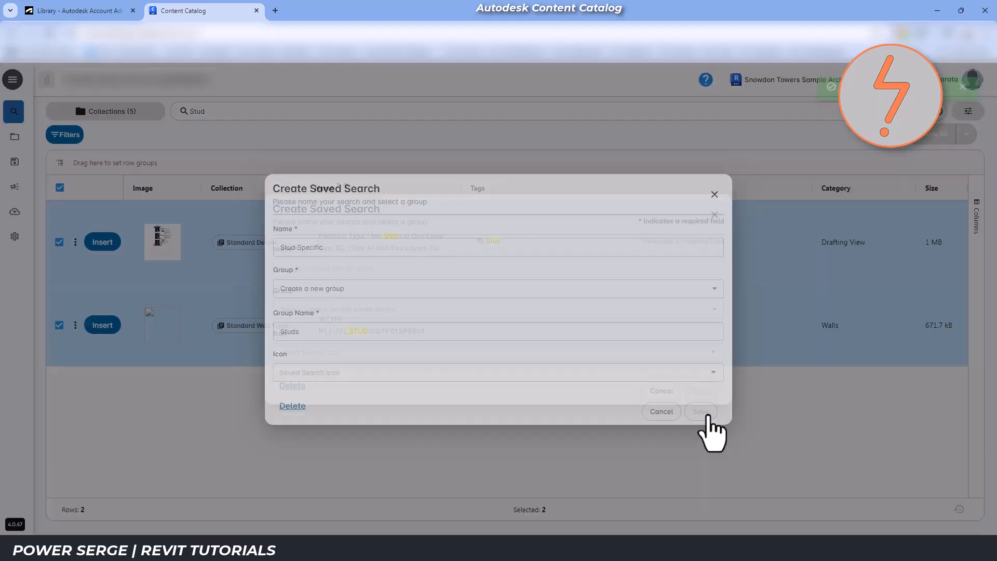
pyautogui.click(699, 411)
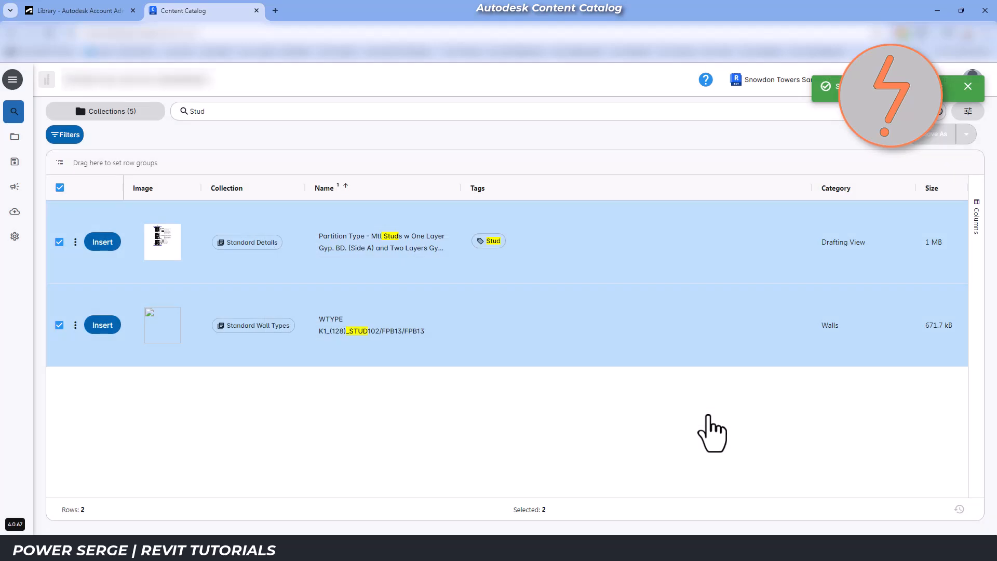
# - Clear the result selection and go to the Upload Content page
pyautogui.click(14, 161)
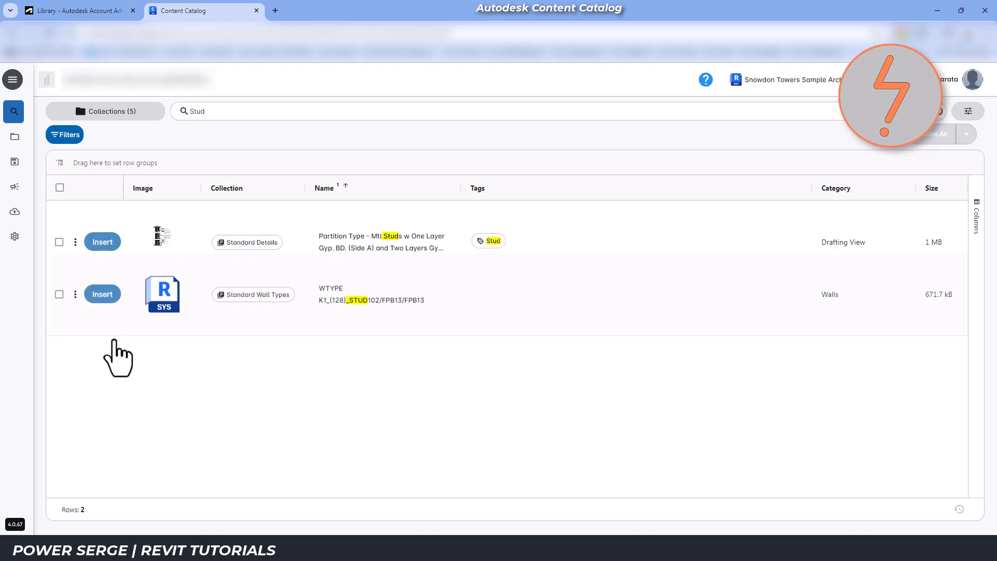
pyautogui.click(13, 211)
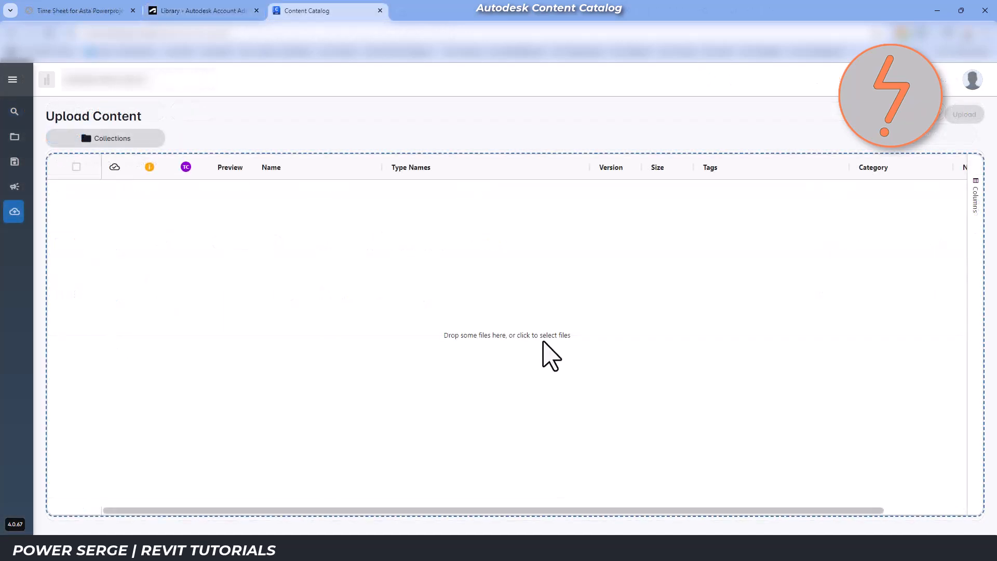
pyautogui.moveTo(476, 509)
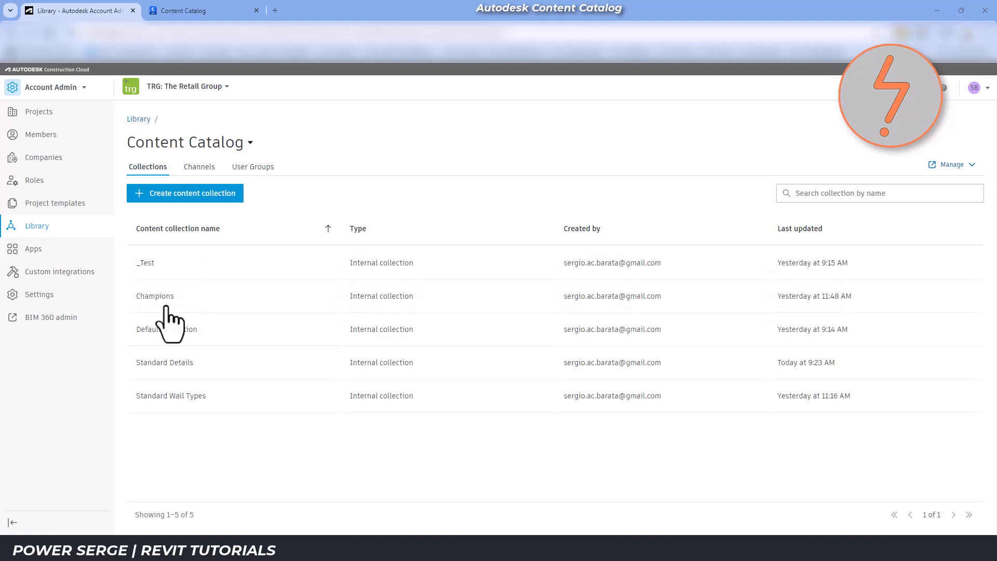
# - Start a new user group named Champions from the User Groups page
pyautogui.click(253, 166)
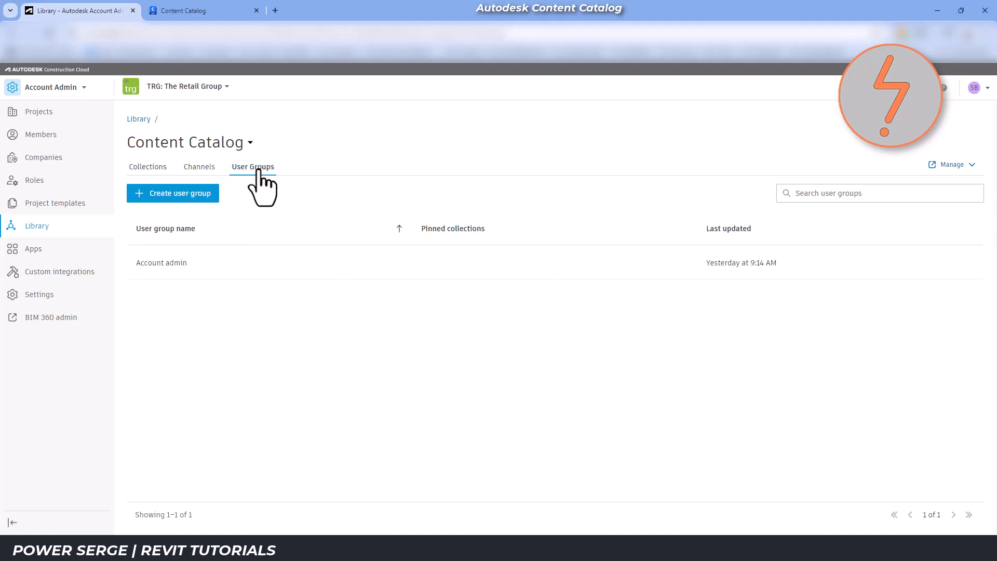
pyautogui.click(172, 193)
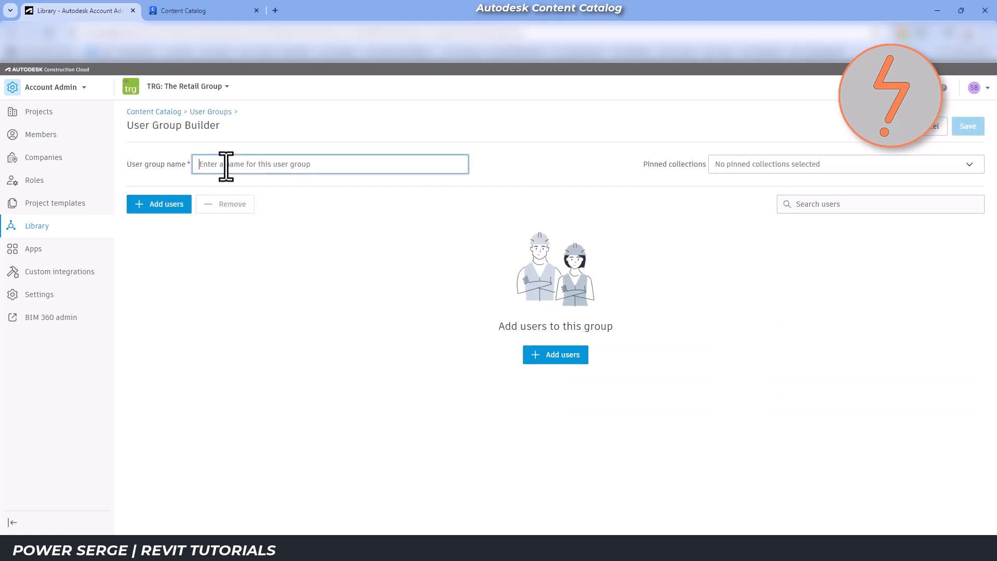
pyautogui.write('Champions')
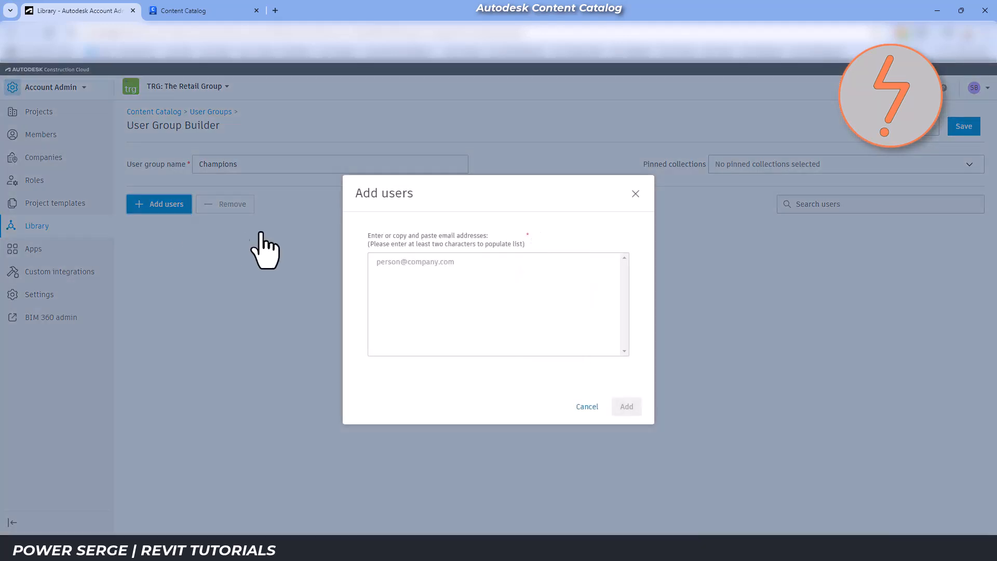
# - Add user sergio to the Champions group and save it with the Champions collection pinned
pyautogui.write('sergio')
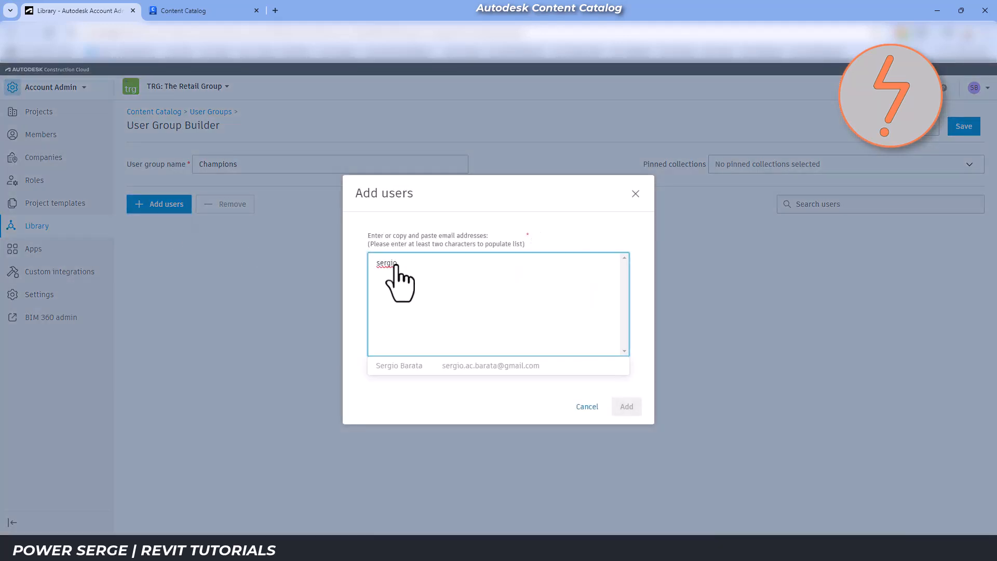
pyautogui.click(626, 406)
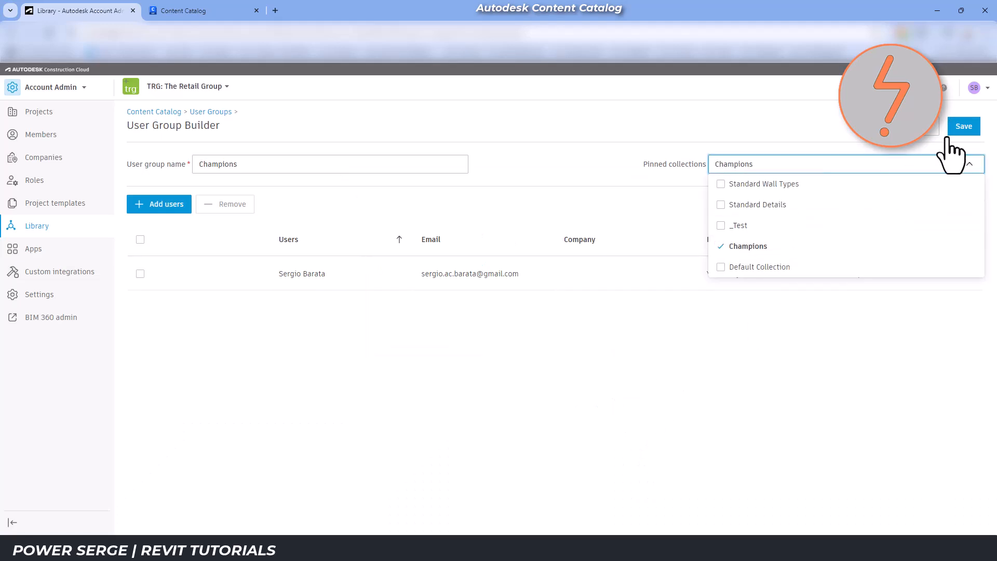
pyautogui.click(843, 163)
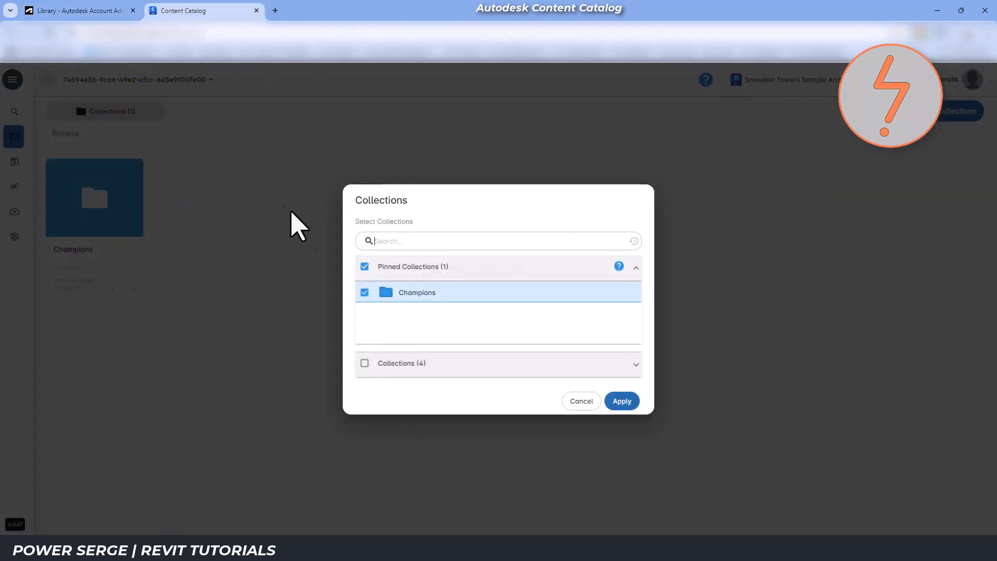
pyautogui.moveTo(389, 296)
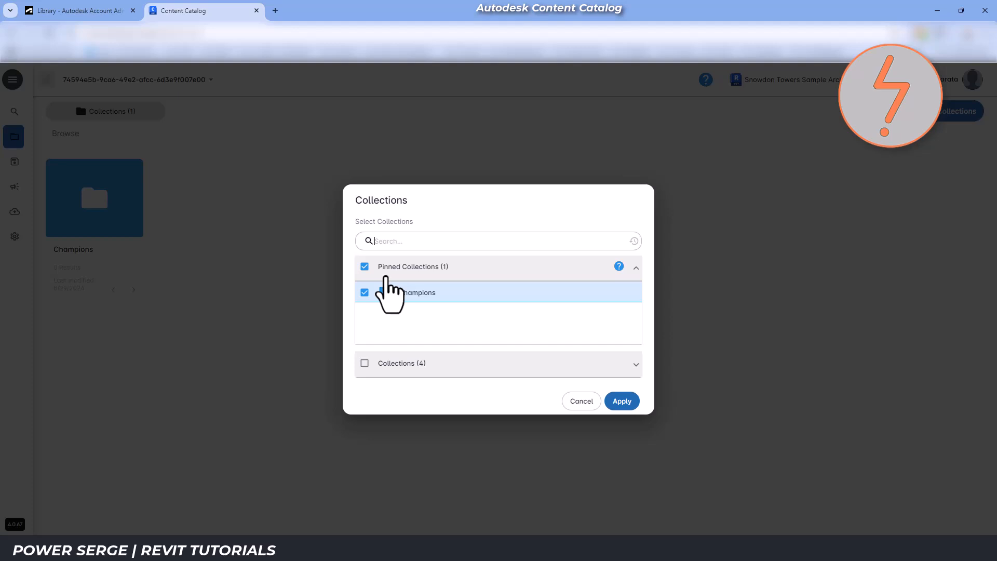